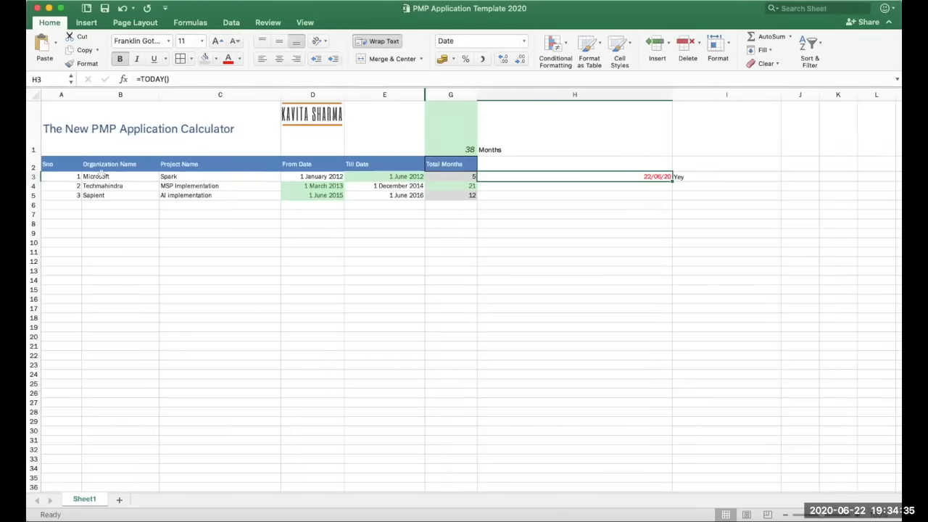
Check the Total Months figures for the Microsoft and Techmahindra rows in the spreadsheet.
left_click(95, 176)
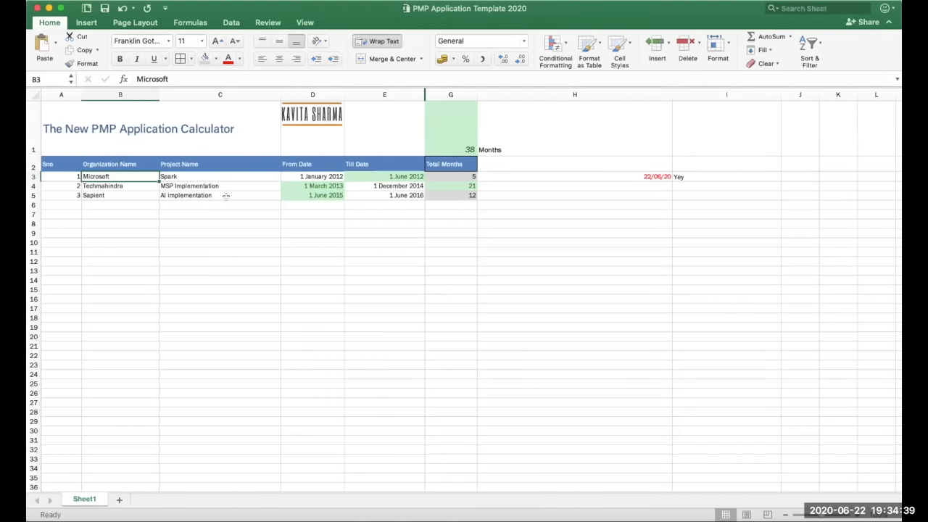
left_click(321, 176)
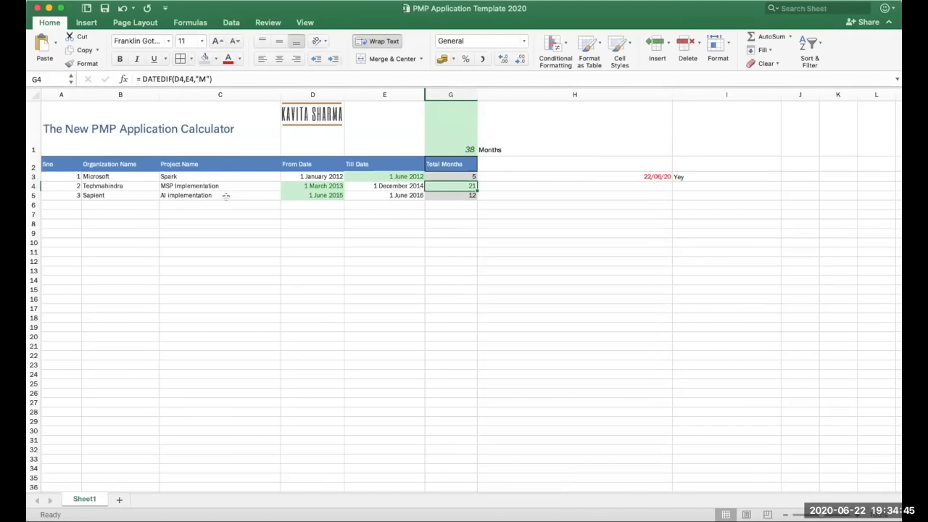
left_click(450, 163)
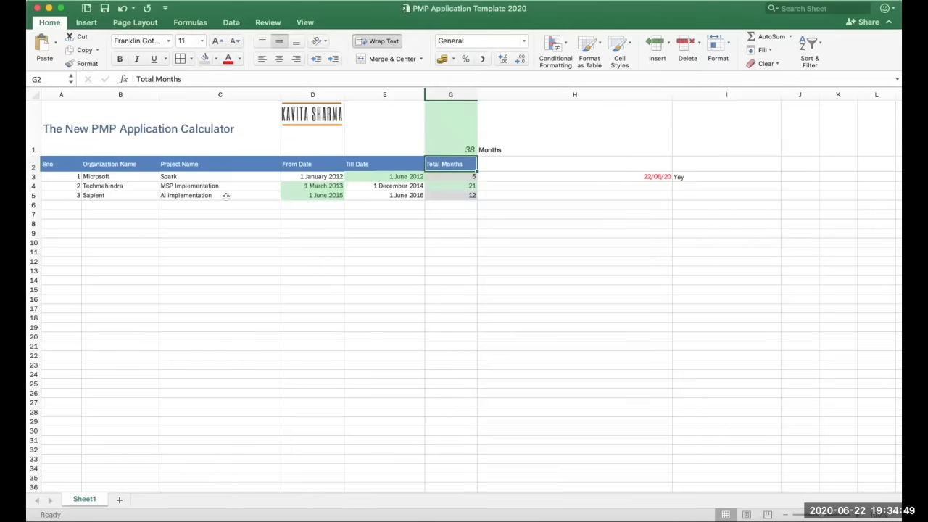
left_click(450, 127)
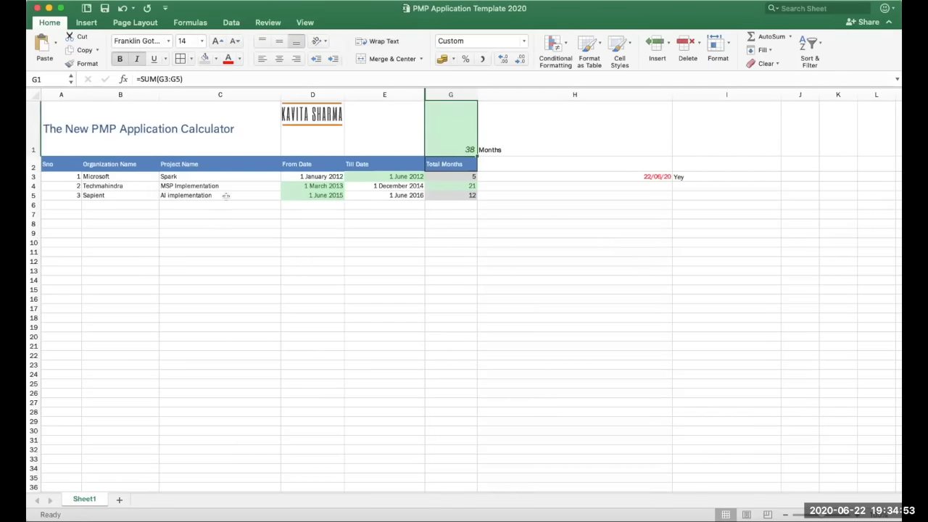
left_click(451, 163)
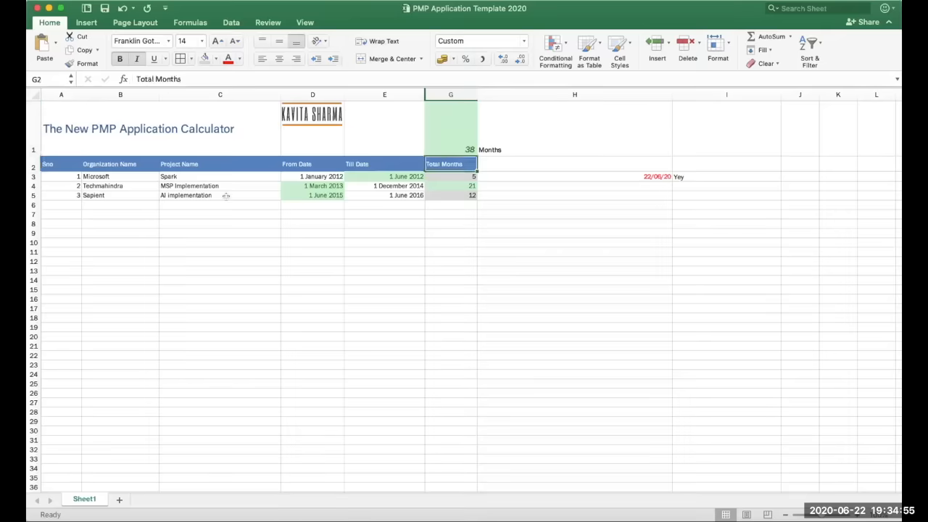
left_click(96, 176)
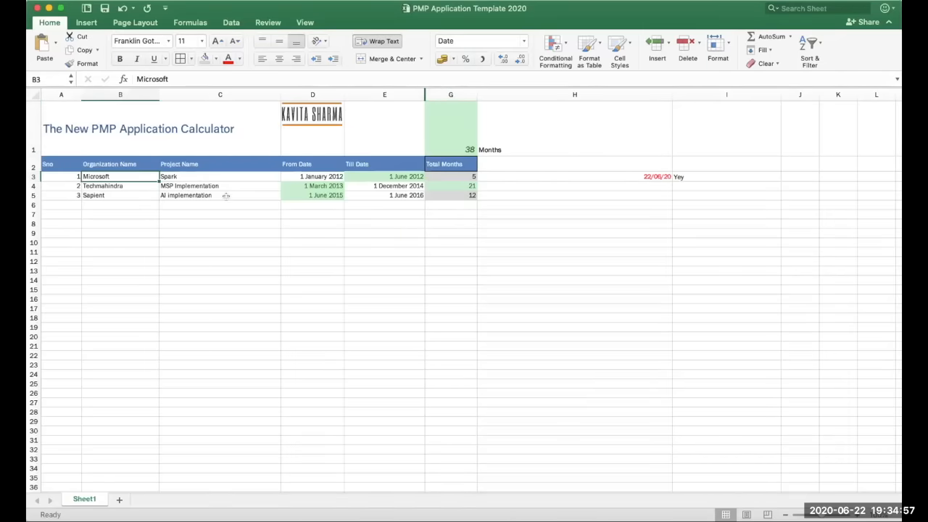
Check the Spark and MSP Implementation dates, then open Academic Education for editing.
left_click(313, 176)
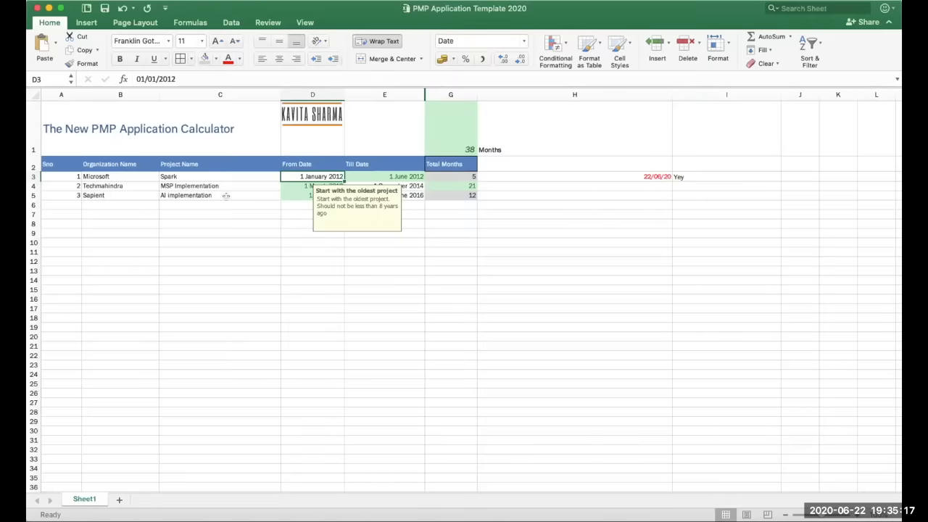
left_click(384, 176)
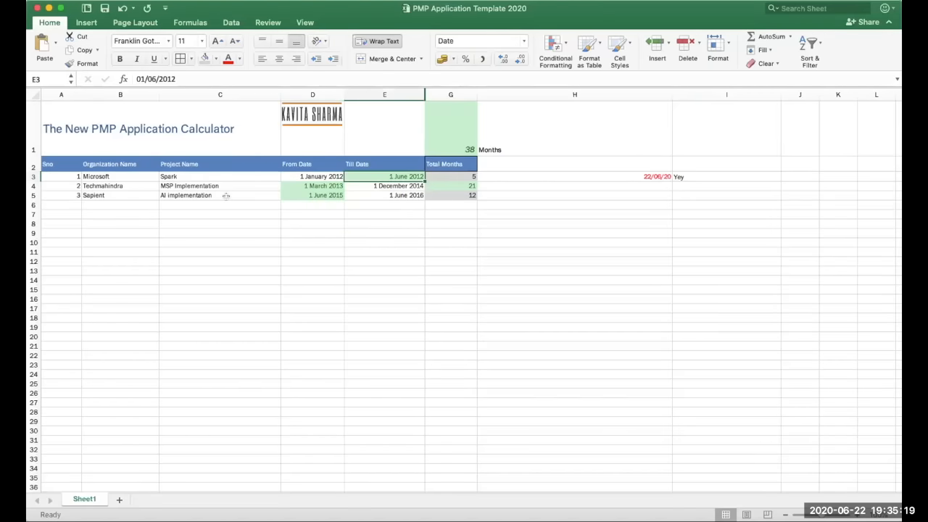
left_click(384, 186)
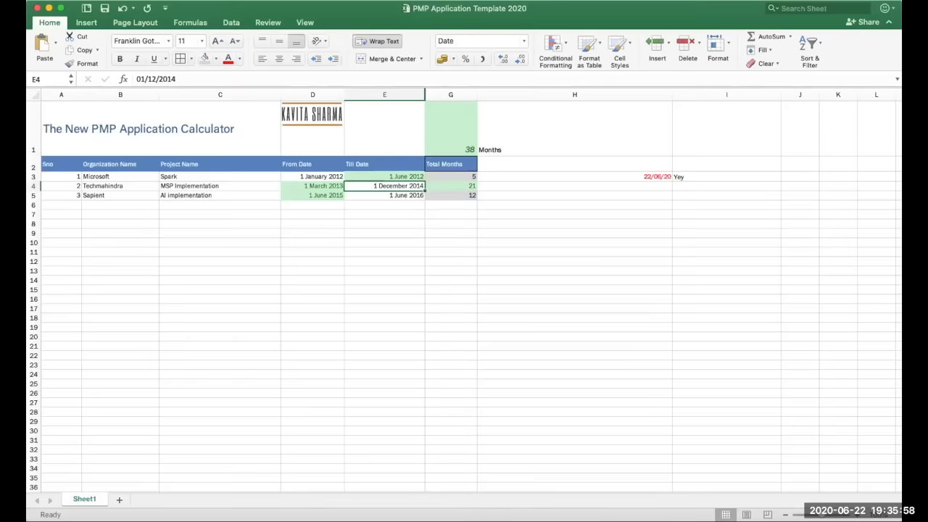
mouse_move(659, 6)
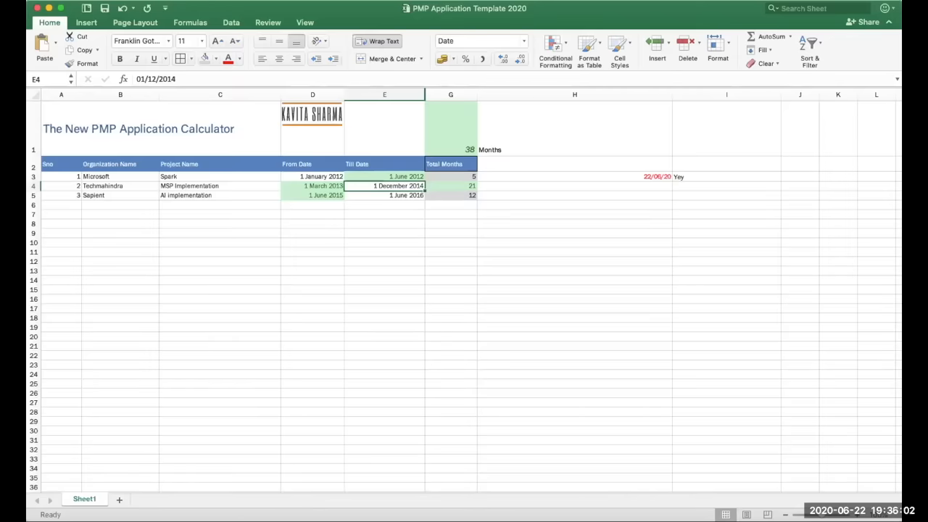
mouse_move(614, 395)
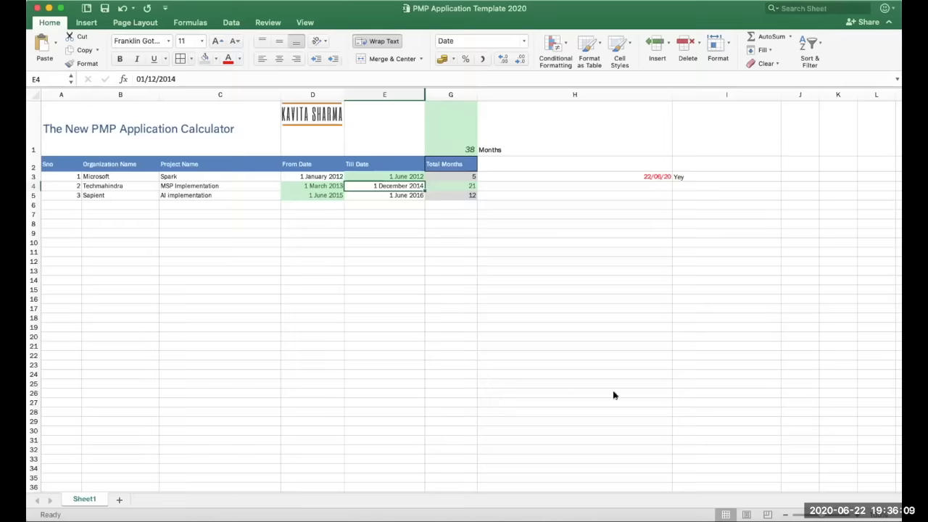
mouse_move(524, 309)
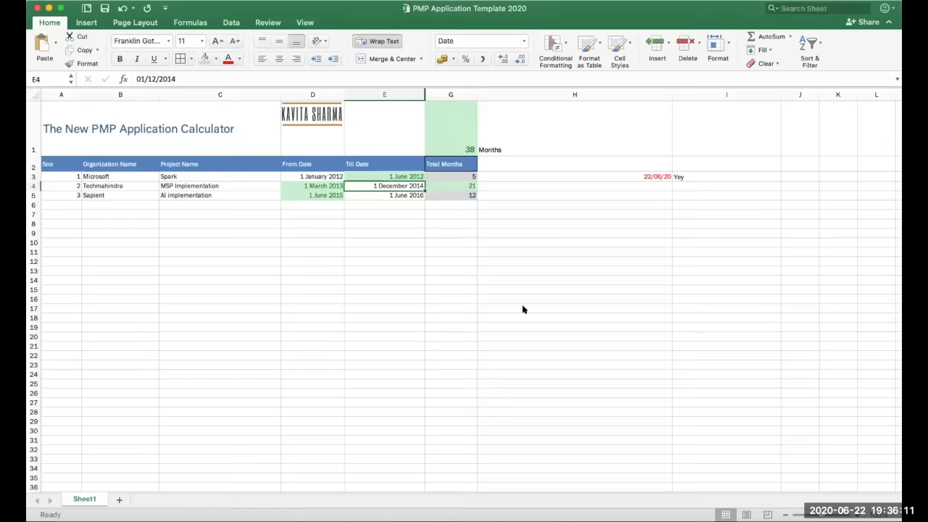
mouse_move(841, 486)
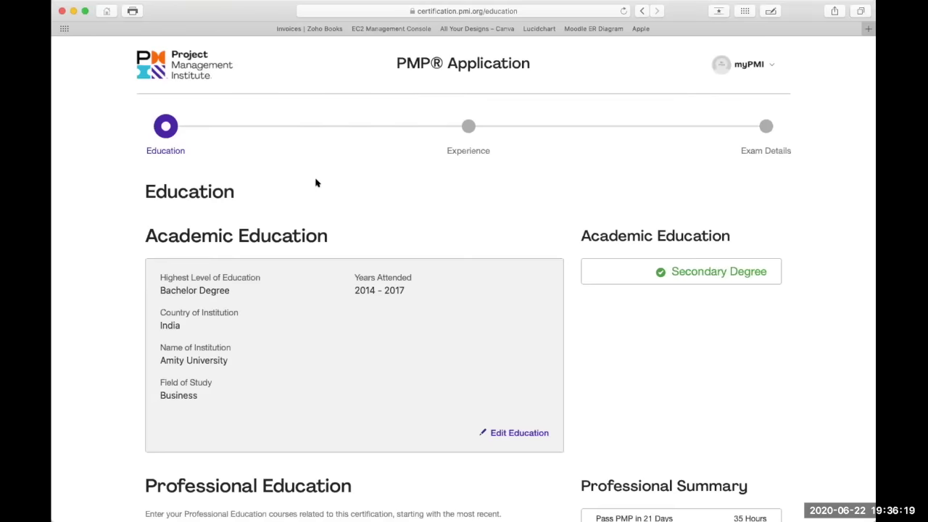
mouse_move(286, 63)
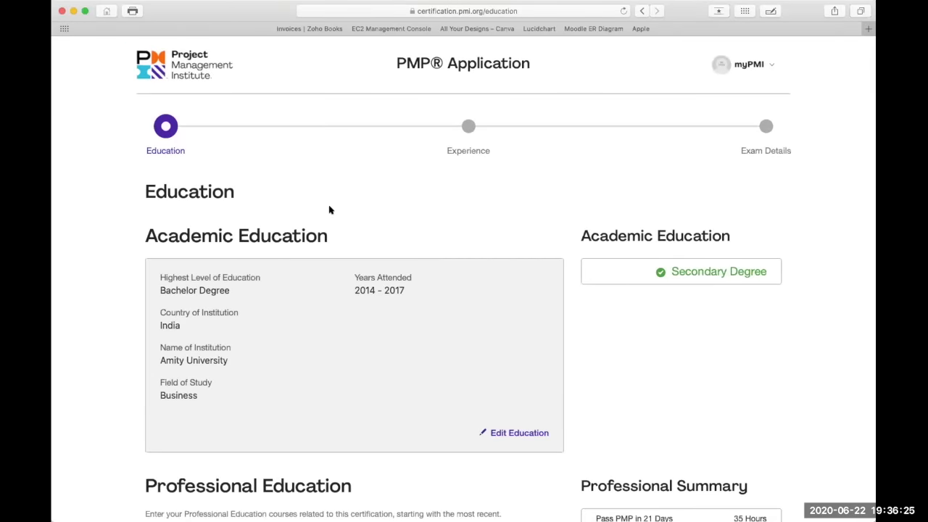
mouse_move(289, 164)
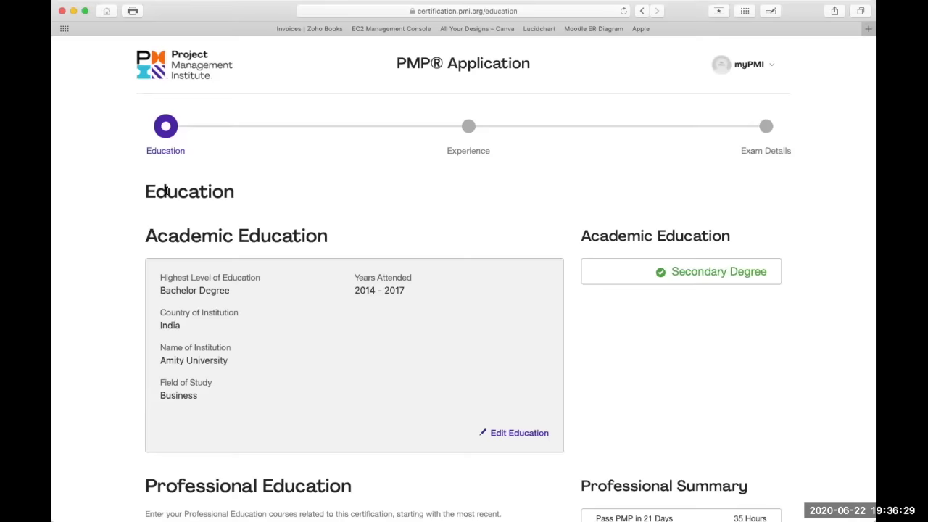
scroll("down", 3)
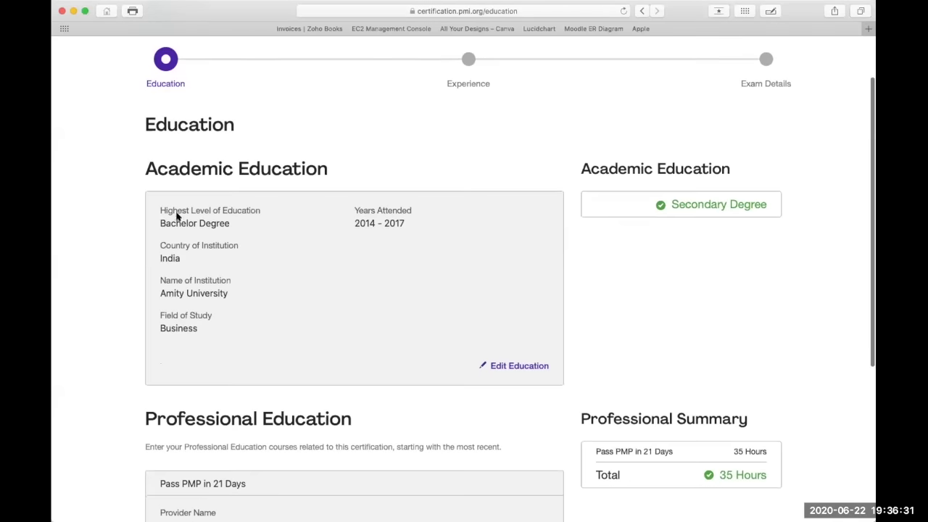
left_click(519, 366)
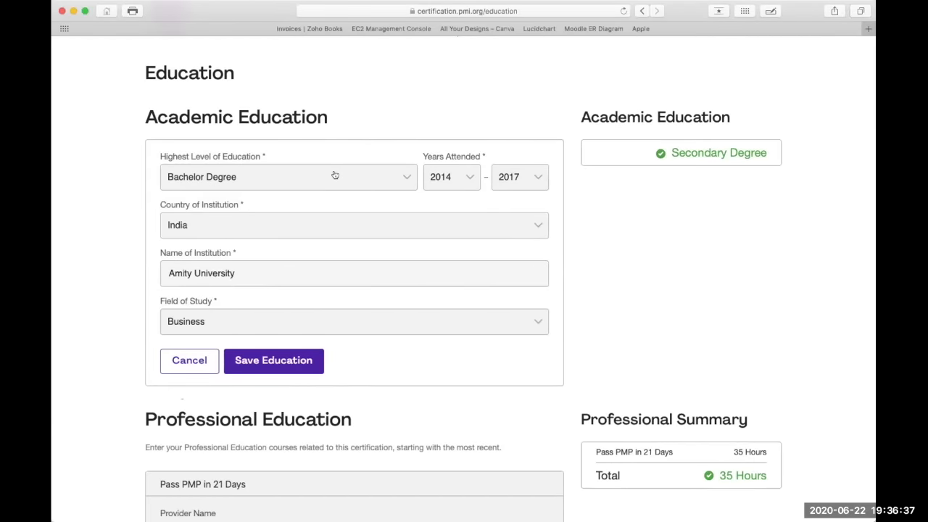
Change the education level to Masters Degree, keep Business as field, and save.
left_click(288, 176)
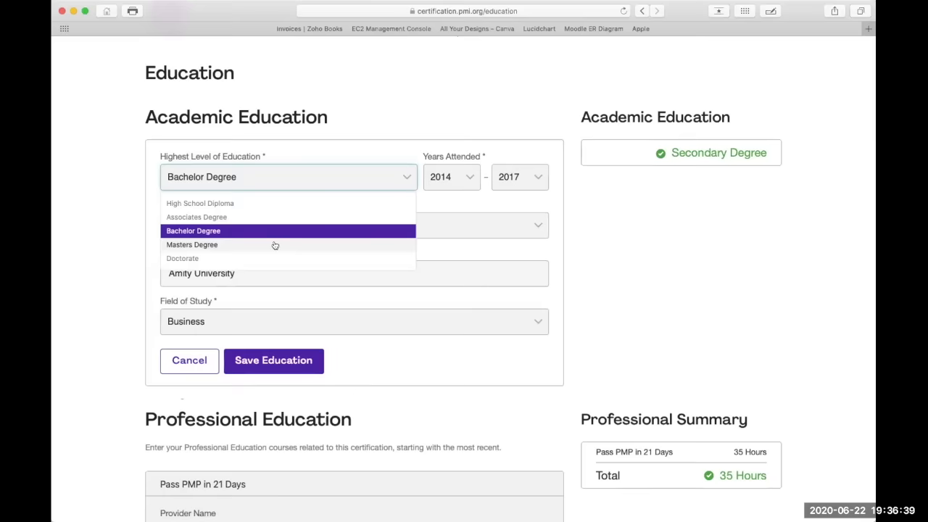
left_click(192, 245)
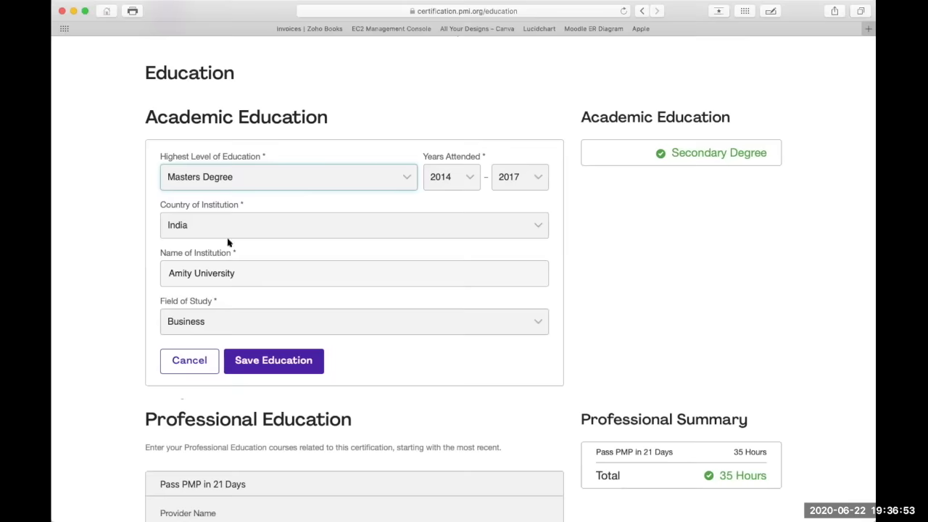
scroll("down", 3)
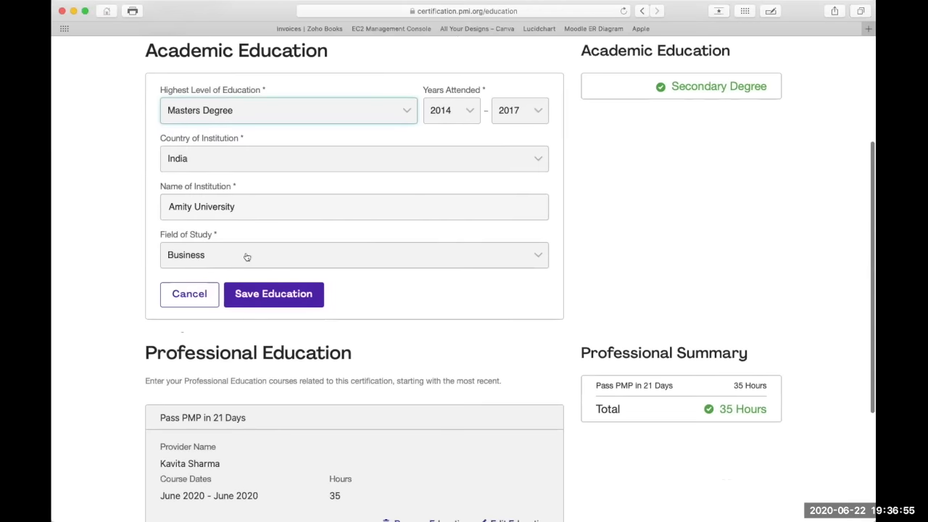
left_click(354, 254)
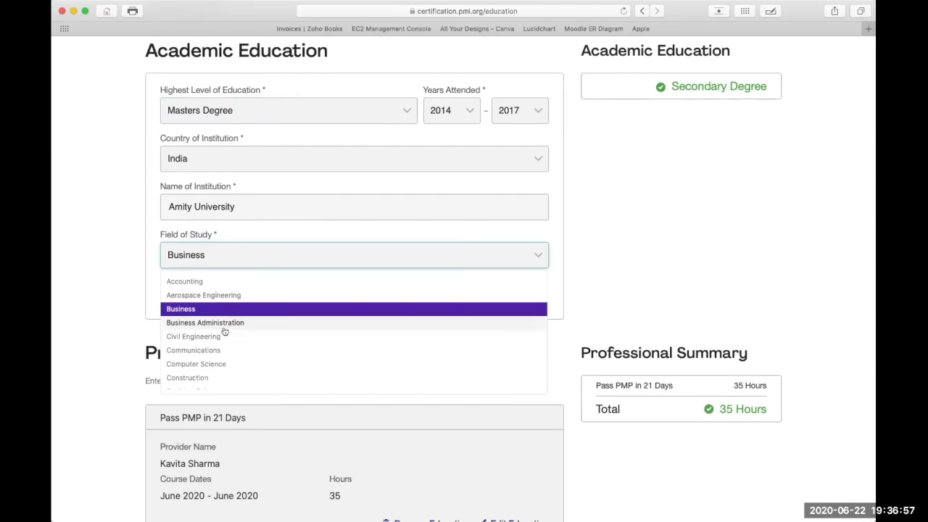
left_click(180, 309)
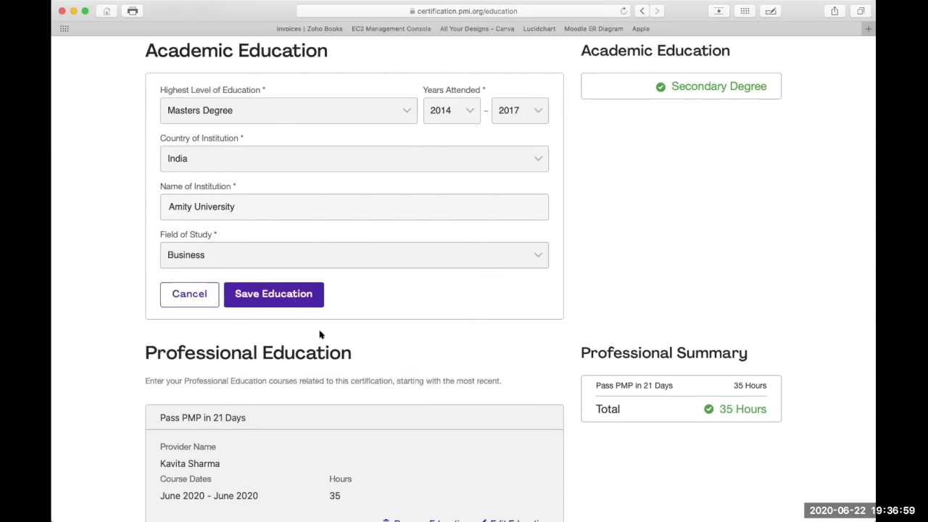
left_click(273, 294)
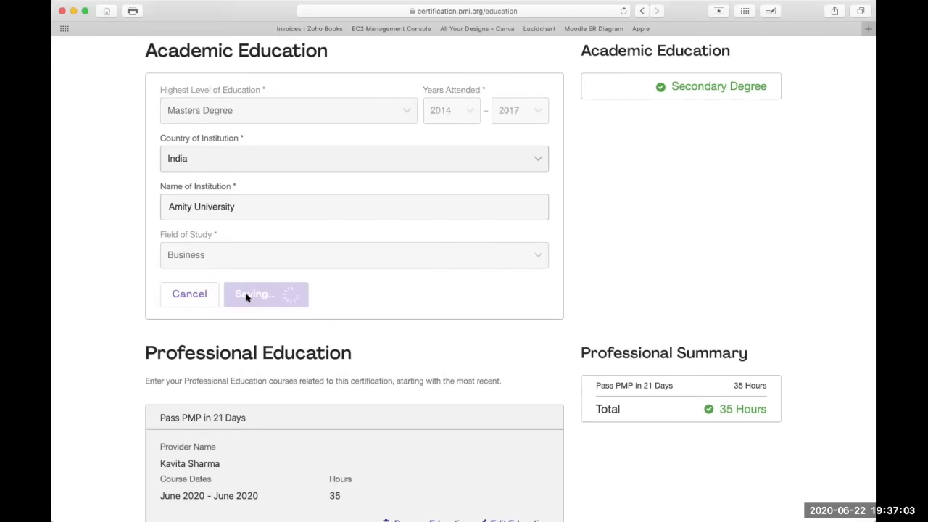
left_click(266, 294)
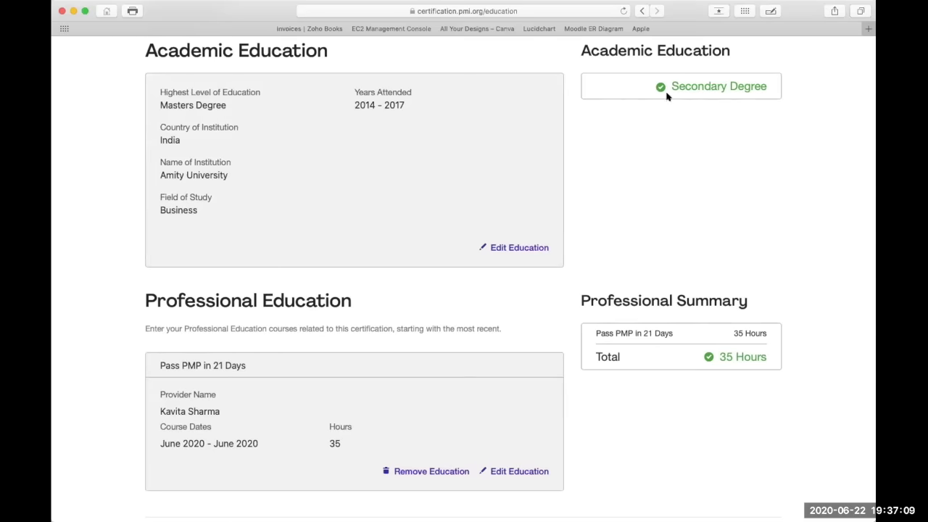
Delete the Pass PMP in 21 Days course card from professional education.
scroll("down", 3)
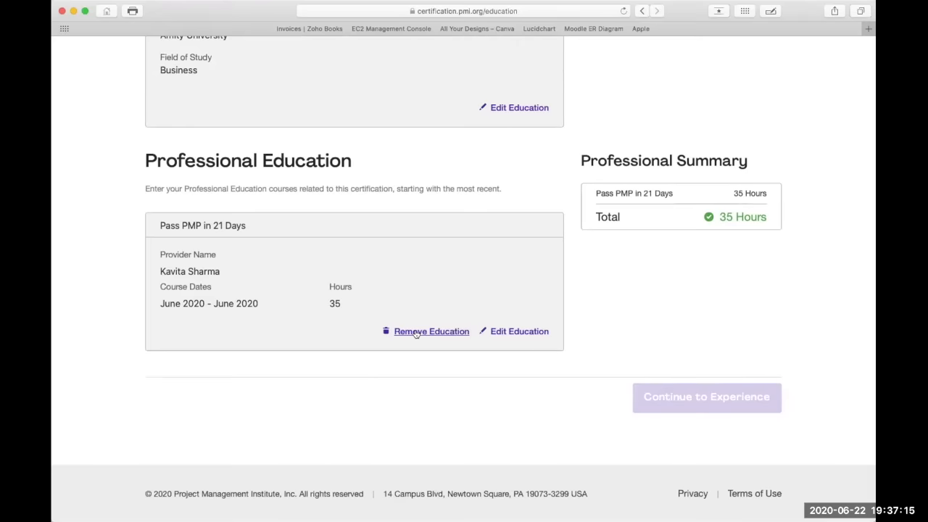
left_click(431, 332)
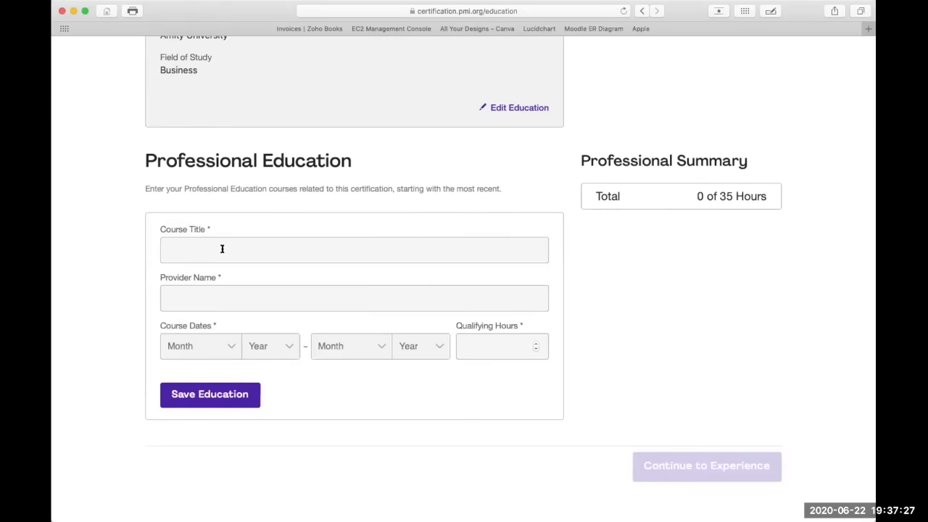
left_click(354, 250)
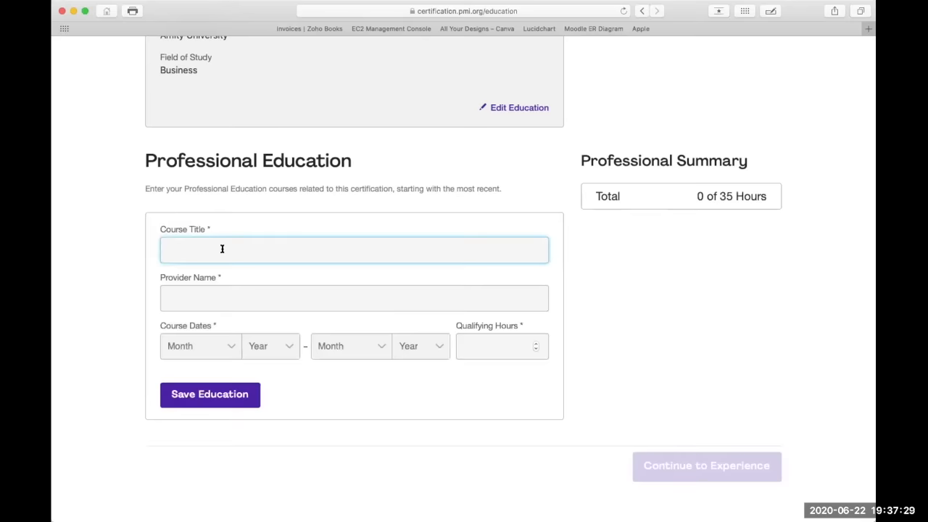
type("Pass PMP")
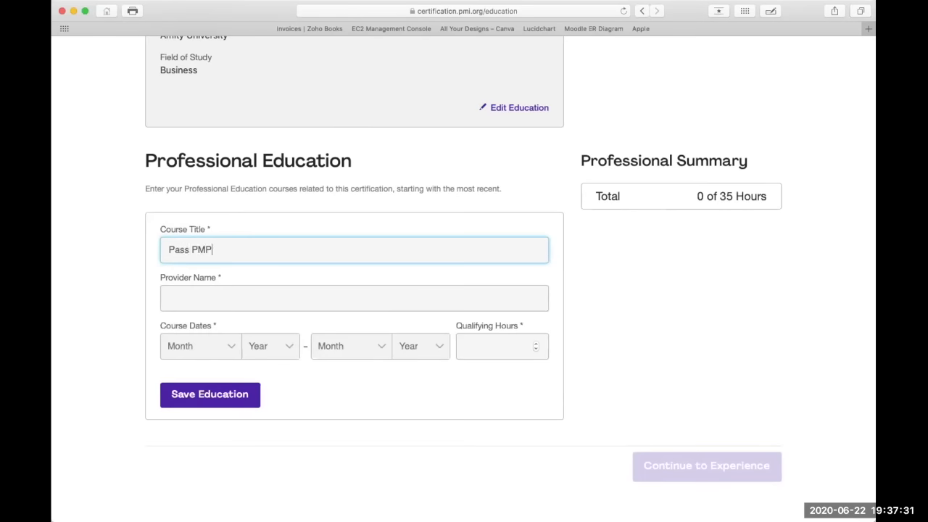
type("in 21 Days")
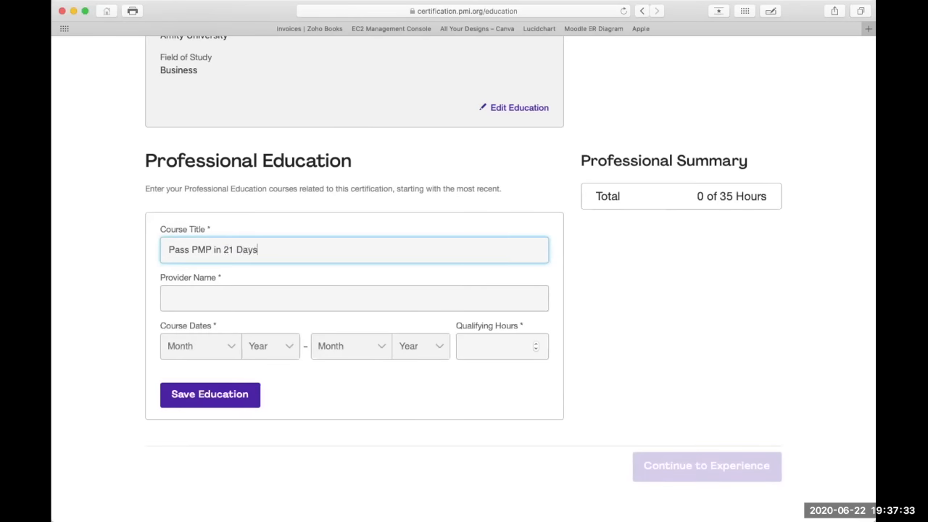
left_click(354, 298)
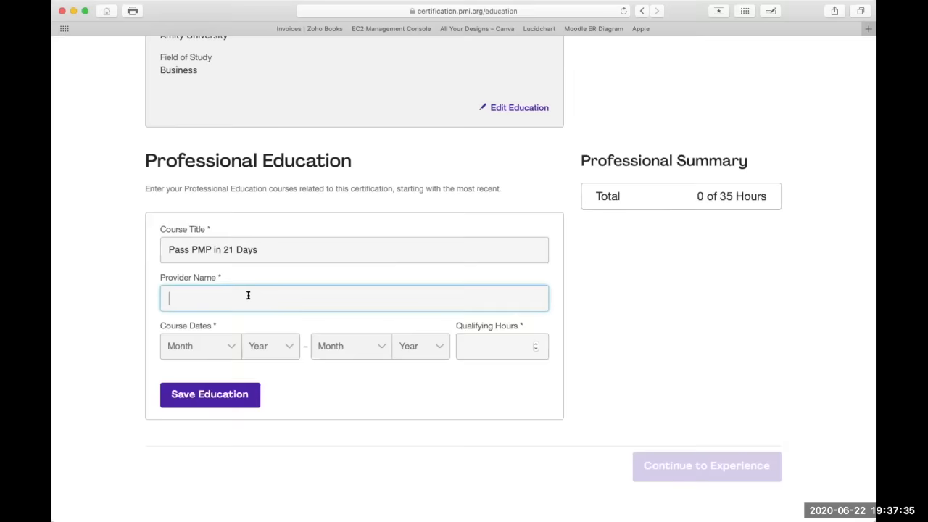
type("Kavi")
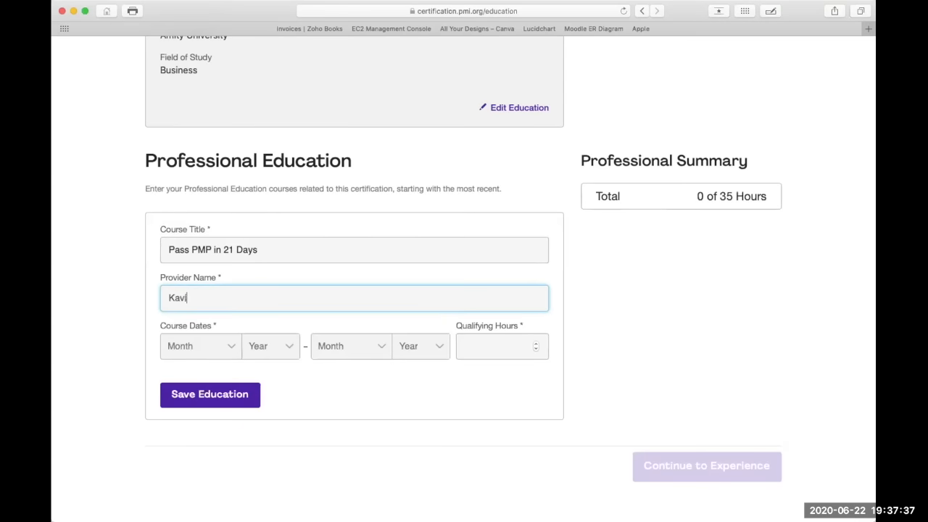
type("ta Sharm")
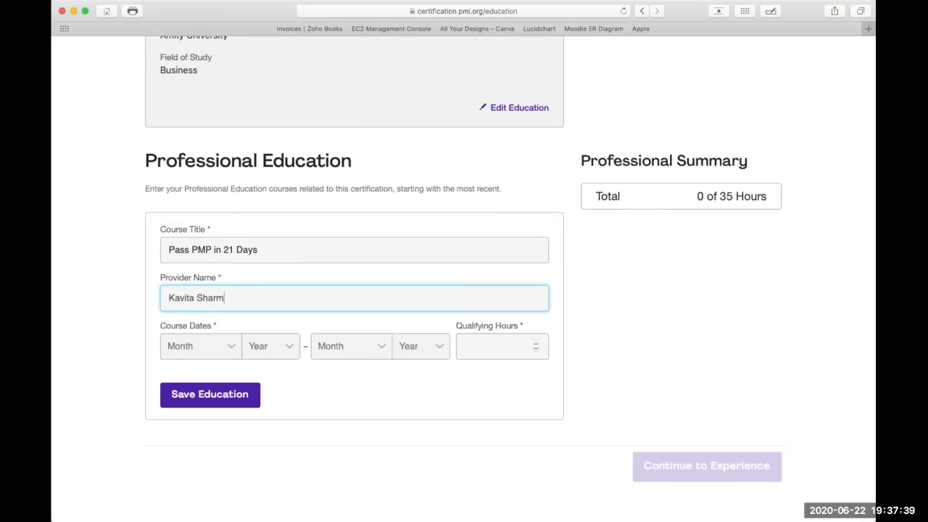
Set the course dates to June 2020, enter 35 qualifying hours, and save.
left_click(201, 345)
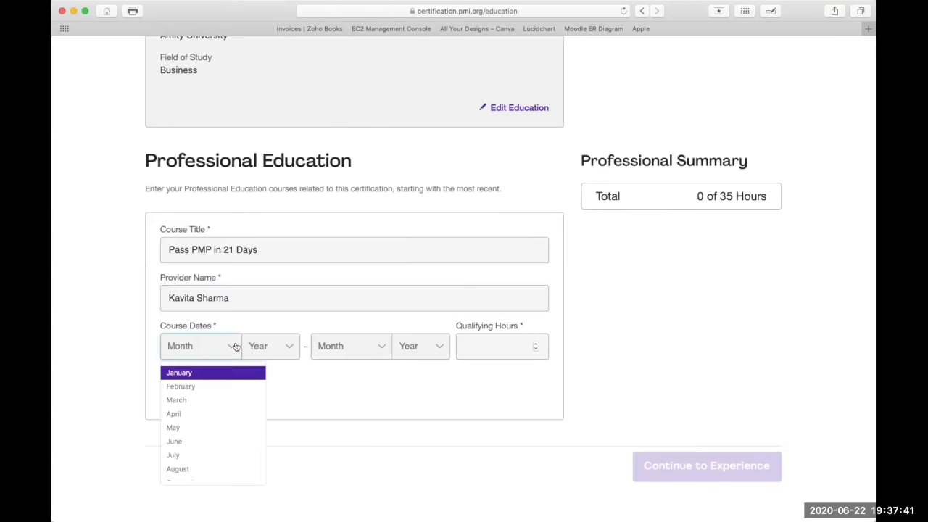
left_click(174, 440)
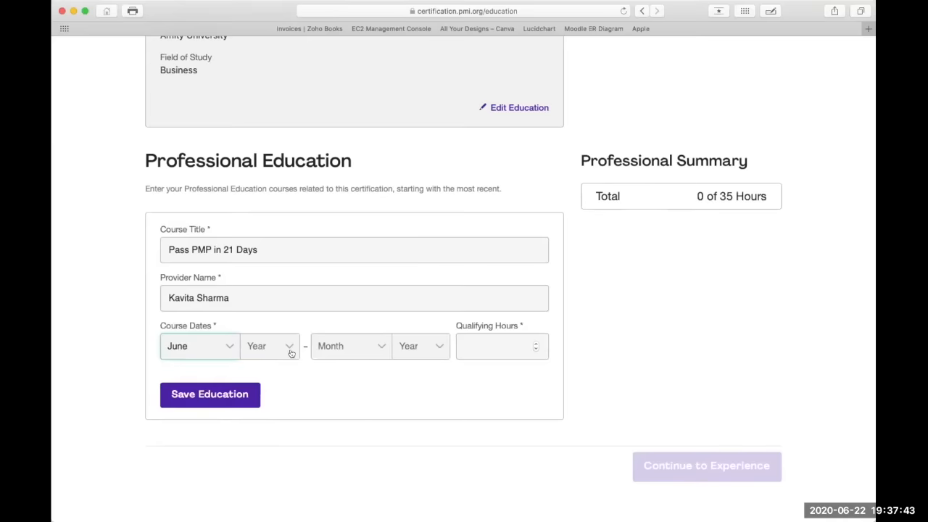
left_click(269, 346)
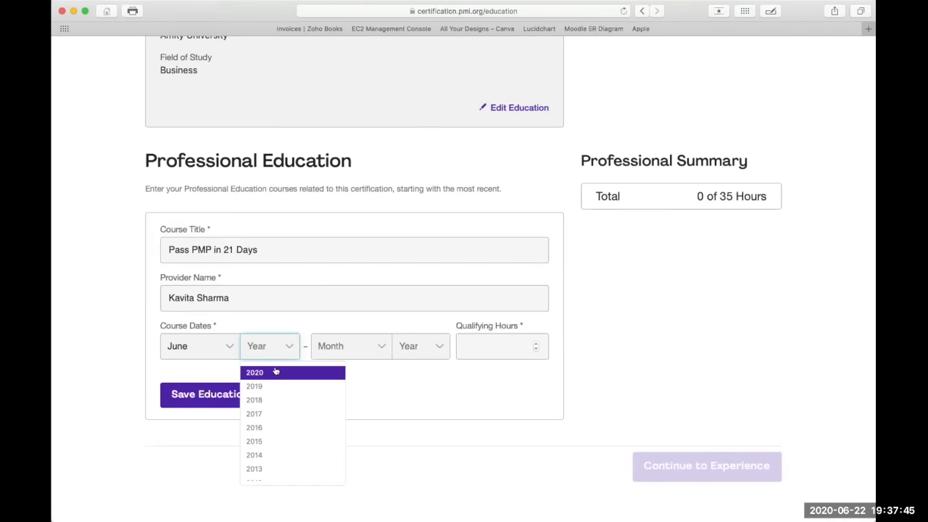
left_click(255, 372)
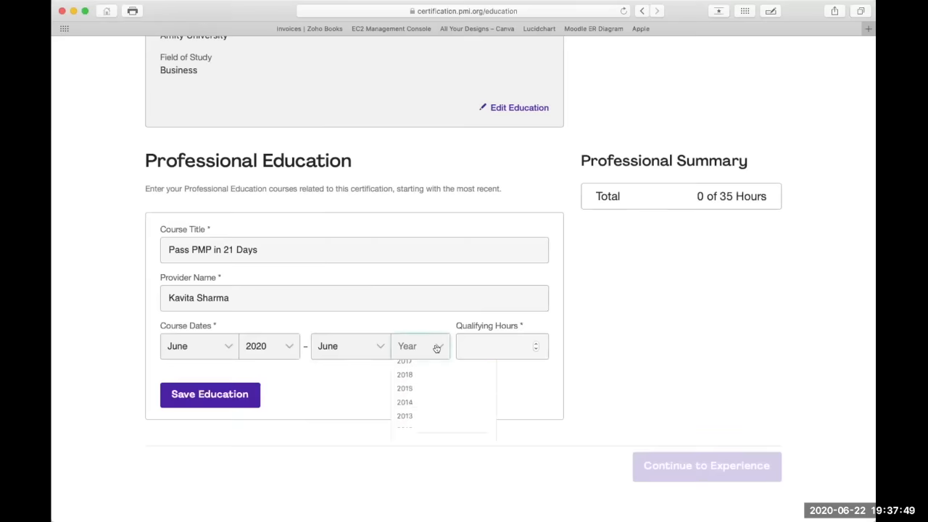
left_click(405, 360)
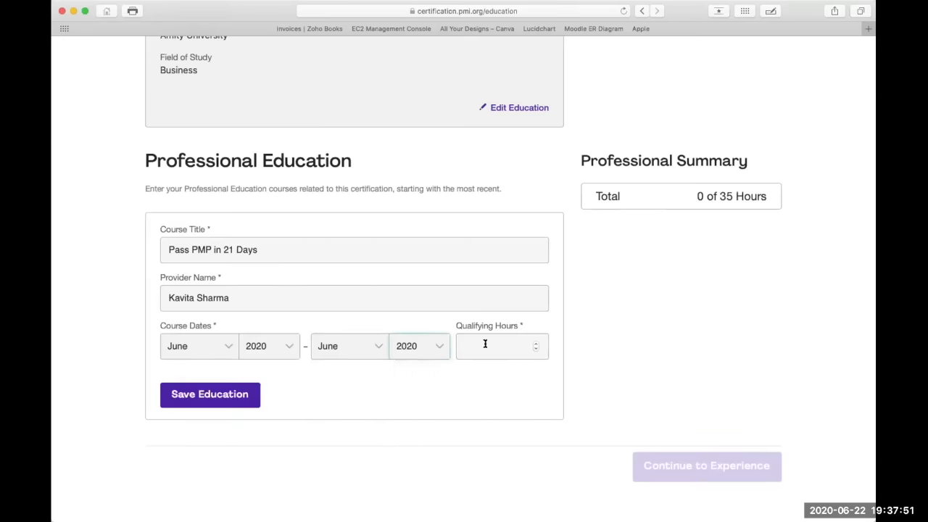
type("35")
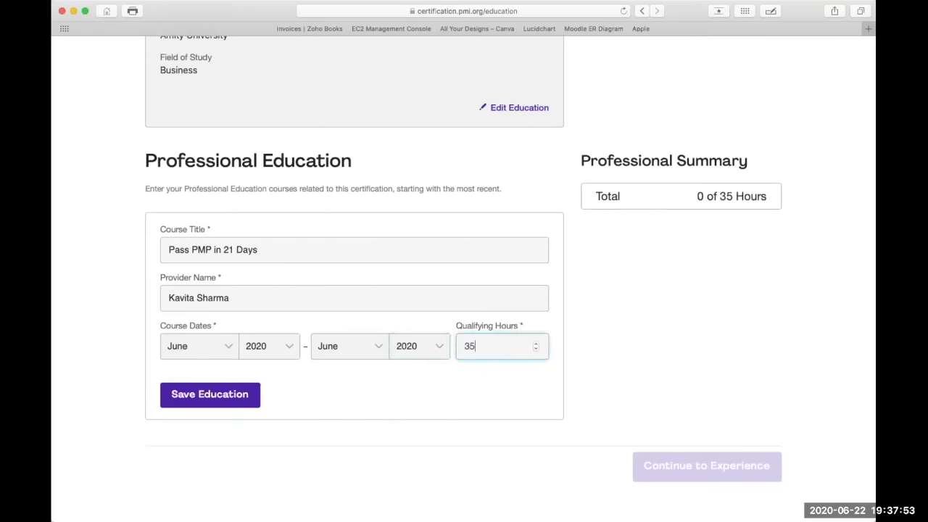
left_click(209, 393)
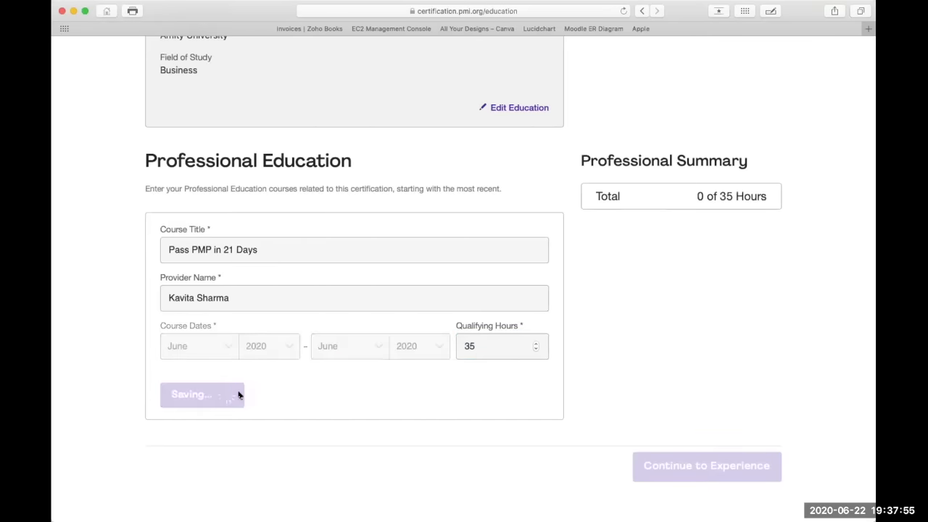
left_click(202, 394)
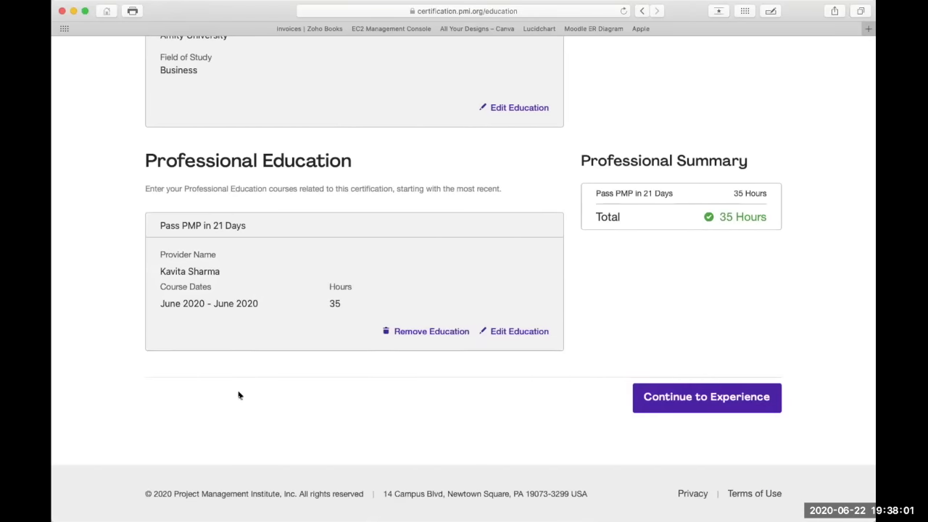
mouse_move(490, 220)
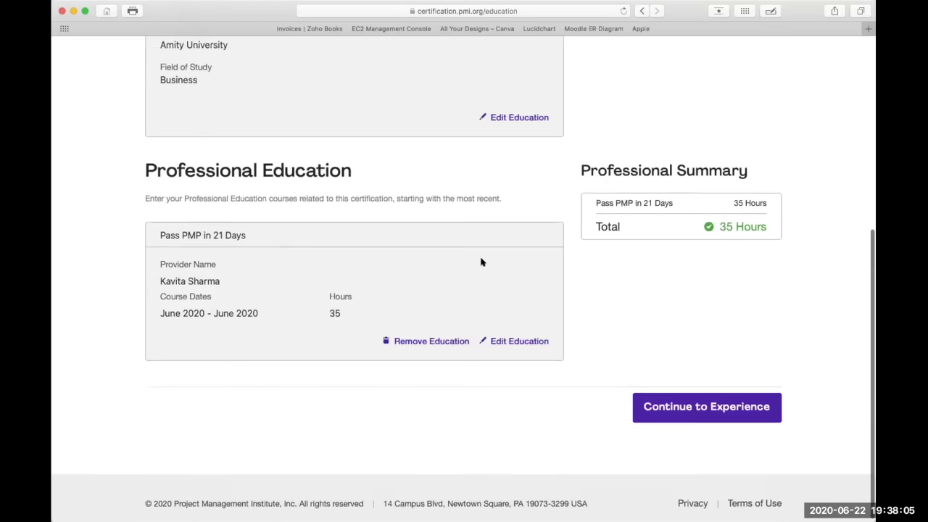
scroll("up", 3)
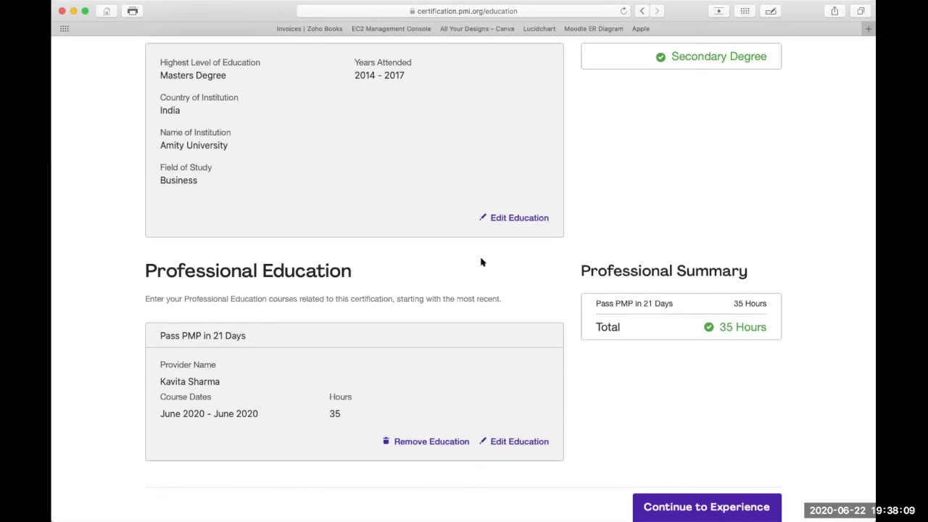
mouse_move(467, 368)
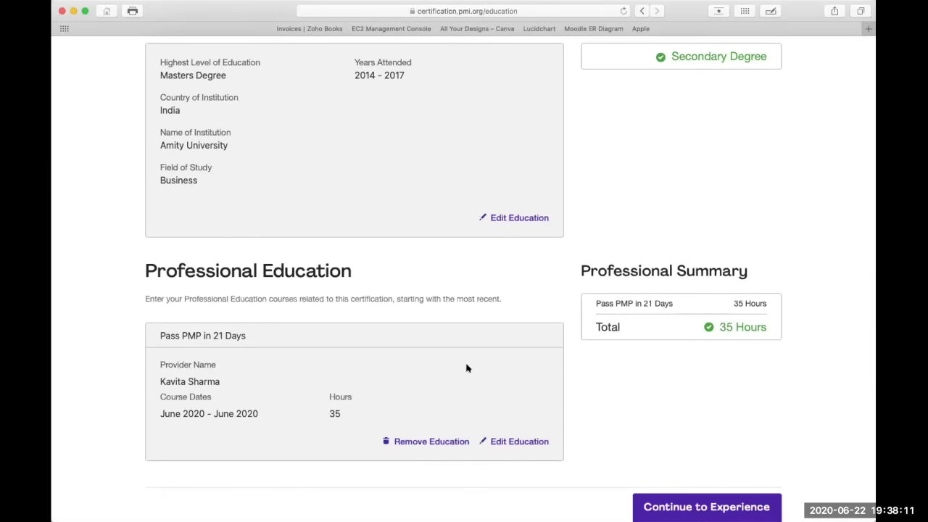
scroll("down", 3)
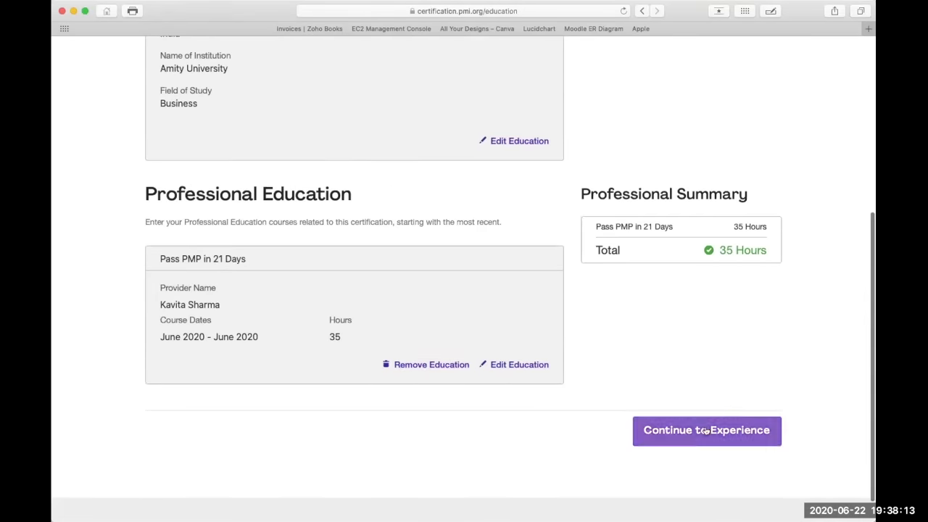
Continue to the Experience step and scroll down to the empty project form.
left_click(706, 430)
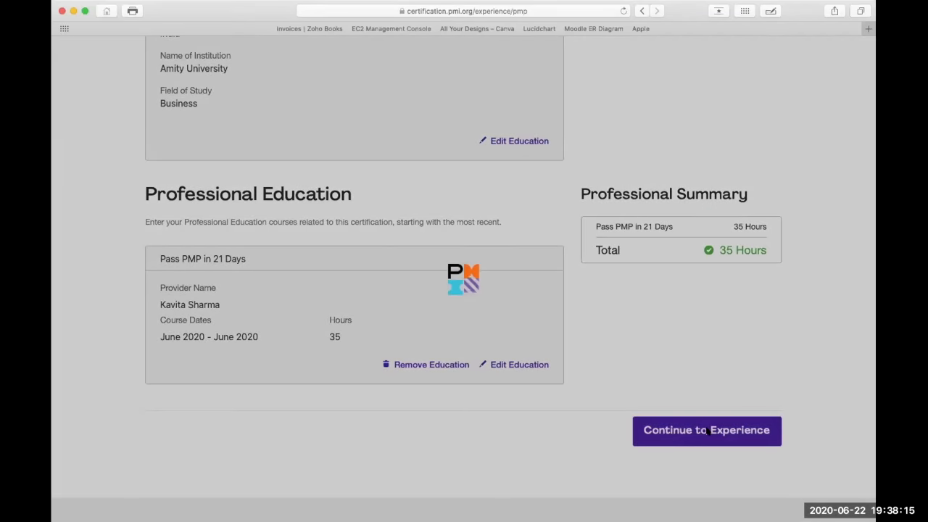
left_click(707, 430)
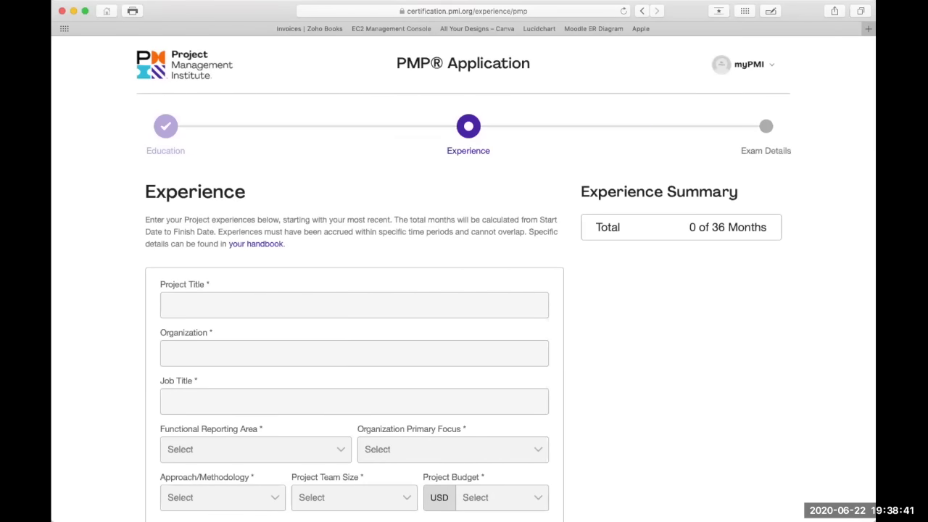
mouse_move(240, 180)
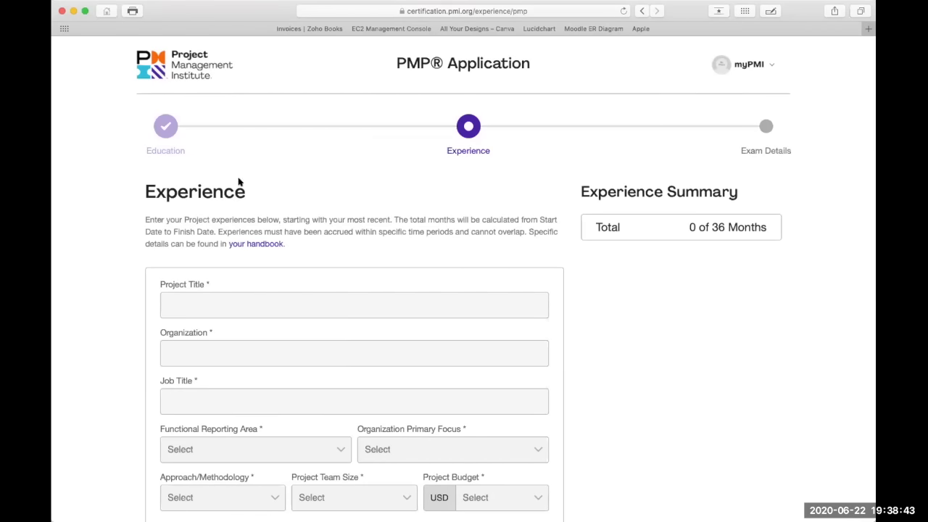
scroll("down", 3)
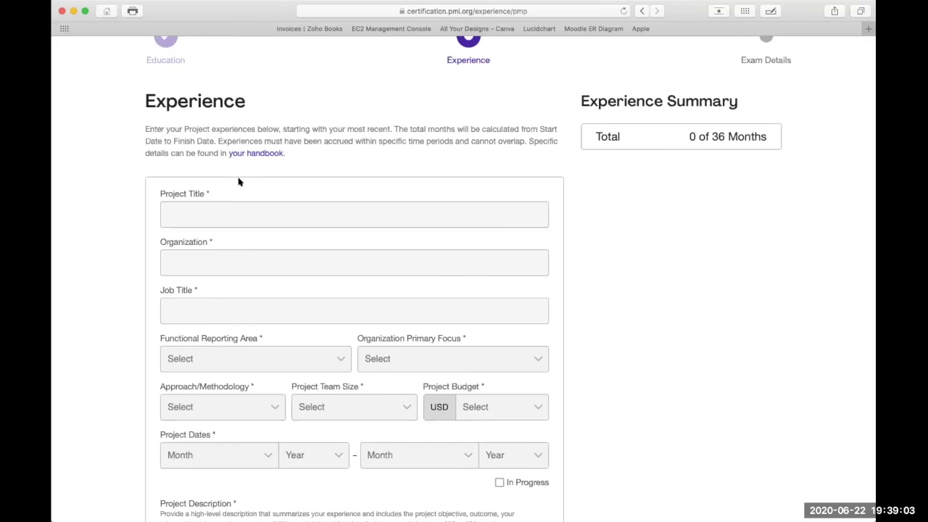
Enter project title 'Spar', organization 'TechM', and job title 'E2E Manager'.
left_click(354, 214)
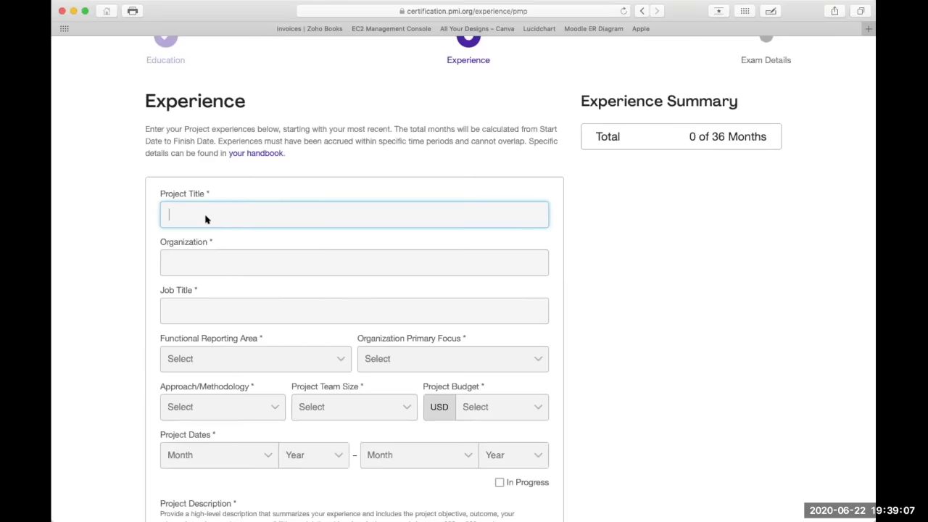
type("Spa")
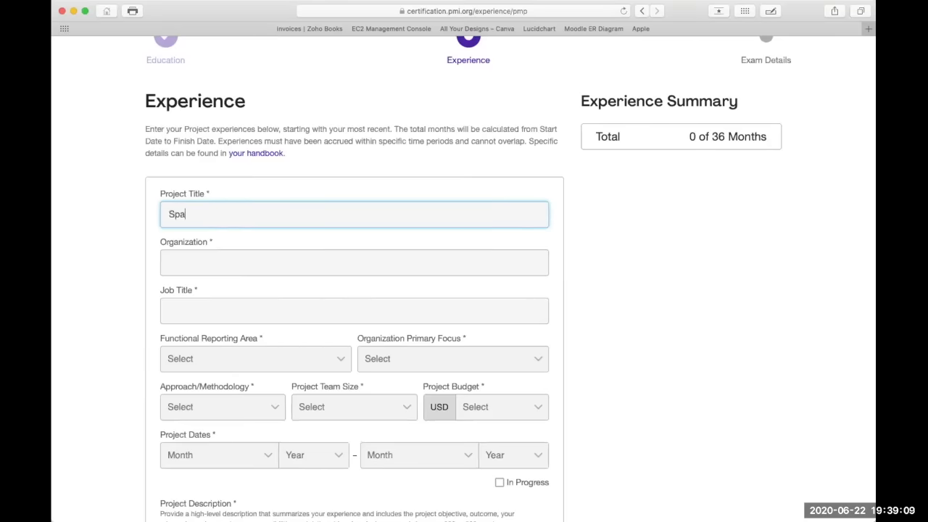
type("r")
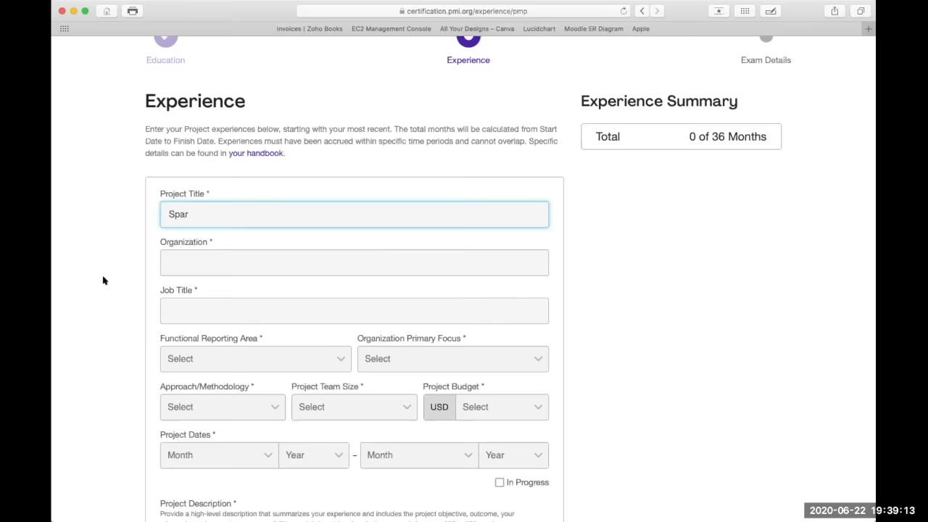
left_click(354, 263)
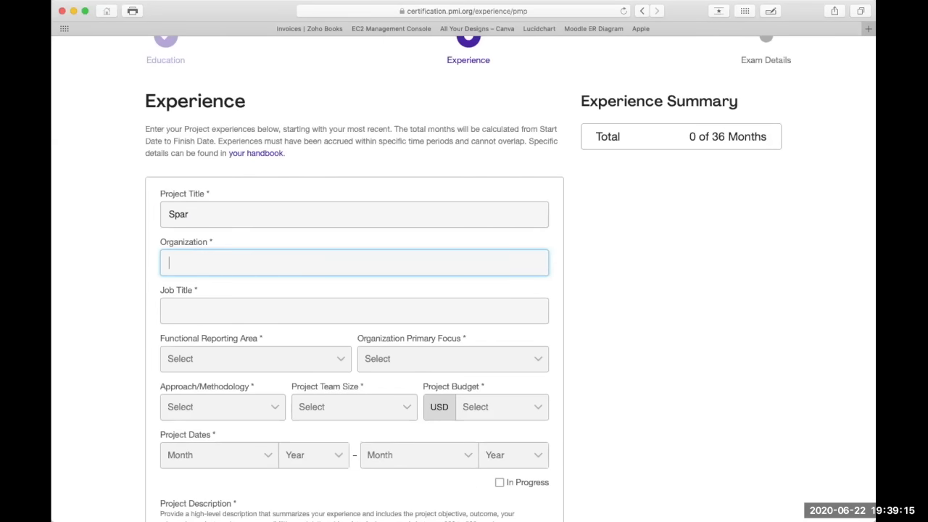
type("TechM")
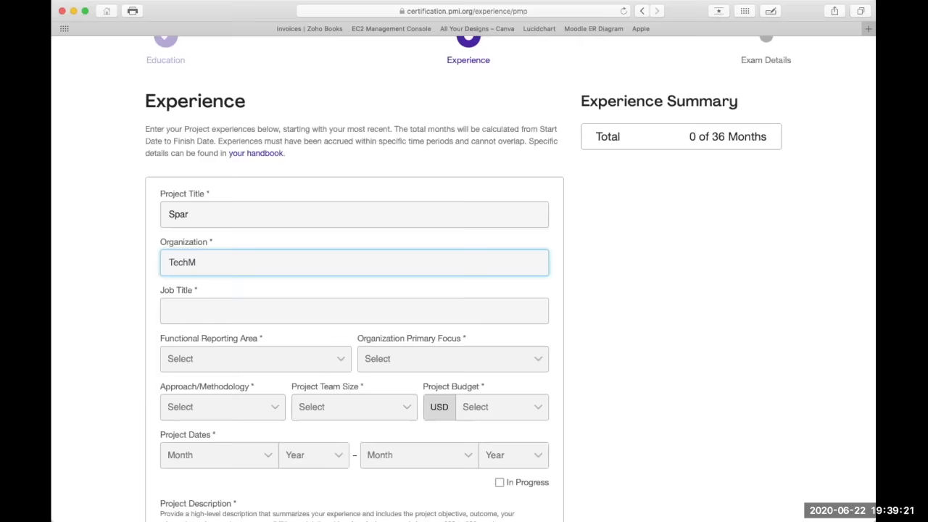
left_click(354, 311)
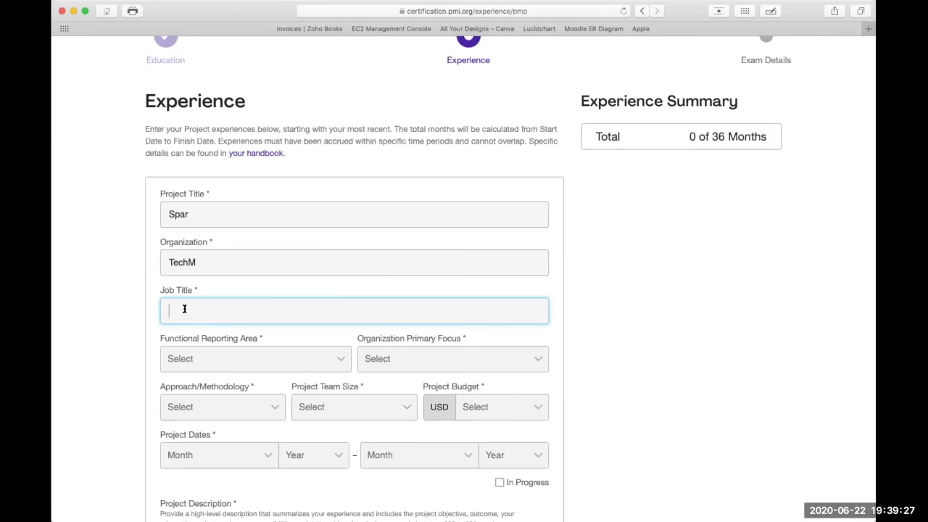
type("E")
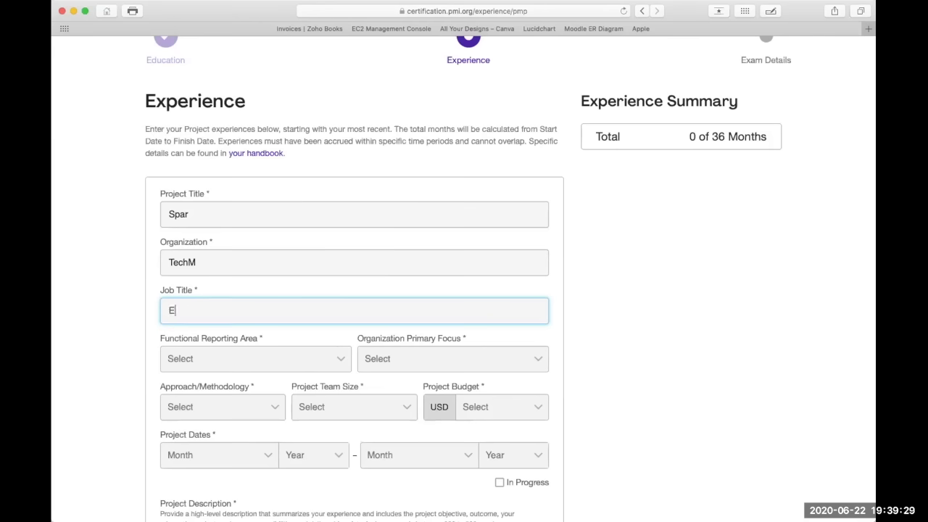
type("2E")
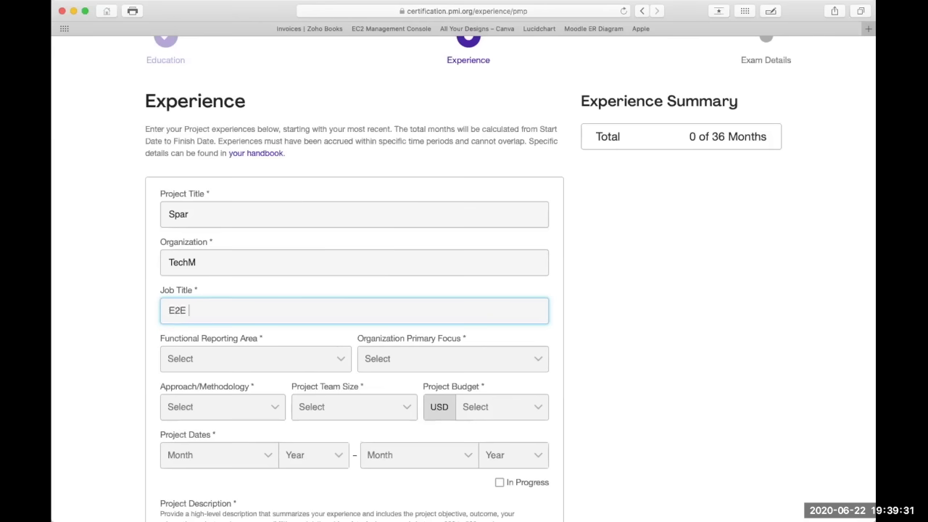
type("Manager")
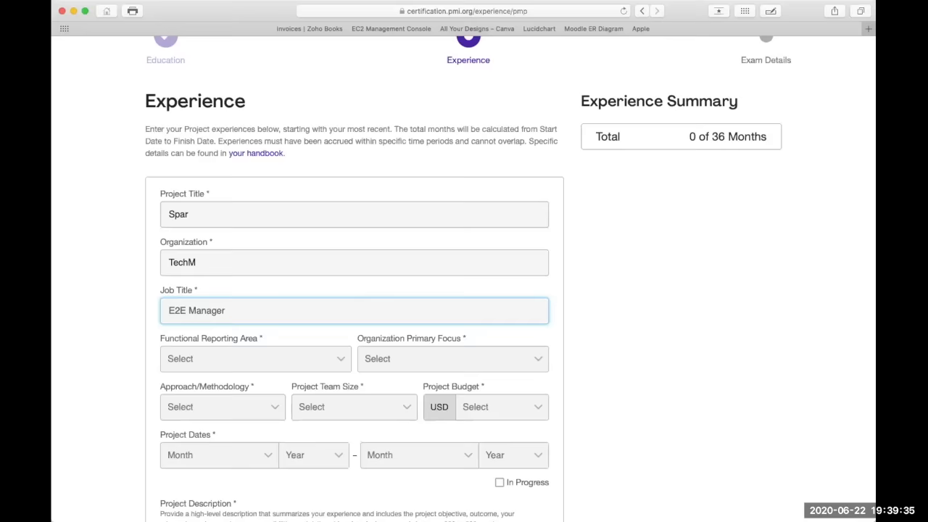
mouse_move(61, 346)
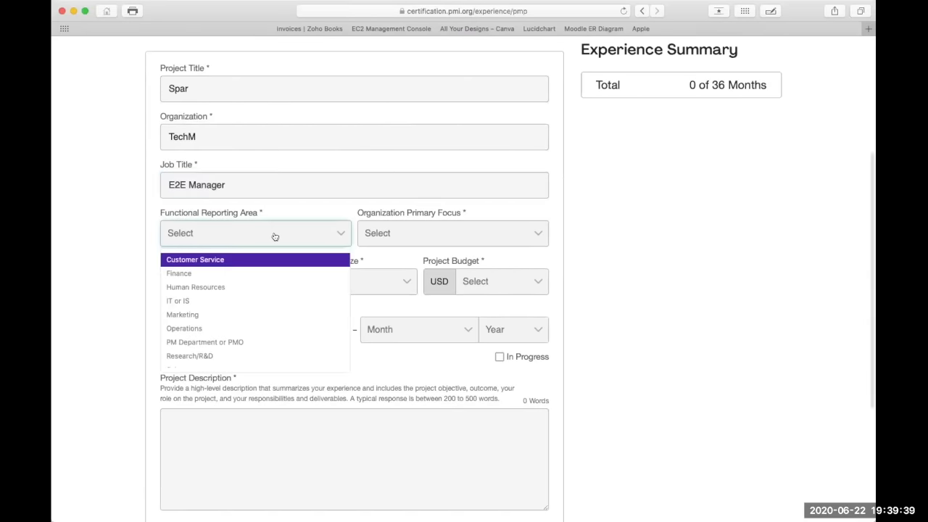
mouse_move(259, 303)
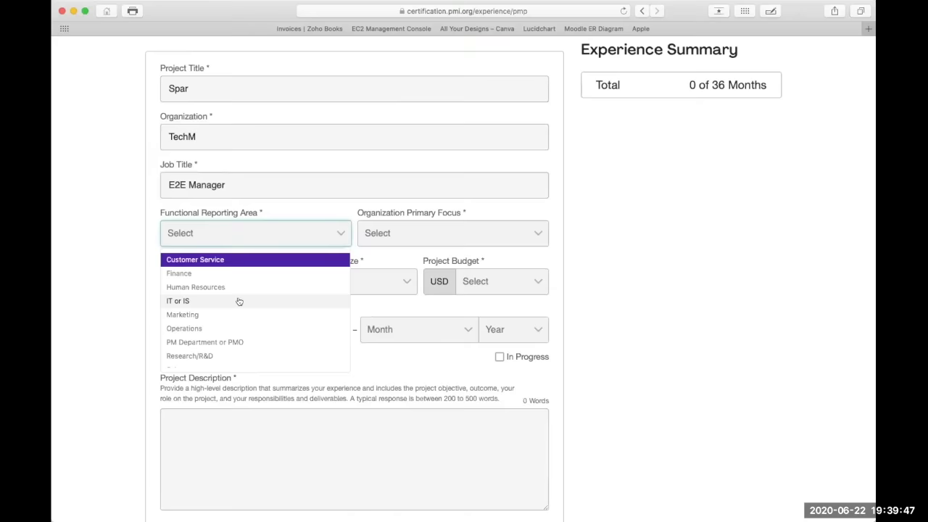
Choose IT or IS as reporting area and Telecom as organization primary focus.
left_click(177, 300)
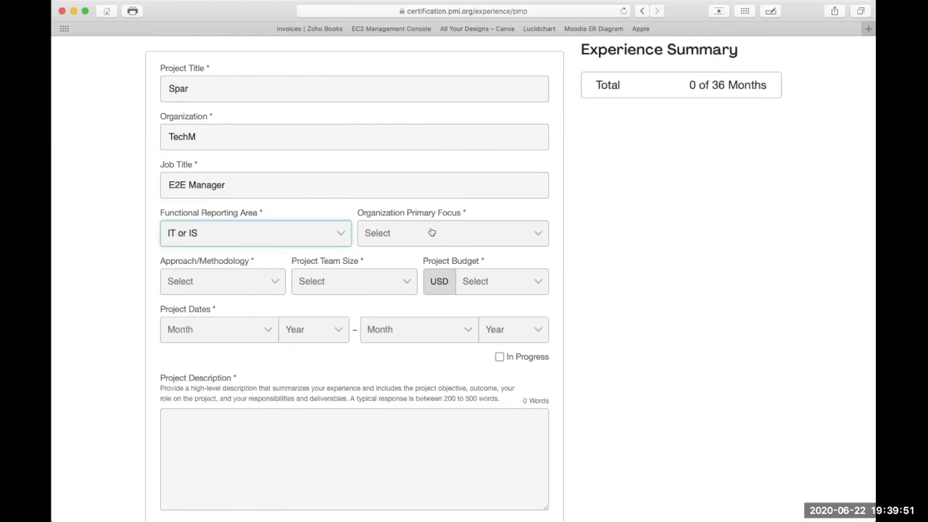
left_click(451, 233)
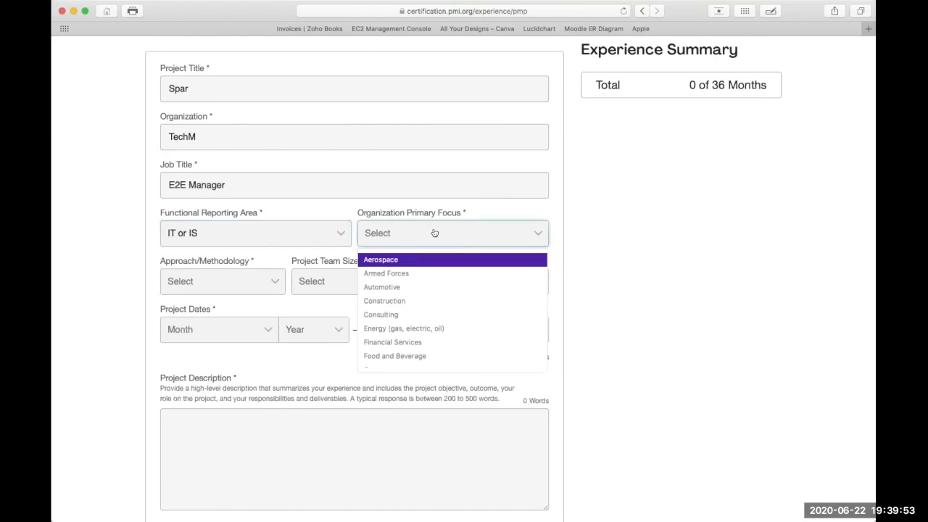
mouse_move(411, 329)
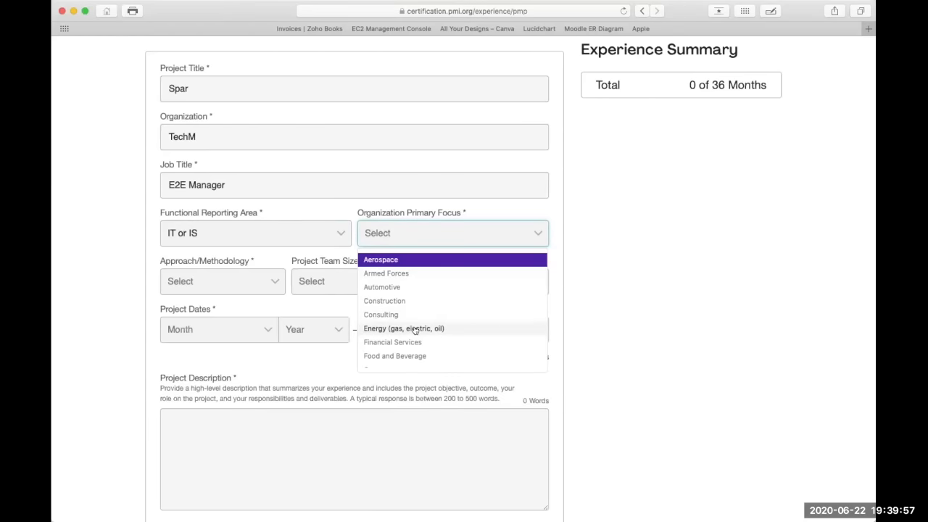
scroll("down", 3)
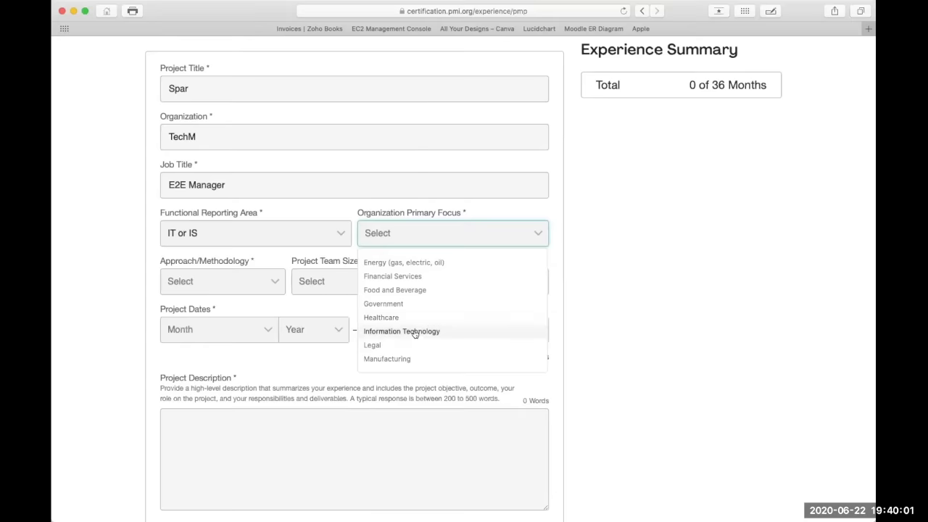
scroll("down", 3)
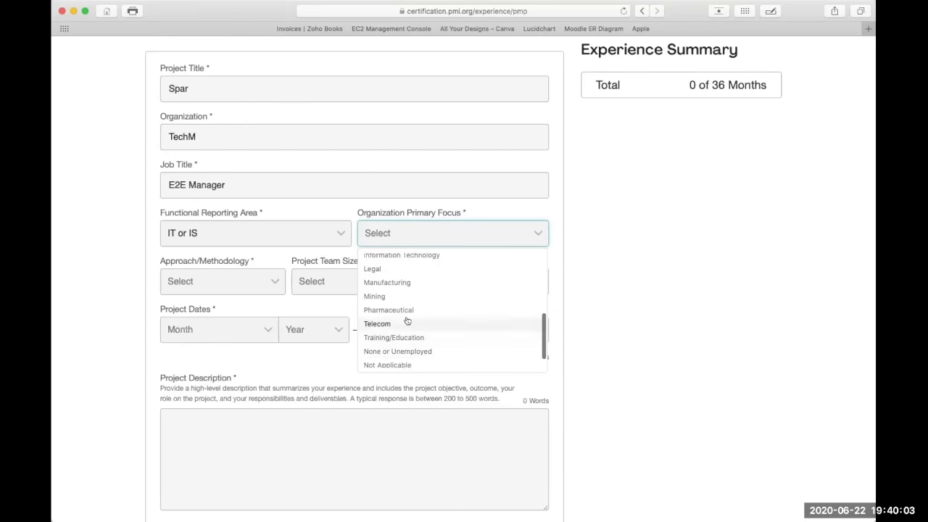
left_click(377, 323)
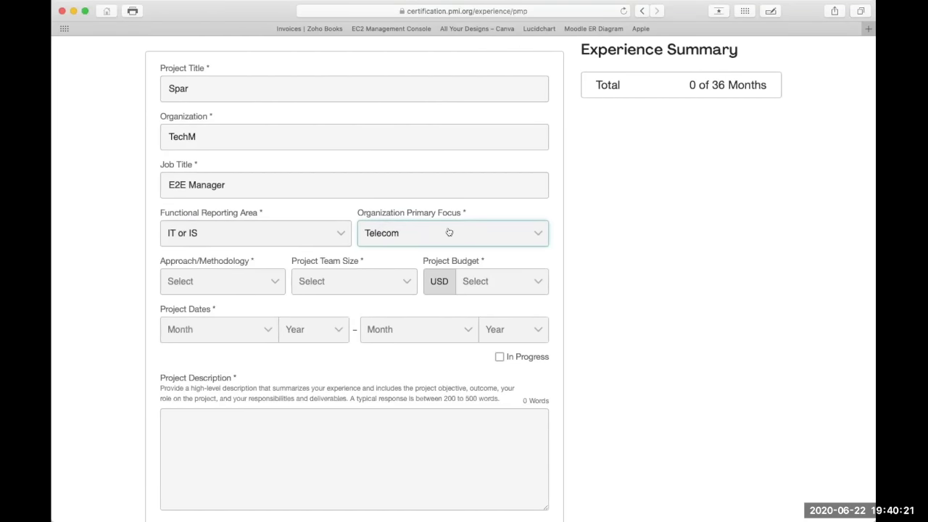
left_click(449, 232)
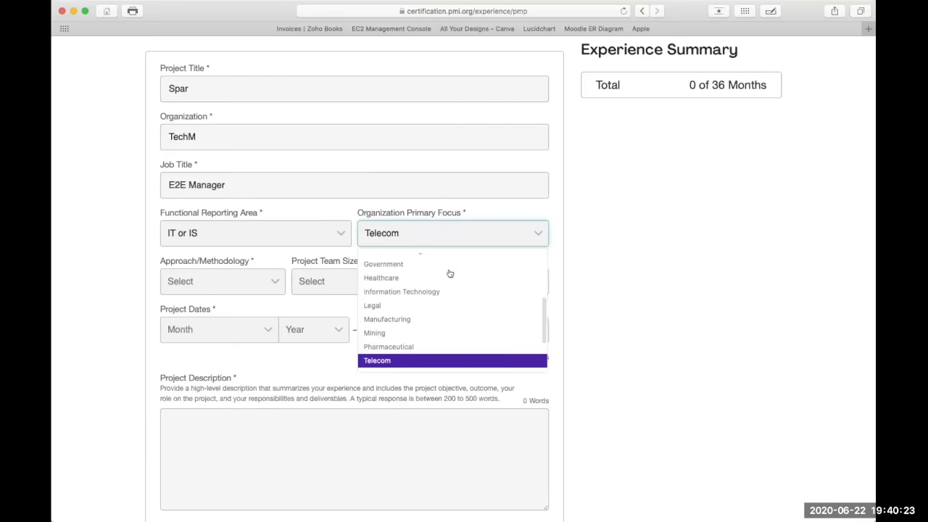
left_click(377, 361)
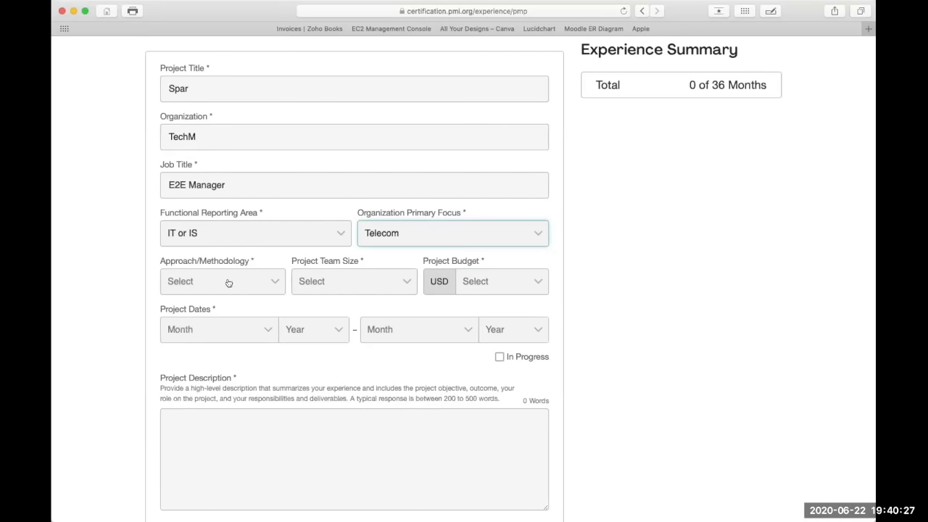
Select Hybrid as the approach/methodology after briefly trying Traditional (Waterfall).
left_click(221, 281)
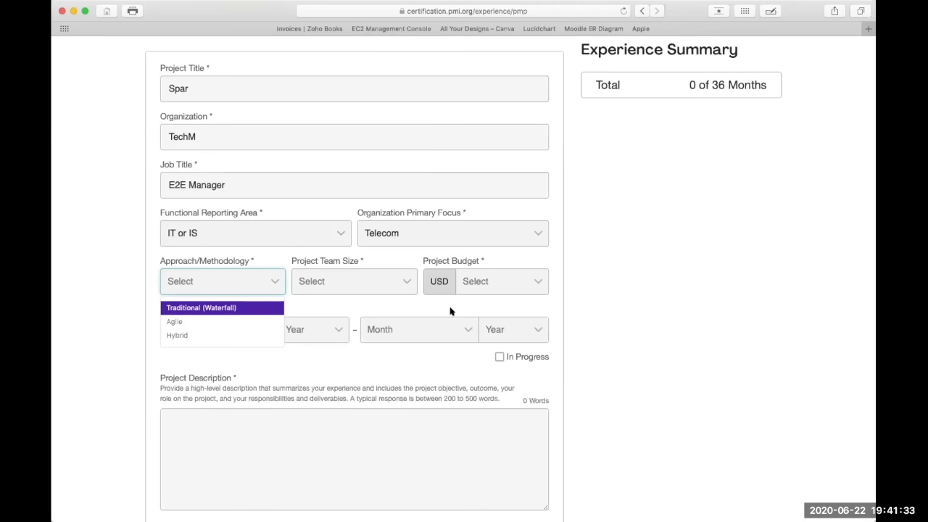
mouse_move(284, 355)
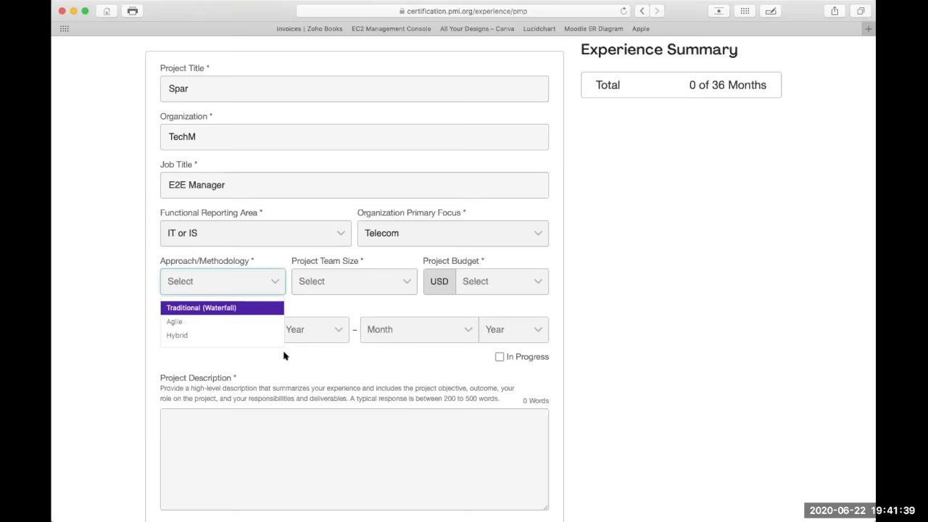
mouse_move(225, 335)
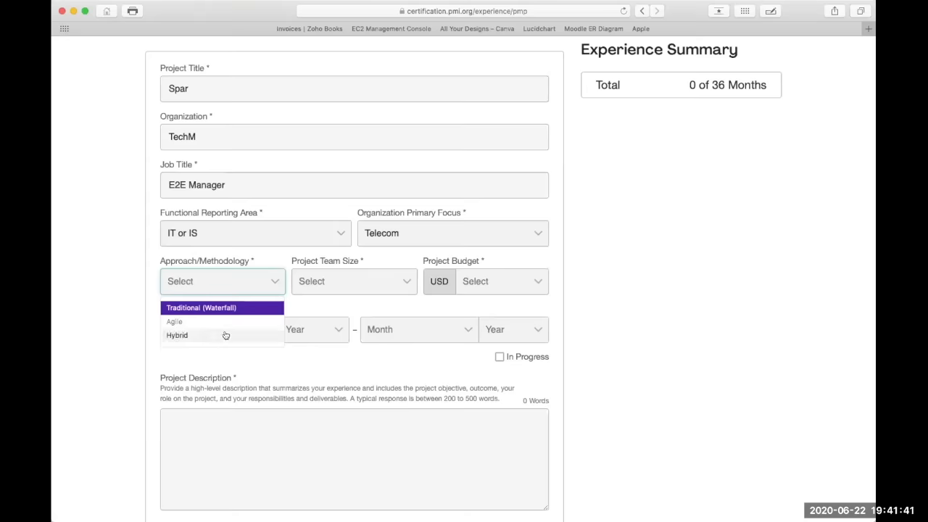
left_click(177, 335)
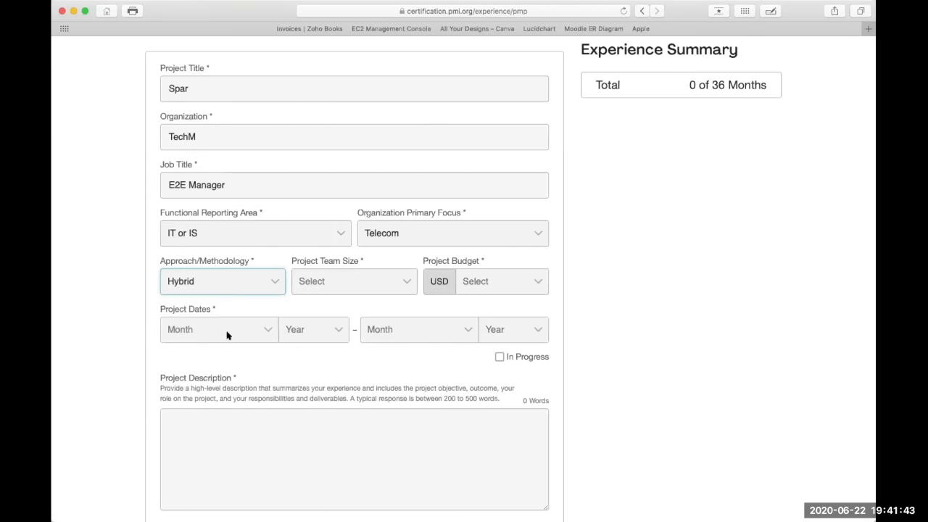
mouse_move(226, 328)
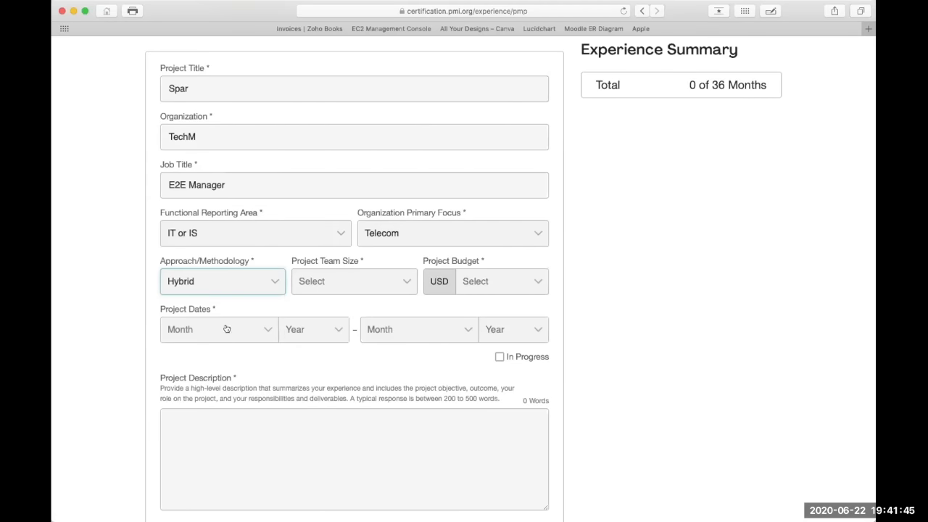
left_click(223, 281)
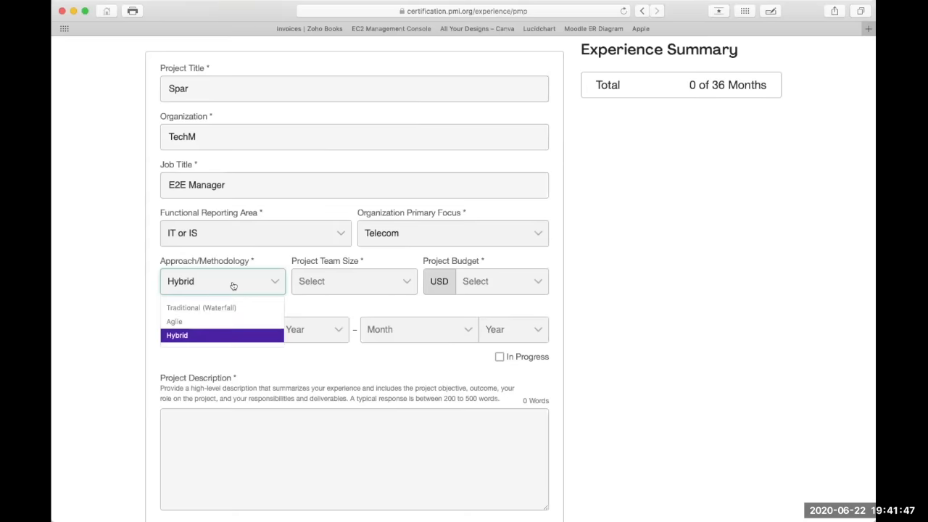
left_click(201, 308)
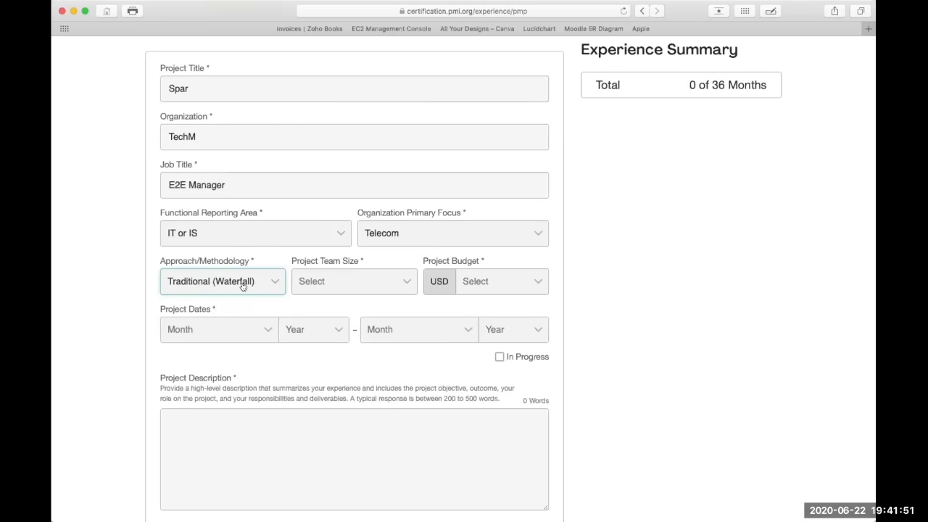
left_click(221, 281)
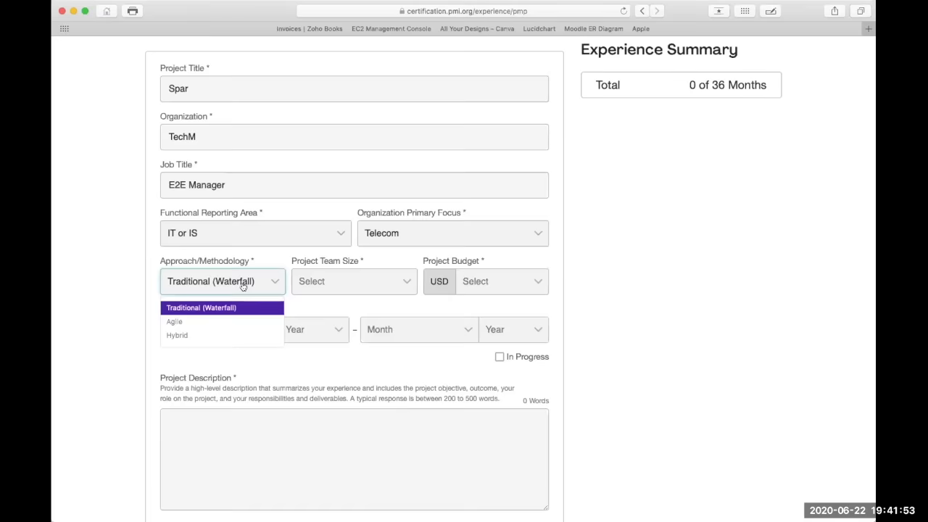
left_click(177, 335)
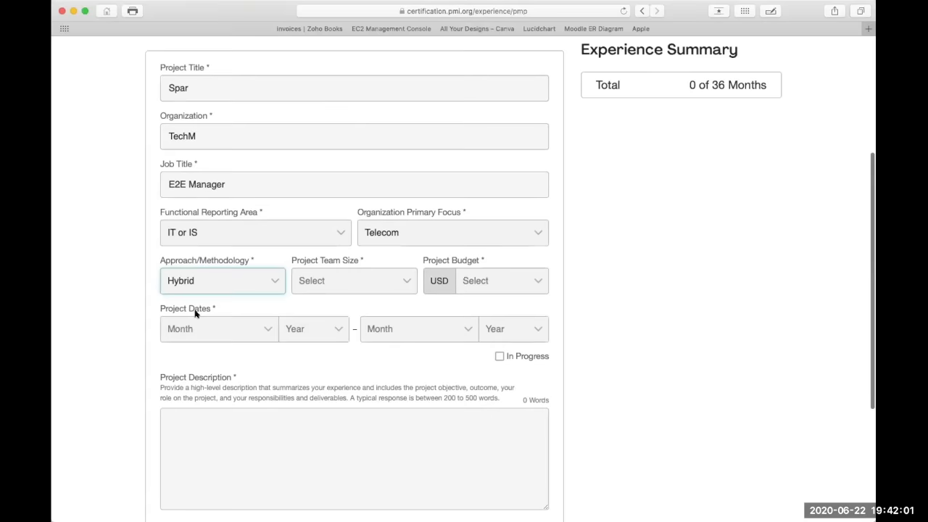
left_click(354, 281)
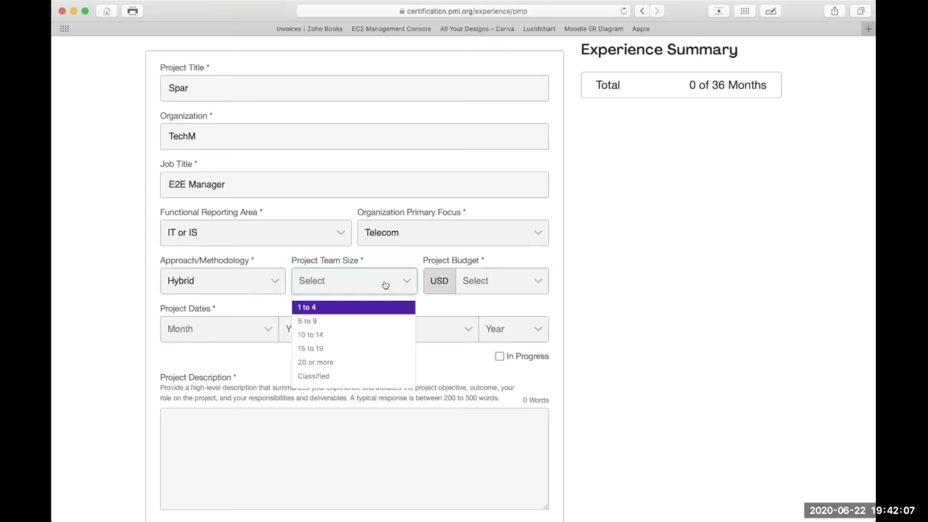
Set the project team size to 20 or more.
left_click(315, 362)
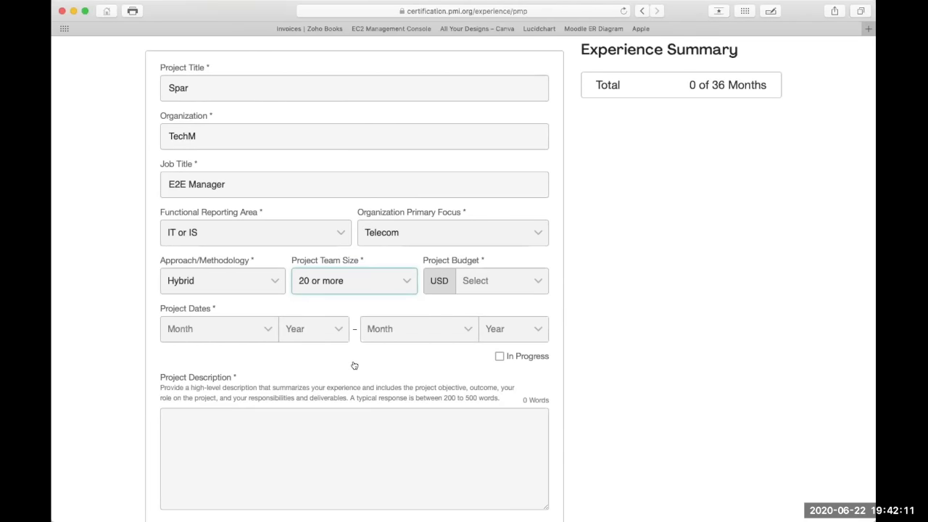
mouse_move(391, 270)
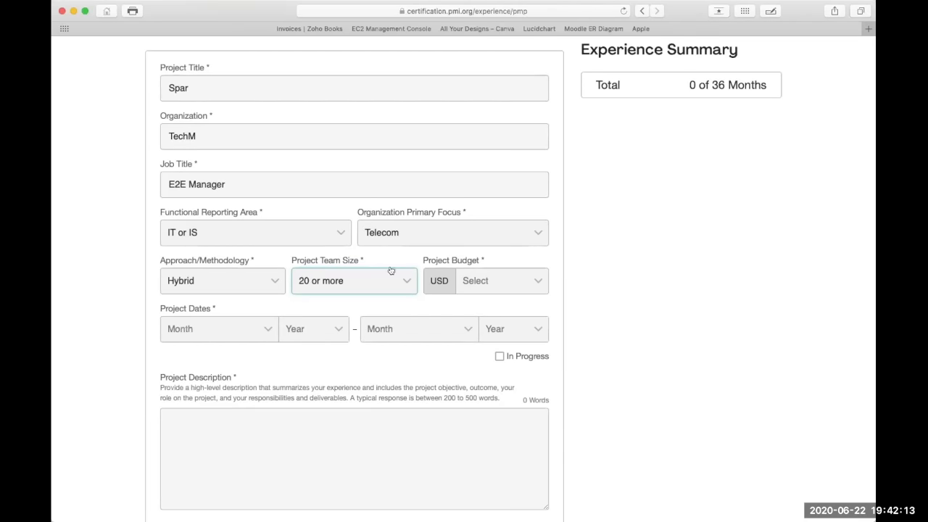
left_click(354, 280)
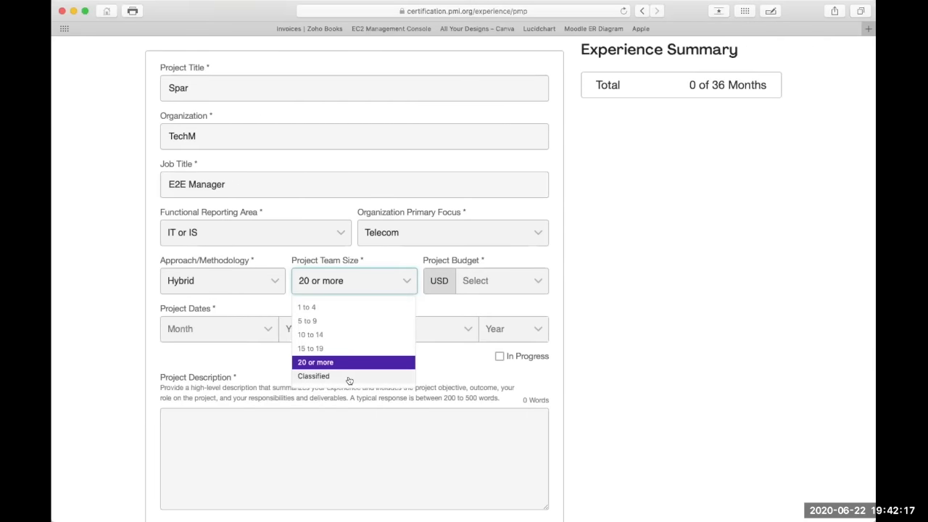
left_click(315, 362)
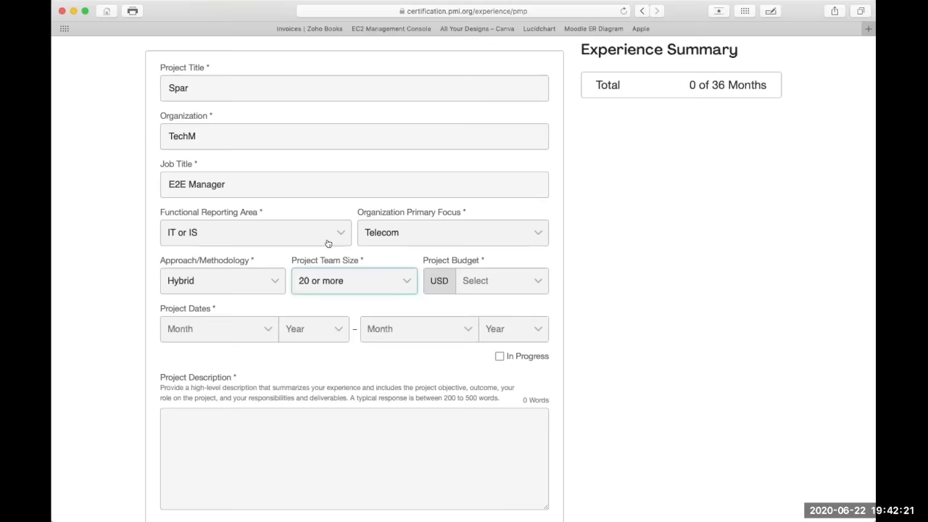
Set the project budget to Classified.
left_click(500, 281)
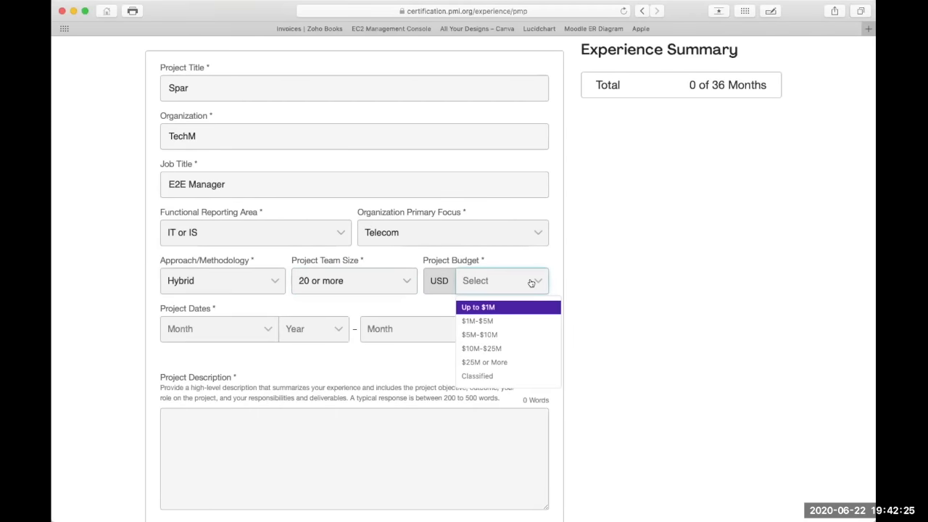
left_click(477, 375)
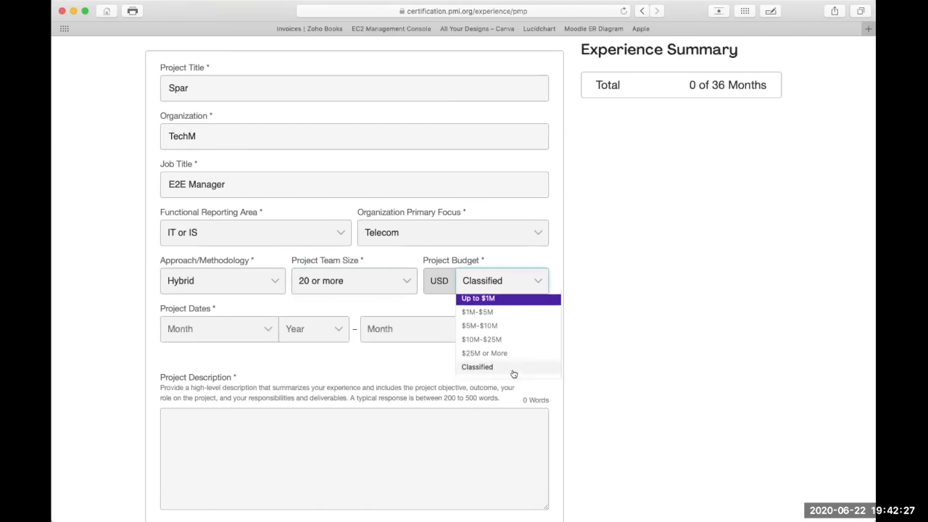
left_click(477, 366)
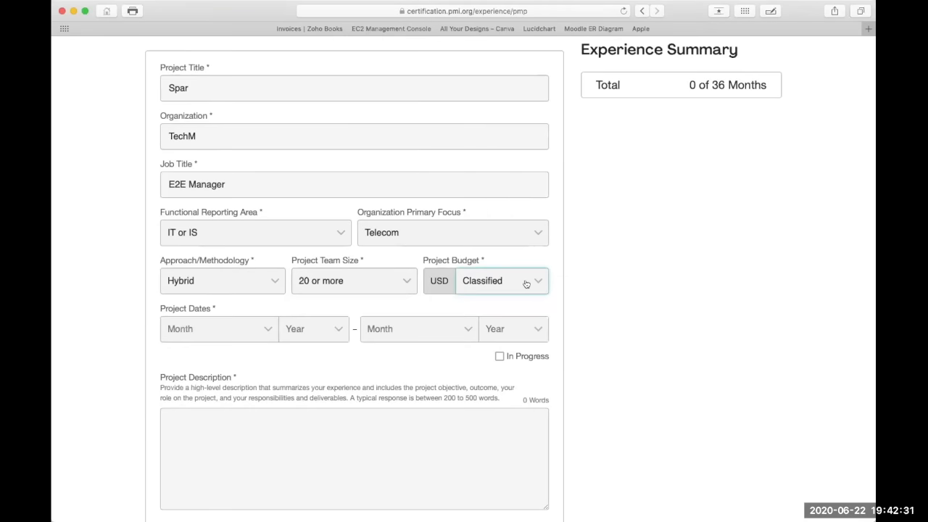
left_click(501, 281)
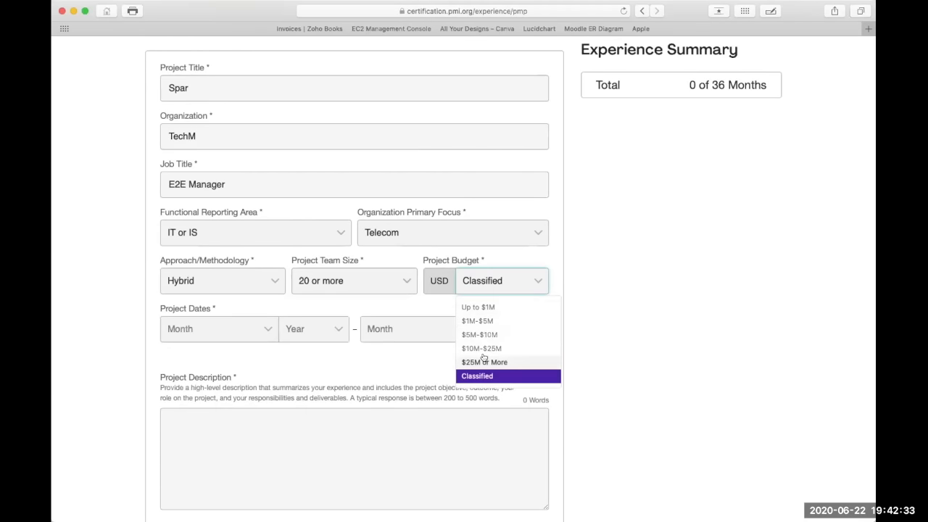
mouse_move(499, 375)
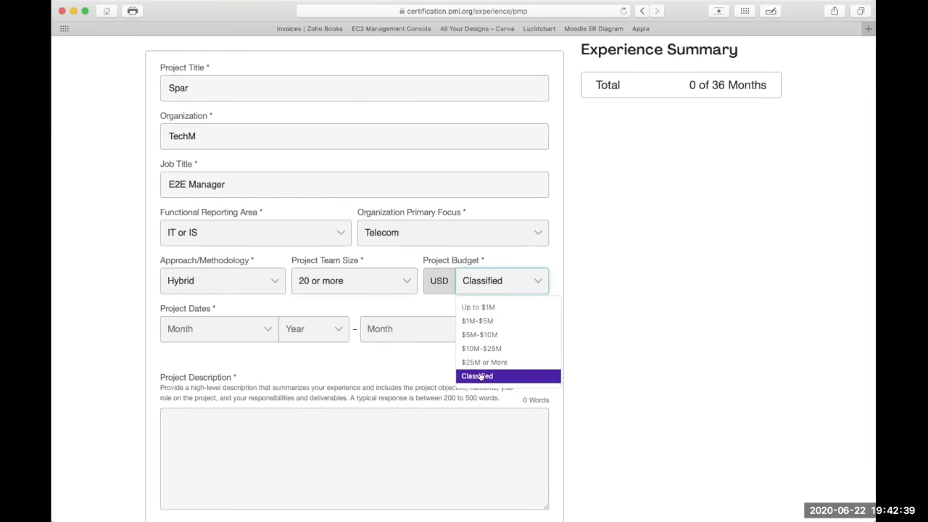
left_click(477, 375)
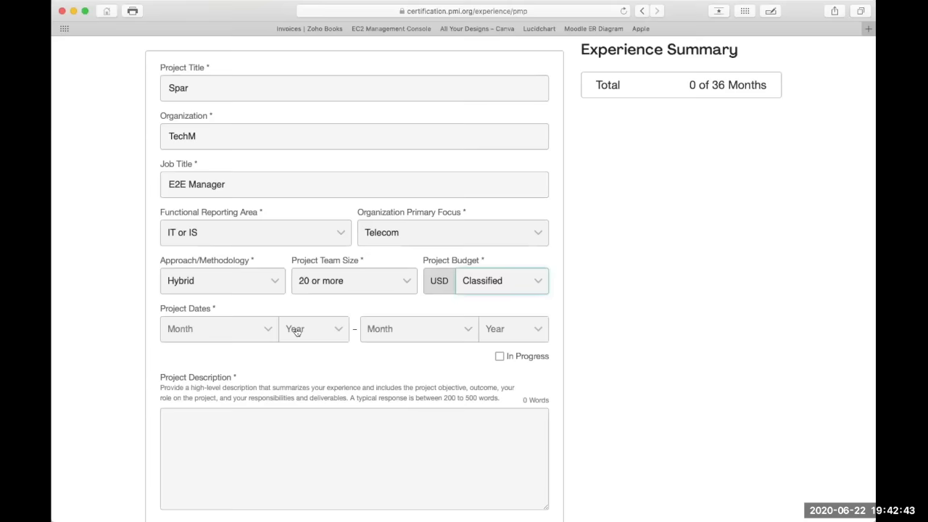
Set the Spar project start date to May 2019 and mark it In Progress.
scroll("down", 3)
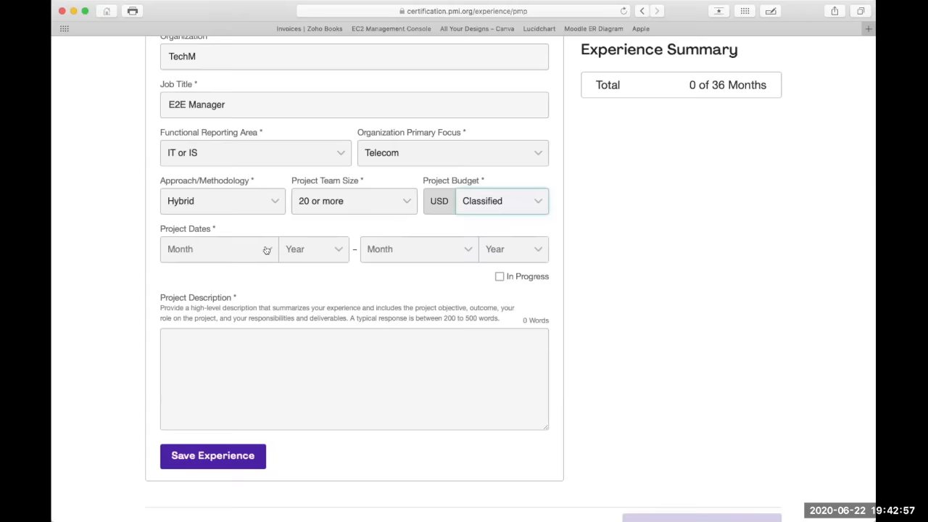
left_click(219, 248)
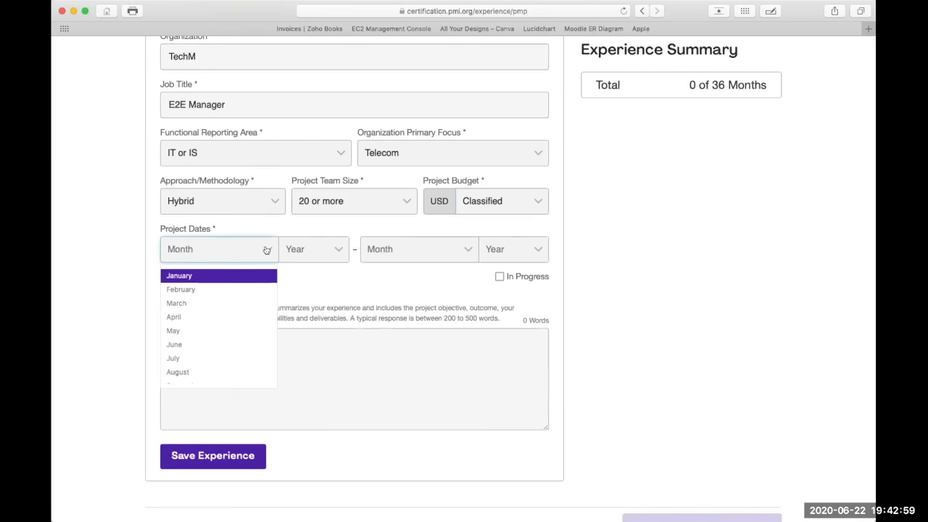
mouse_move(222, 331)
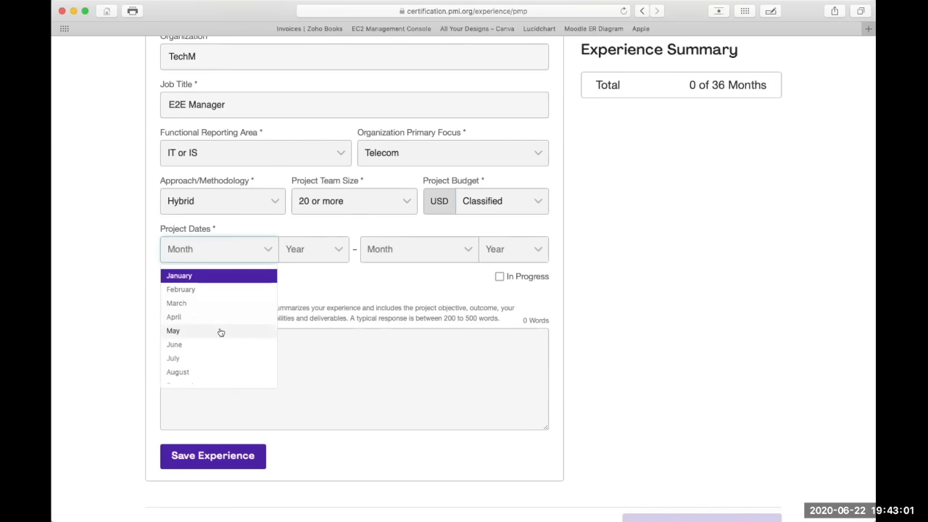
left_click(173, 330)
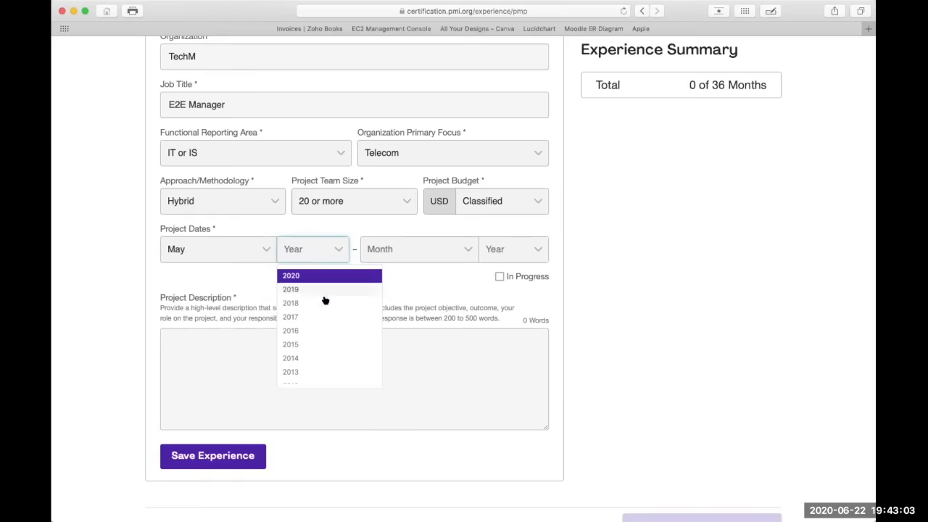
mouse_move(315, 343)
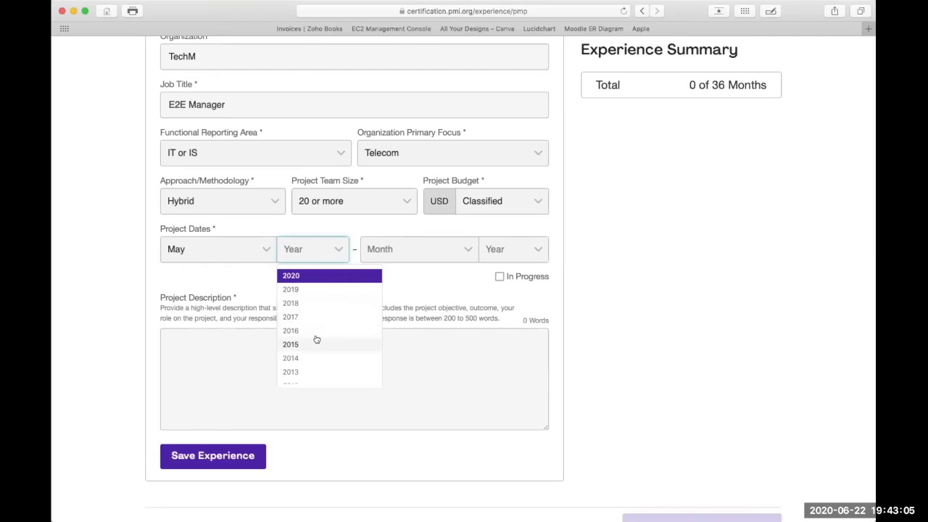
left_click(290, 289)
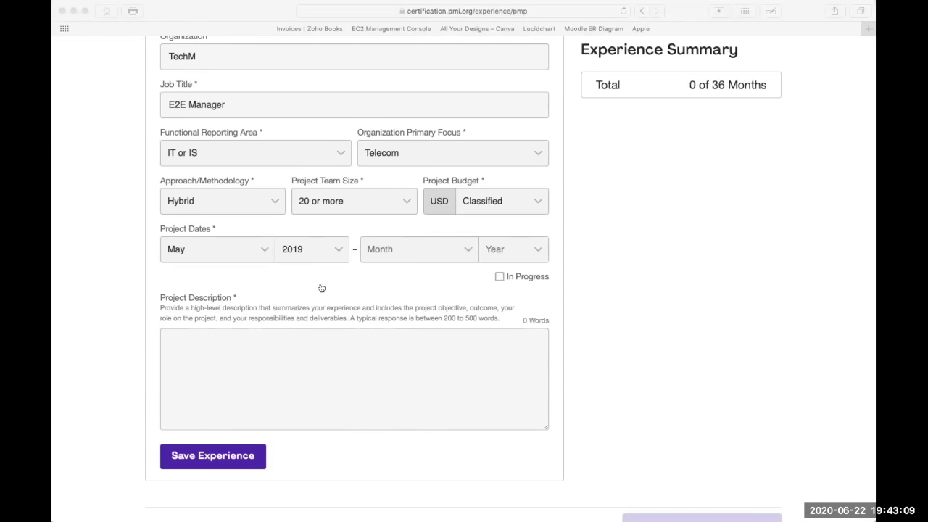
mouse_move(277, 160)
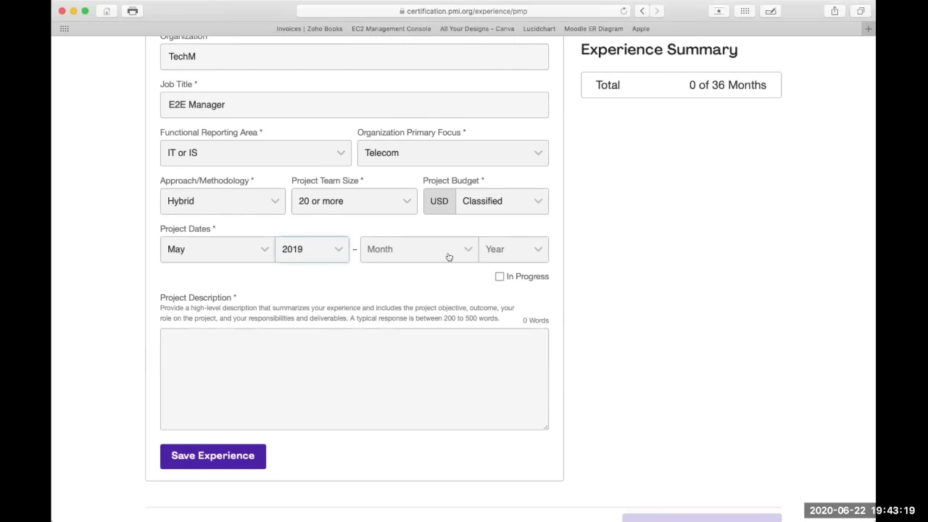
left_click(419, 249)
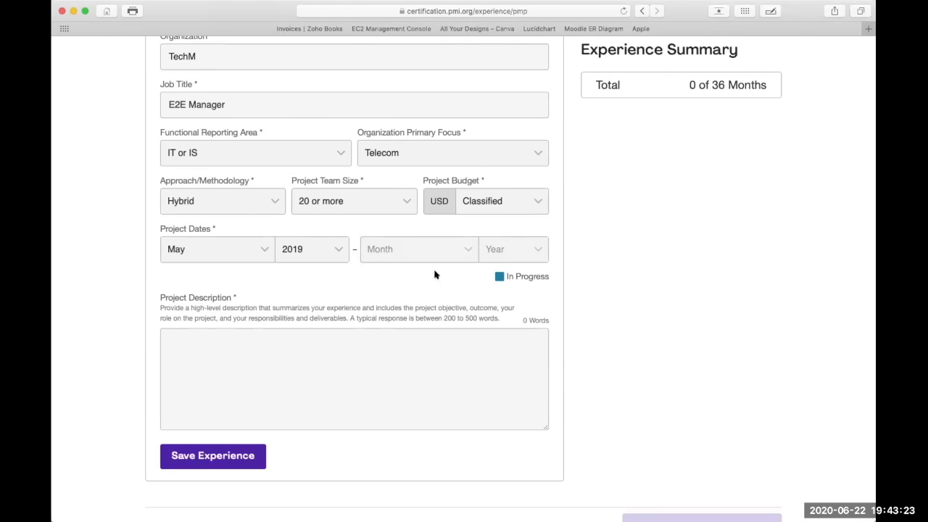
left_click(499, 276)
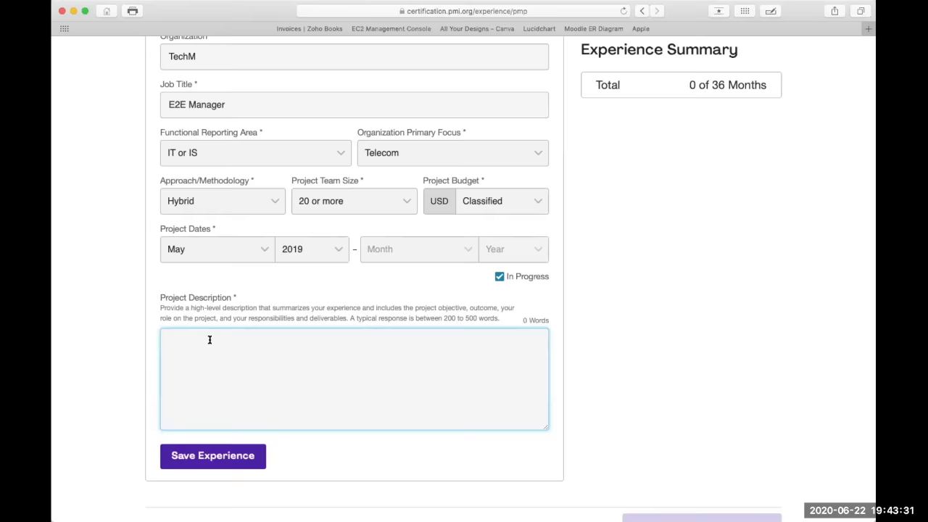
mouse_move(429, 321)
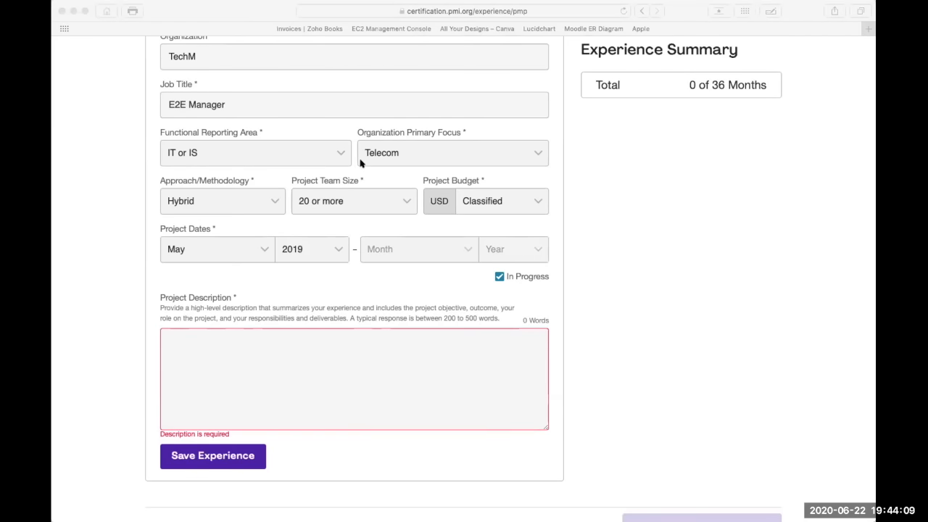
mouse_move(838, 441)
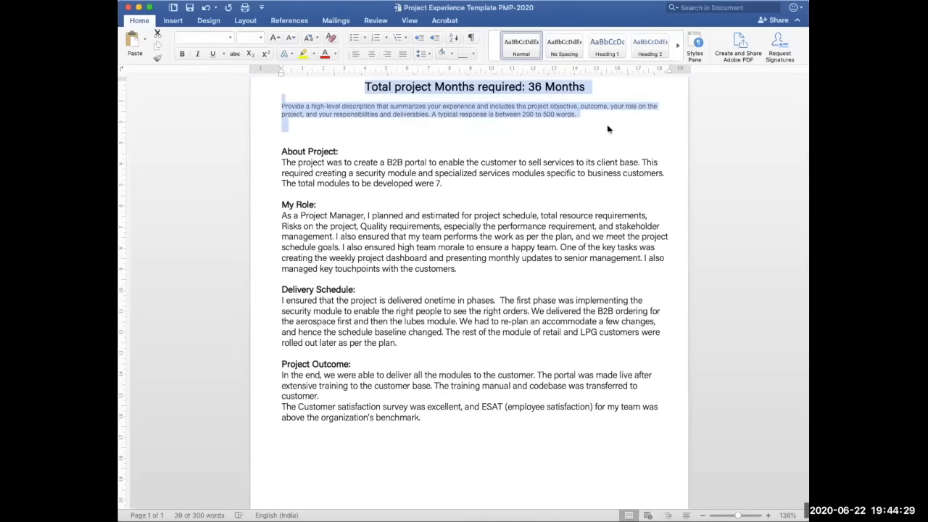
Type the heading 'Project SPAR' on the blank line below the guidance text.
left_click(403, 162)
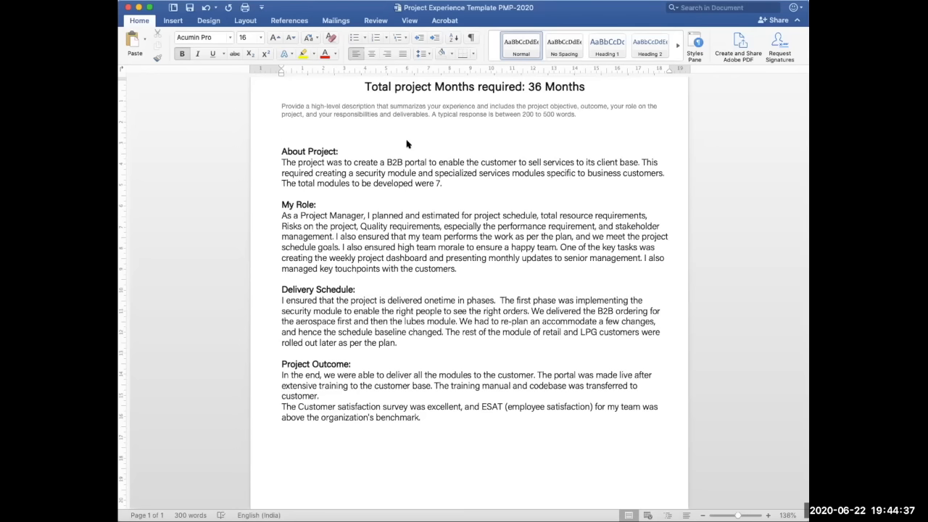
left_click(282, 140)
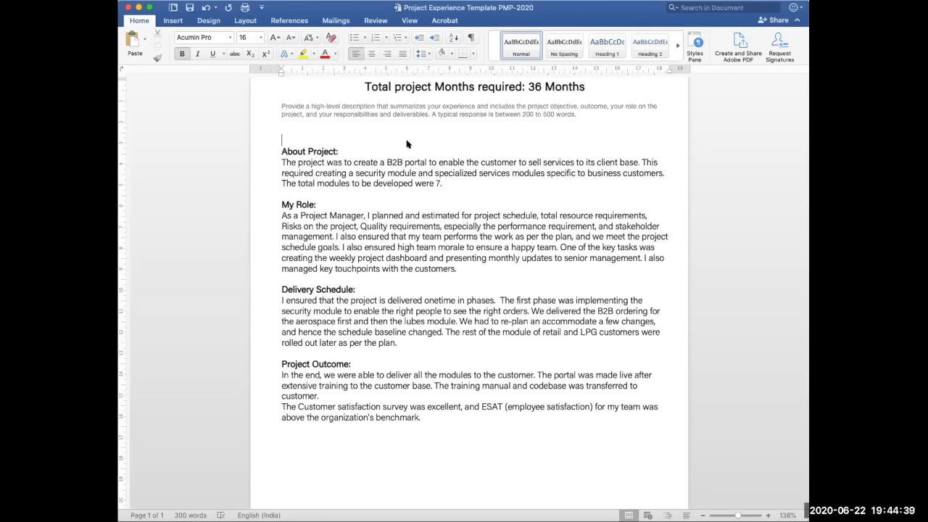
double_click(308, 151)
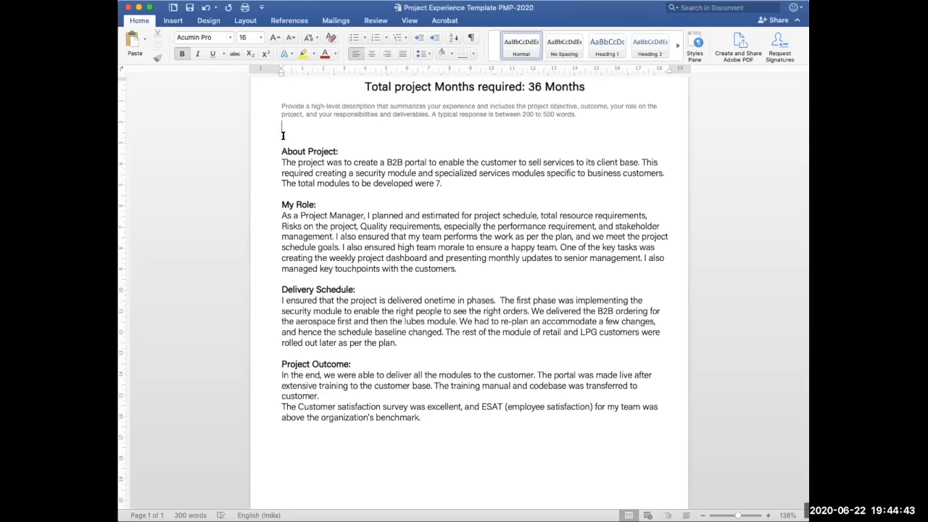
type("Projec")
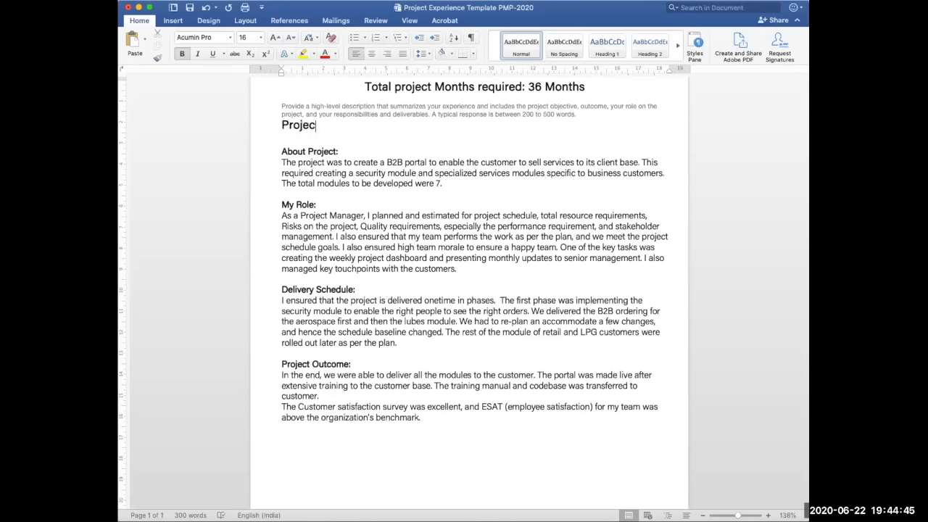
type("SP")
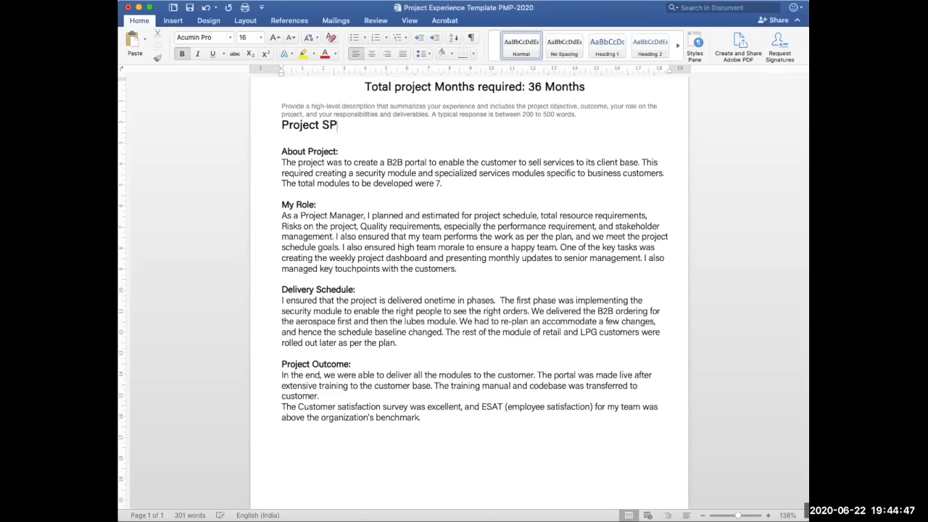
type("AR")
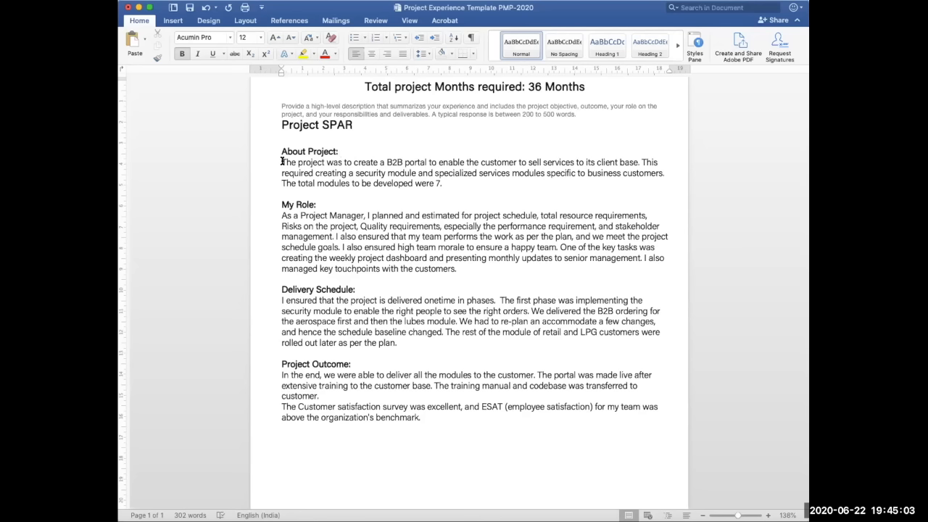
Click repeatedly through the About Project paragraph while reviewing it.
left_click(341, 152)
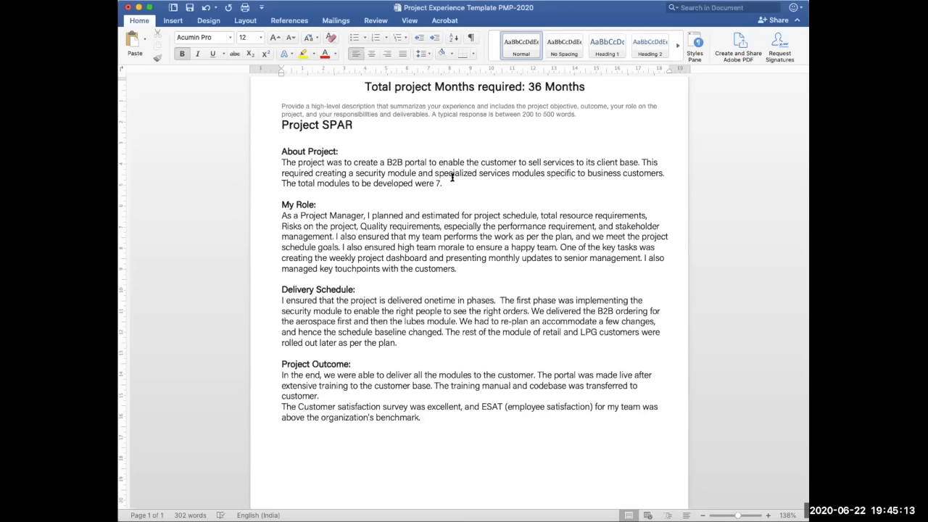
left_click(341, 151)
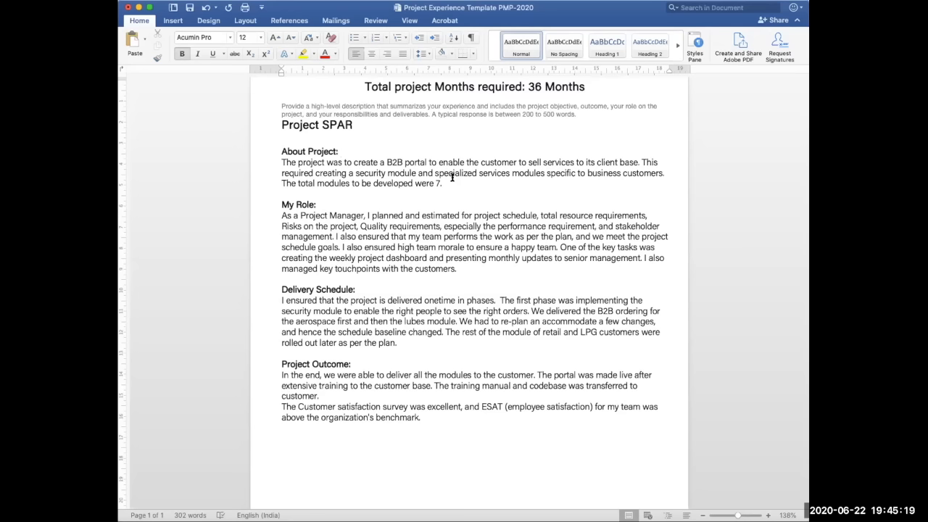
left_click(340, 151)
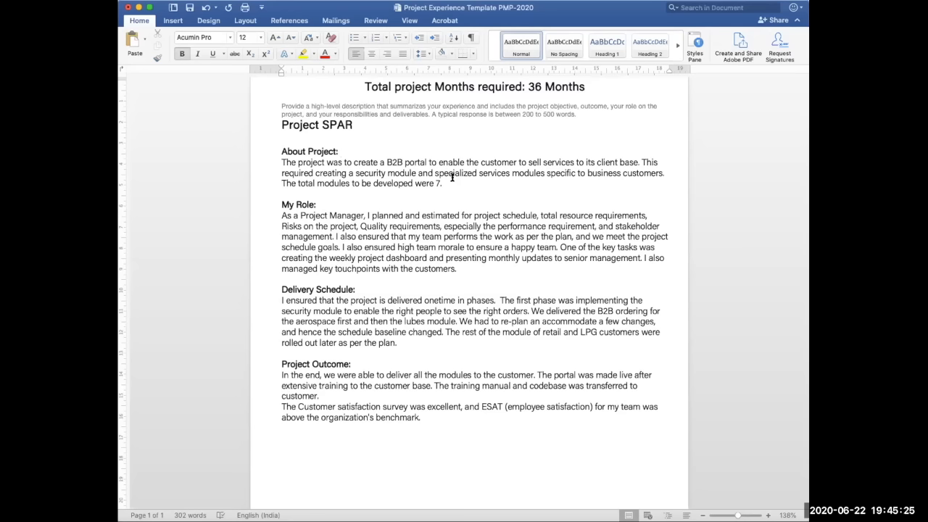
left_click(341, 152)
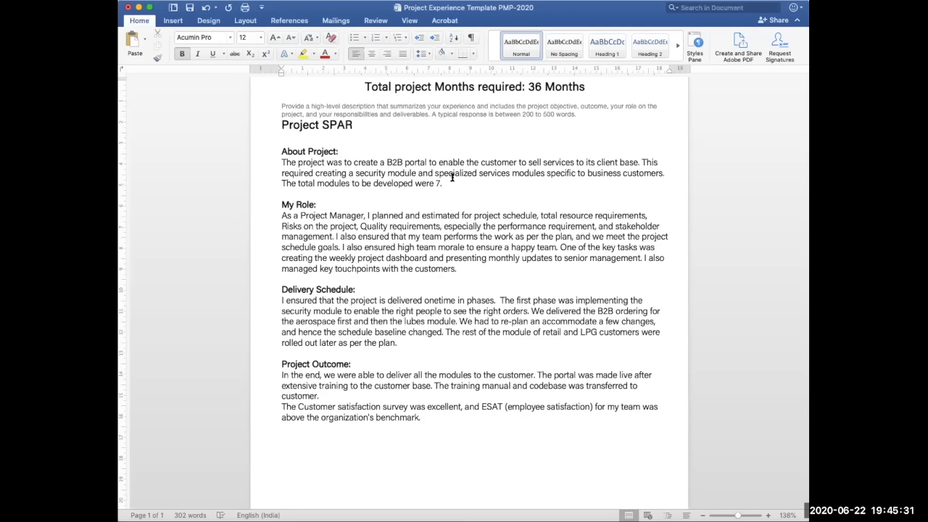
left_click(340, 152)
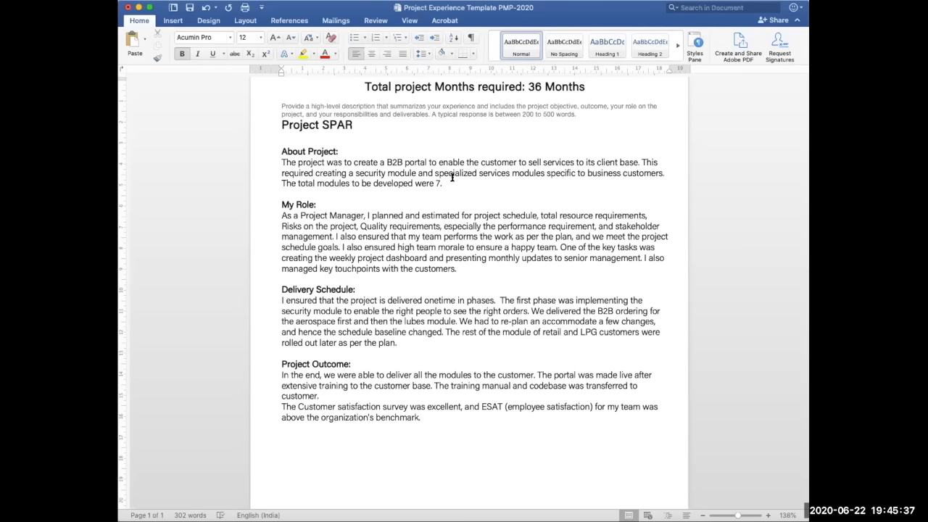
left_click(340, 152)
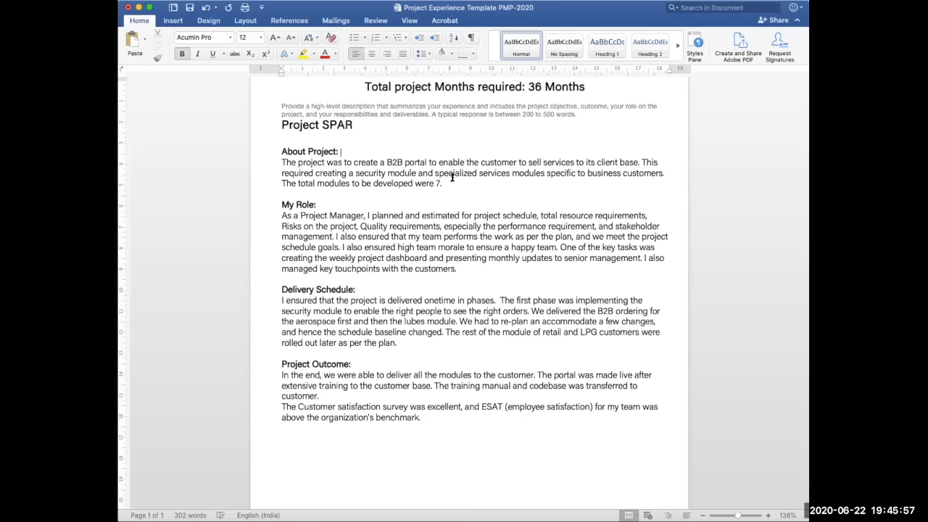
mouse_move(387, 155)
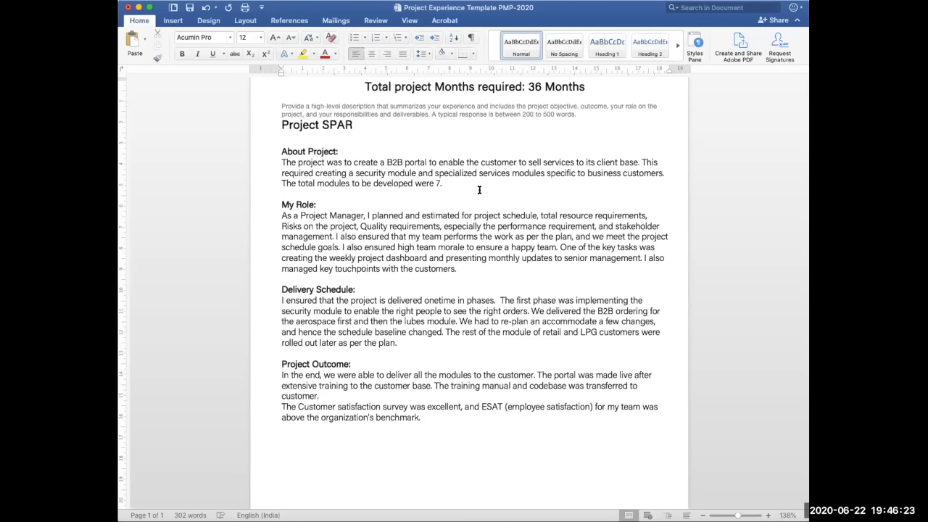
left_click(282, 195)
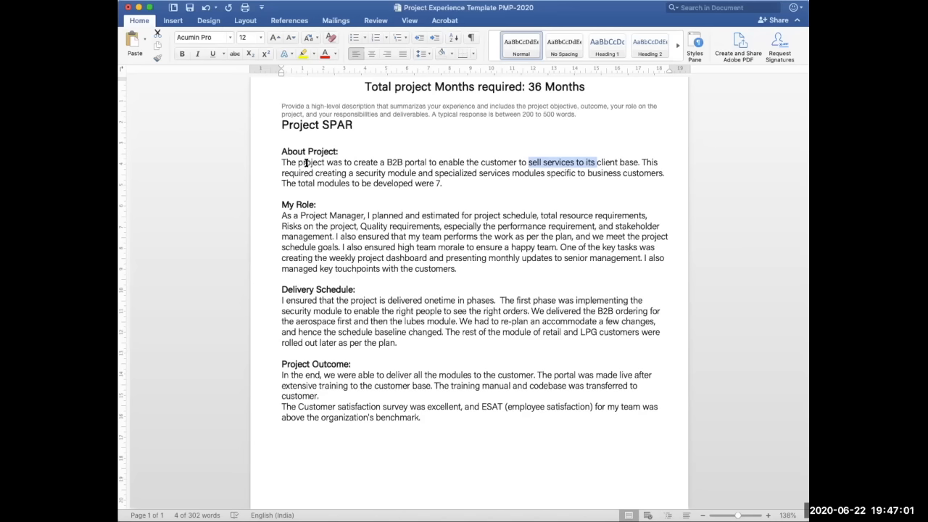
mouse_move(447, 183)
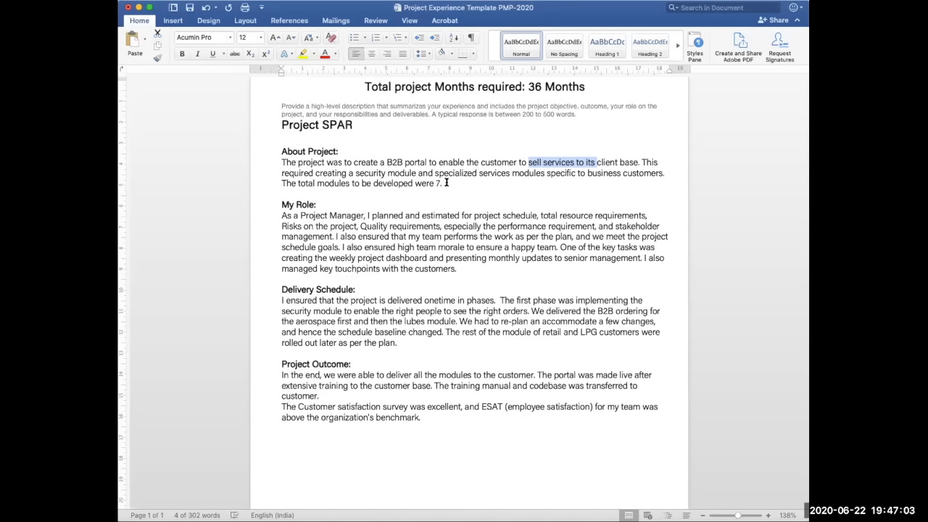
left_click(281, 194)
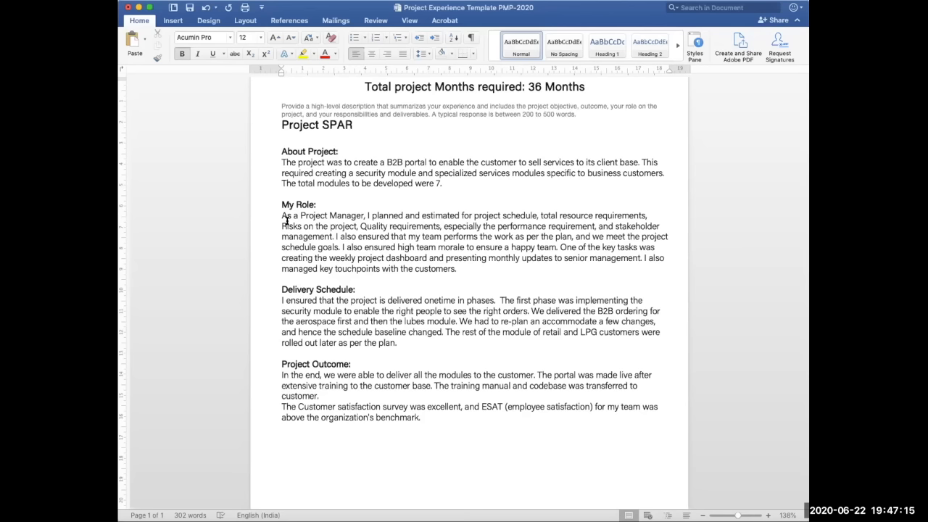
left_click(316, 205)
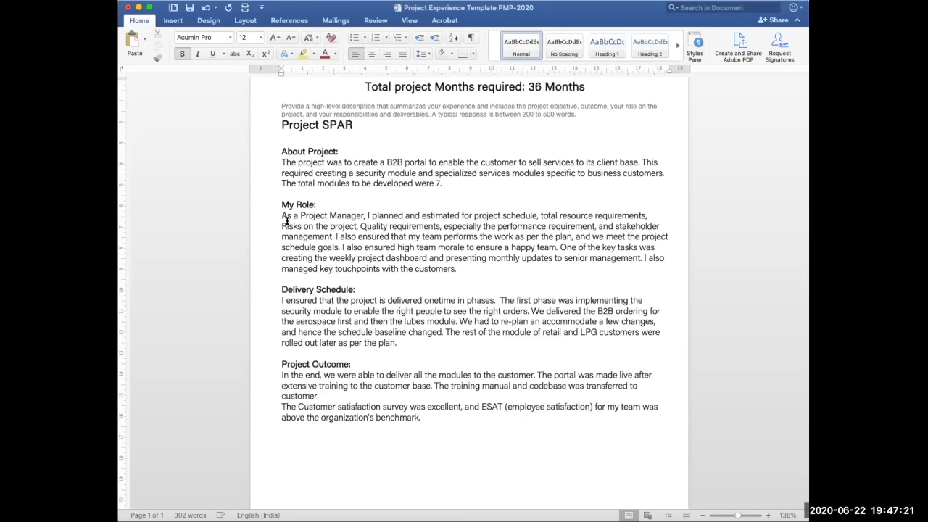
left_click(316, 205)
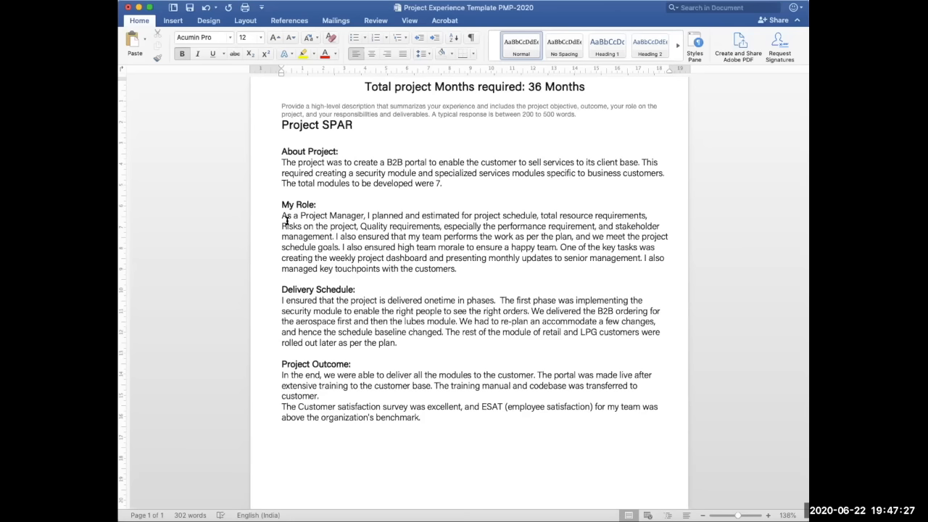
left_click(316, 204)
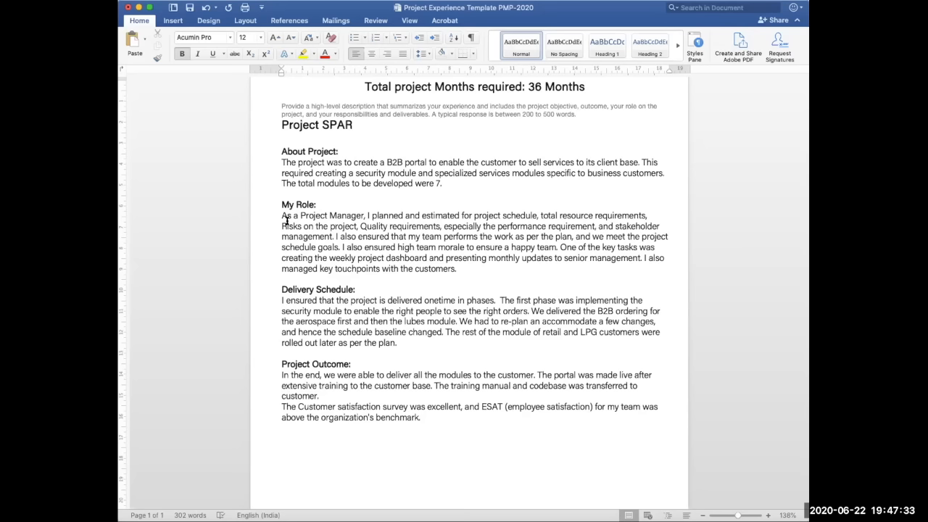
left_click(316, 205)
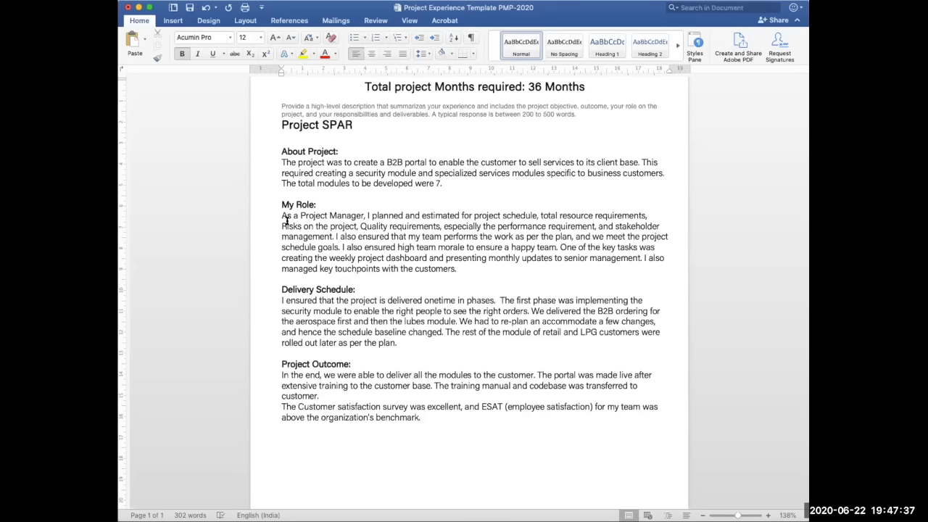
left_click(315, 204)
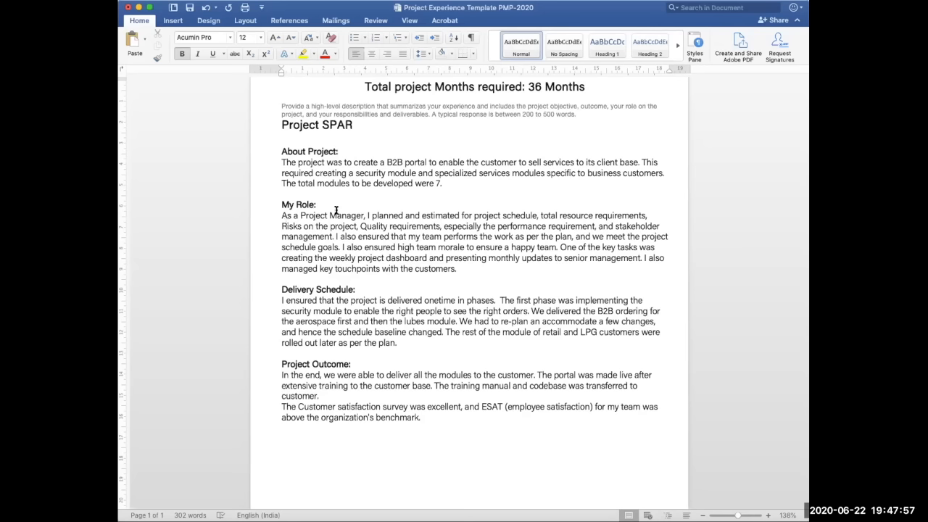
double_click(442, 247)
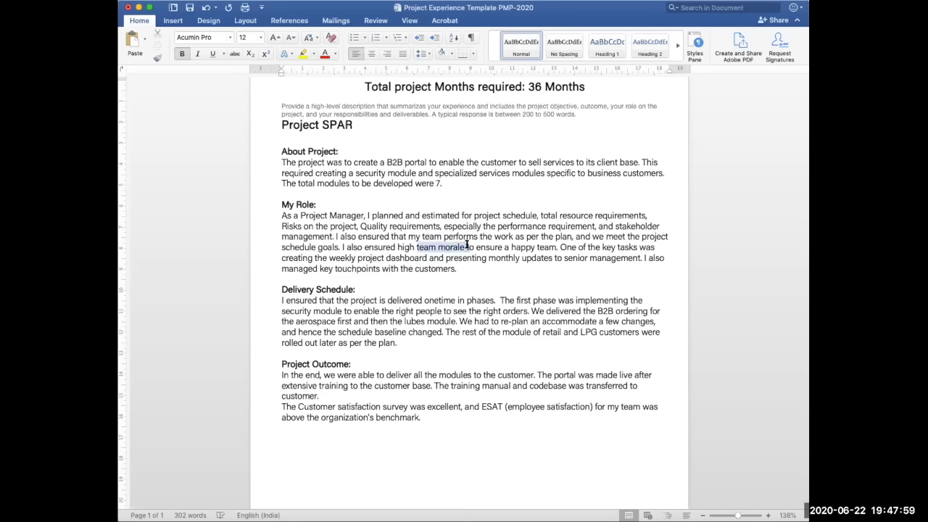
double_click(438, 247)
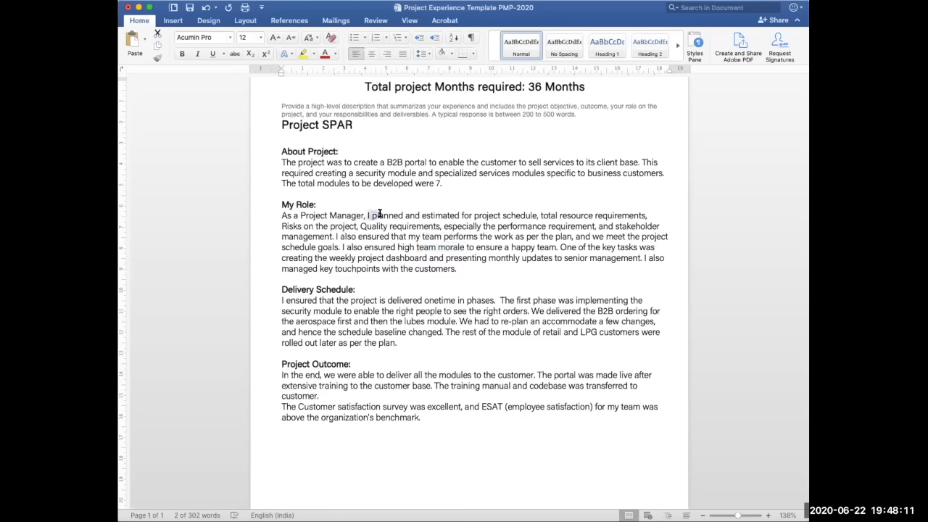
left_click_drag(369, 215, 535, 216)
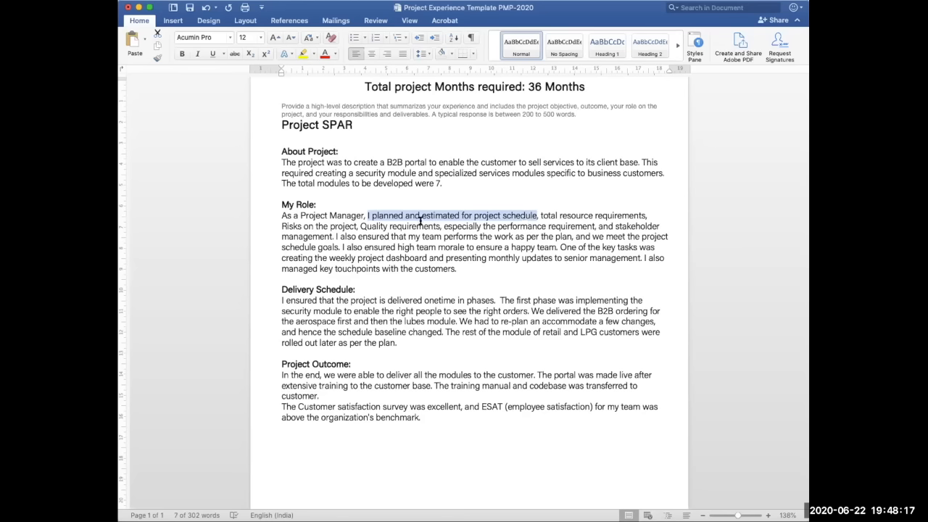
mouse_move(320, 224)
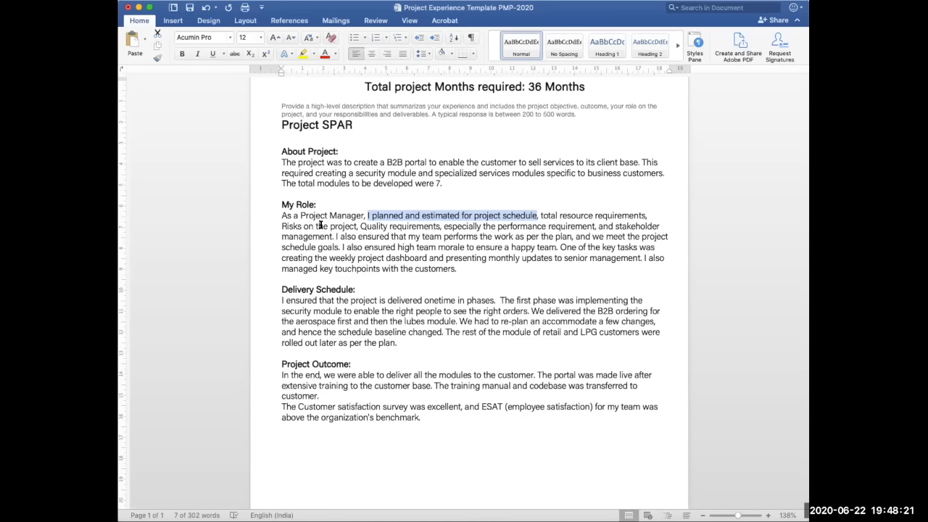
mouse_move(710, 285)
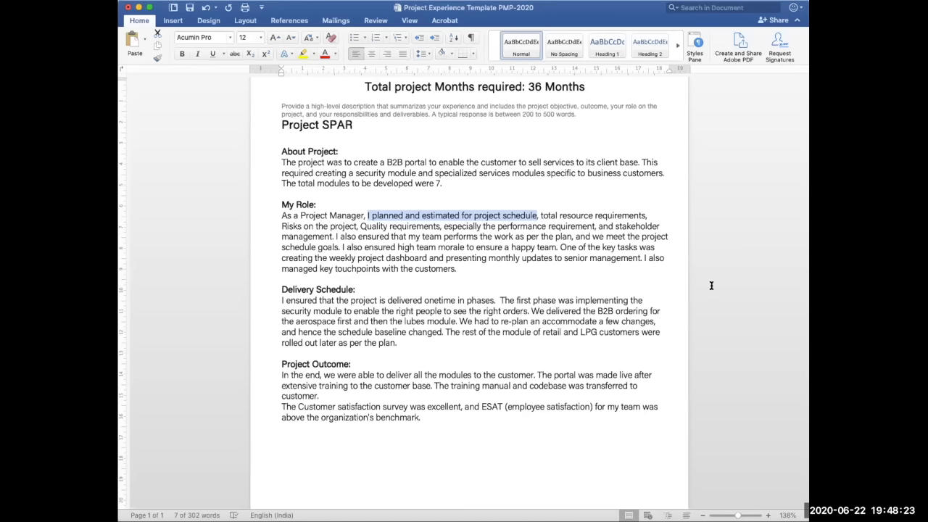
mouse_move(345, 253)
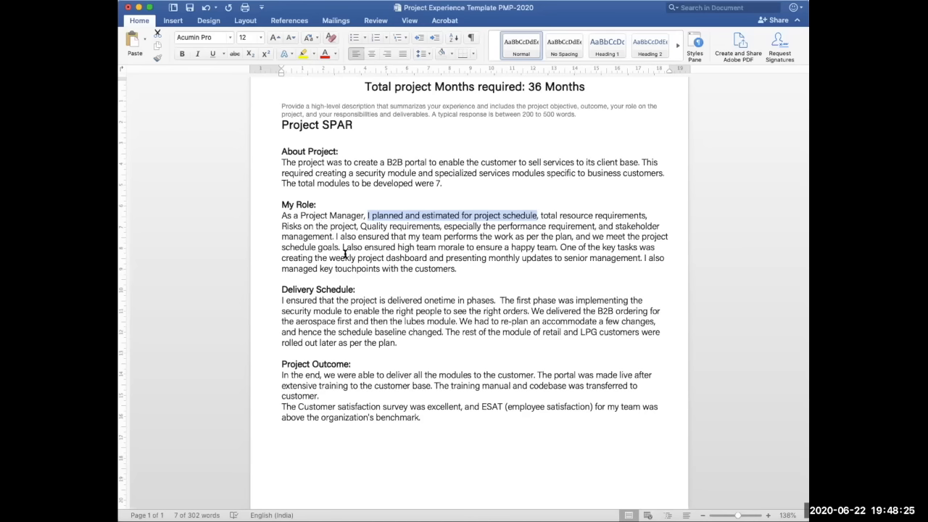
mouse_move(464, 258)
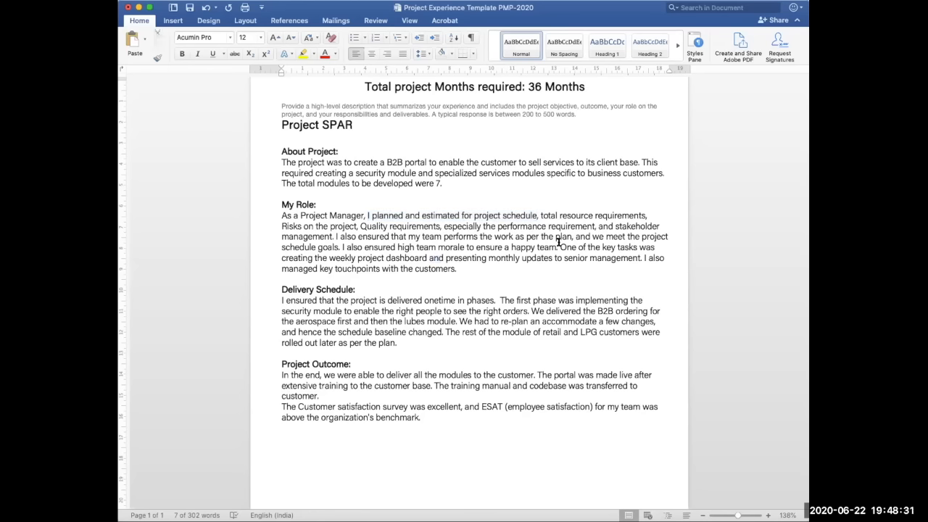
left_click_drag(559, 247, 636, 258)
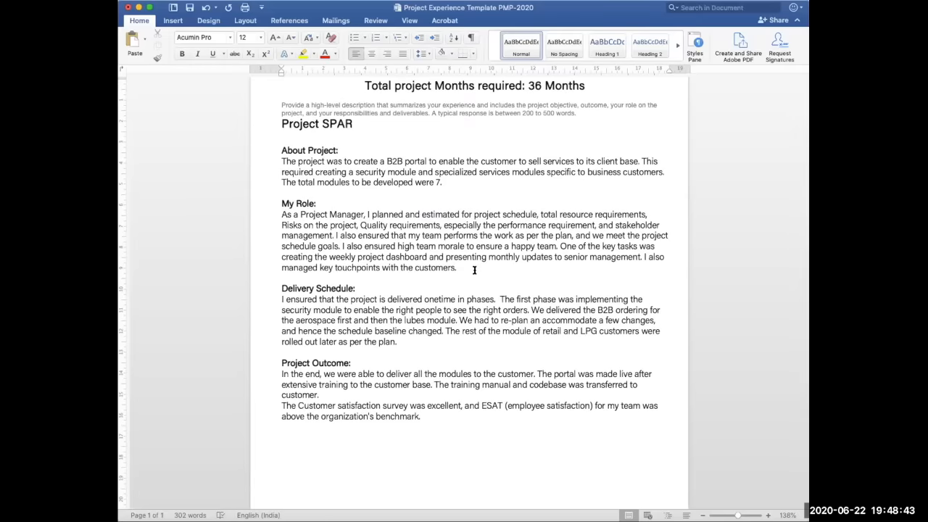
left_click(458, 268)
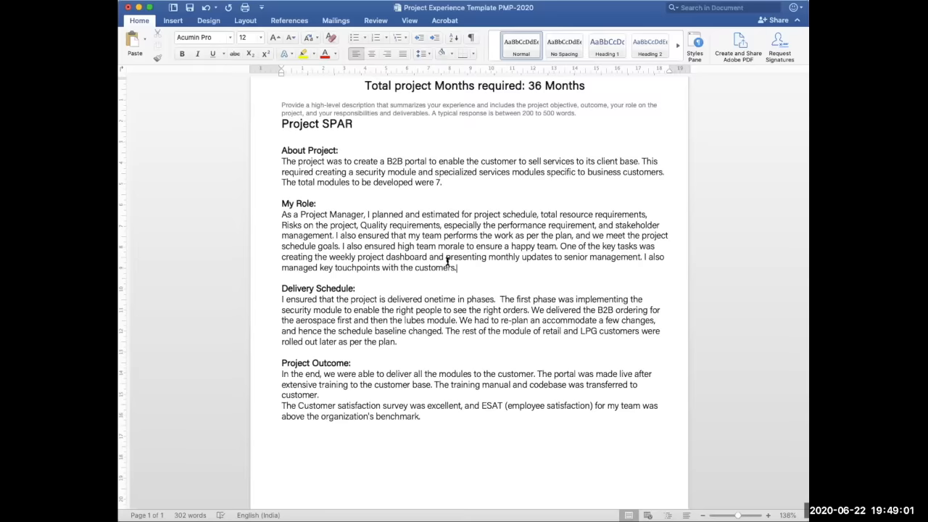
left_click_drag(282, 213, 457, 268)
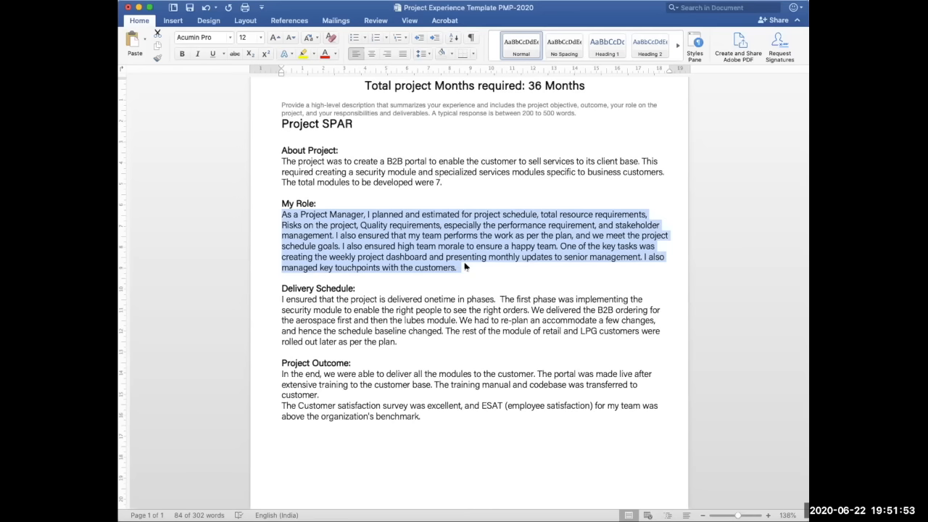
mouse_move(363, 188)
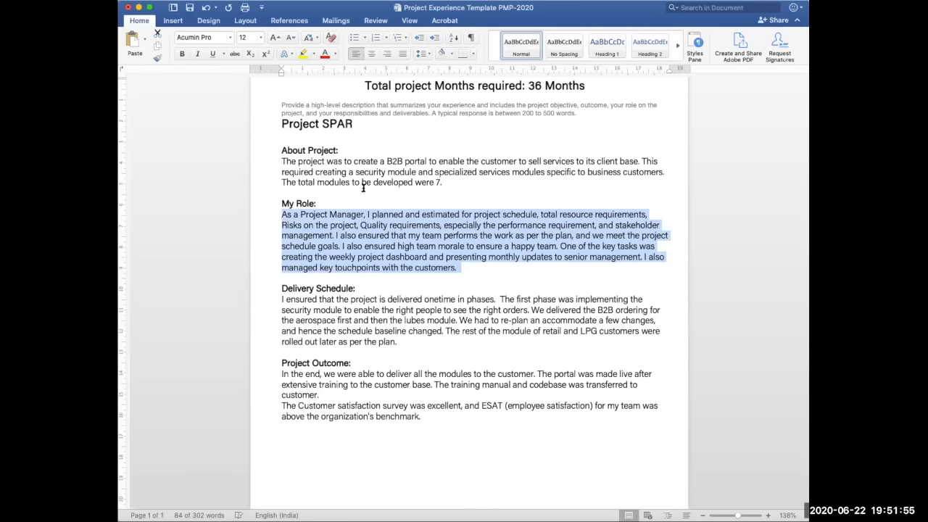
mouse_move(339, 159)
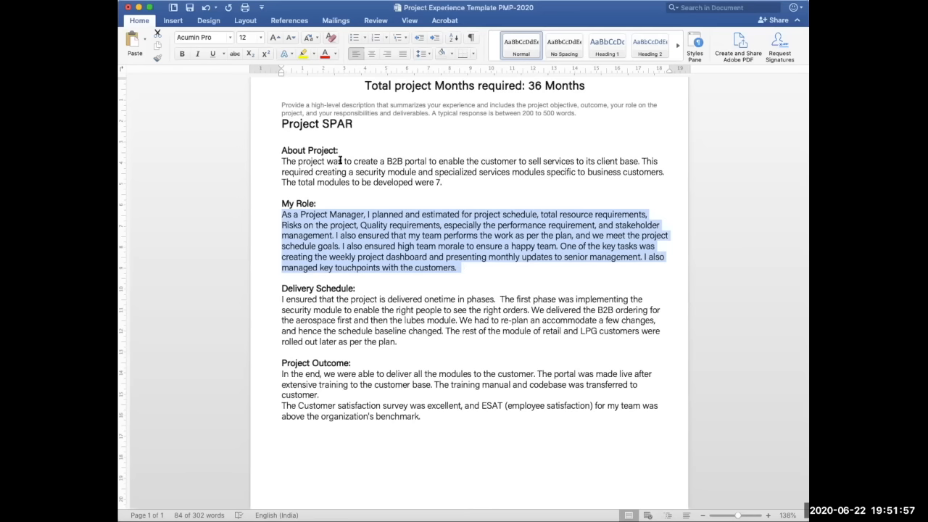
left_click(396, 225)
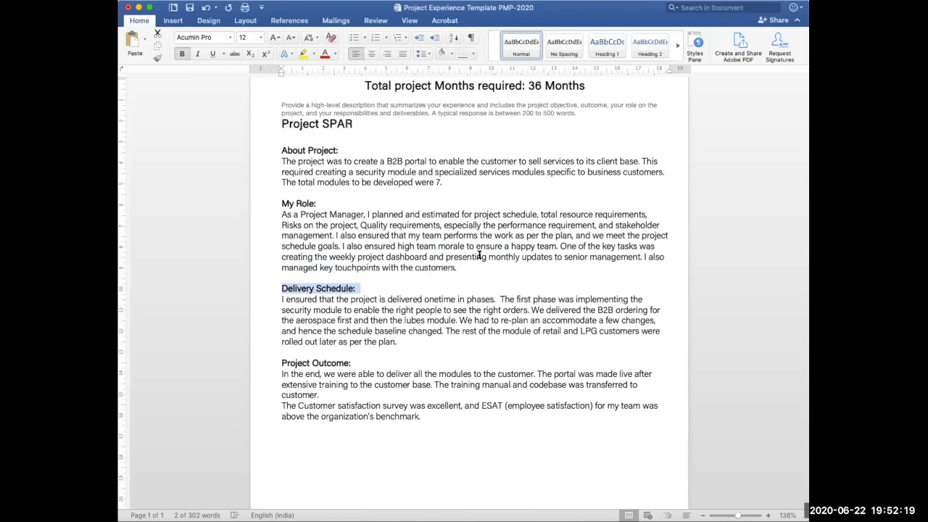
left_click(283, 299)
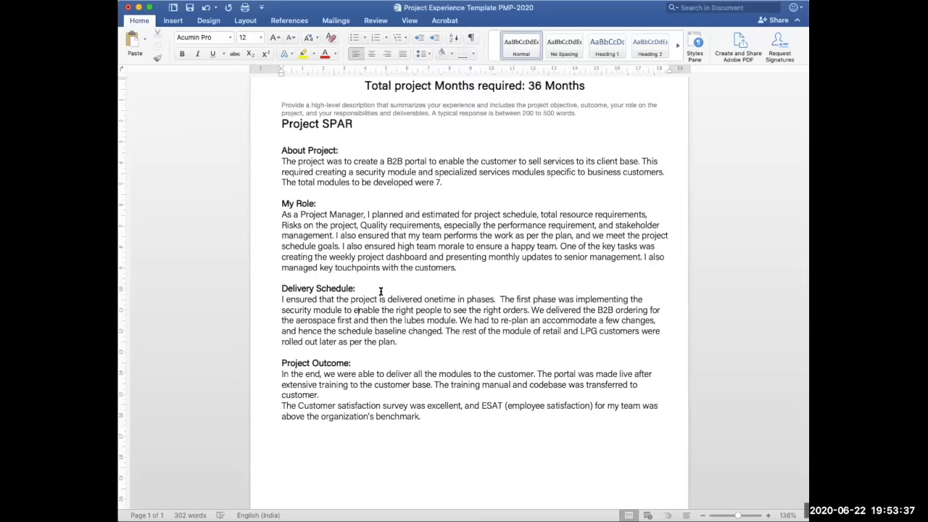
scroll("down", 3)
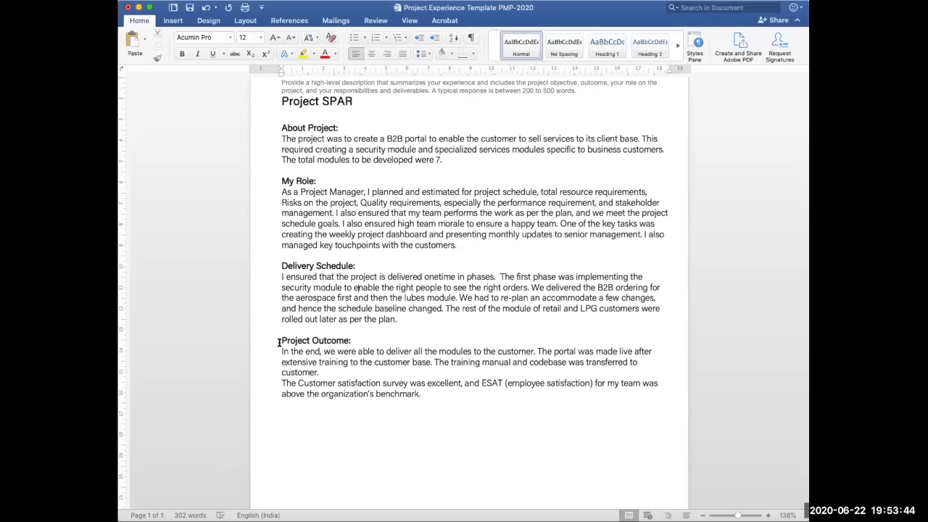
double_click(315, 341)
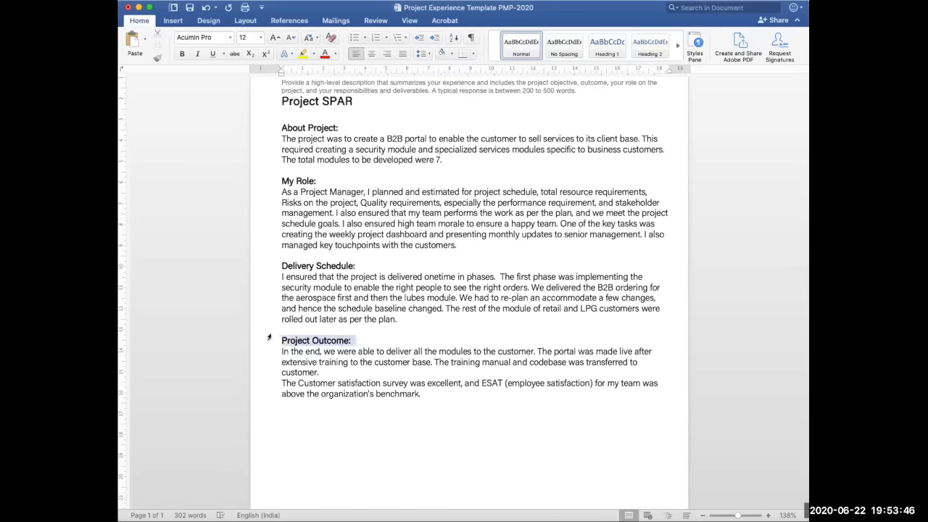
double_click(316, 341)
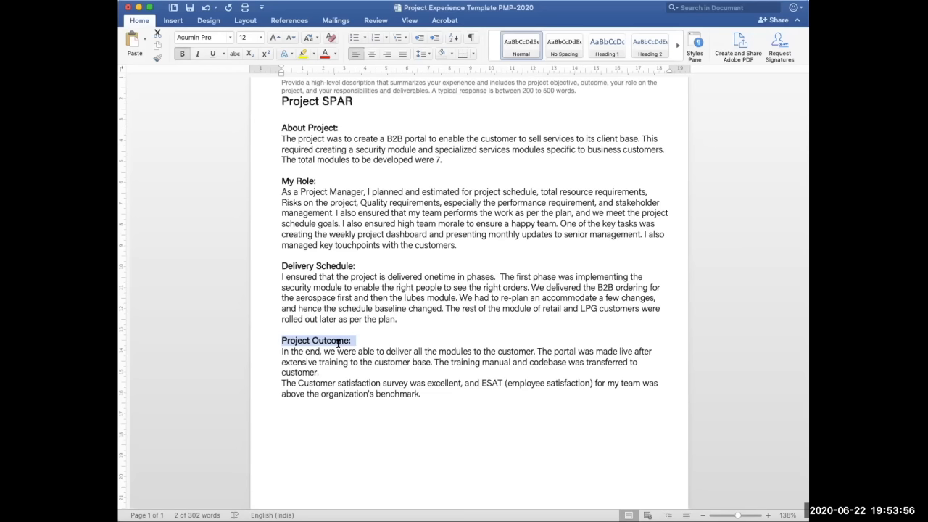
left_click(396, 352)
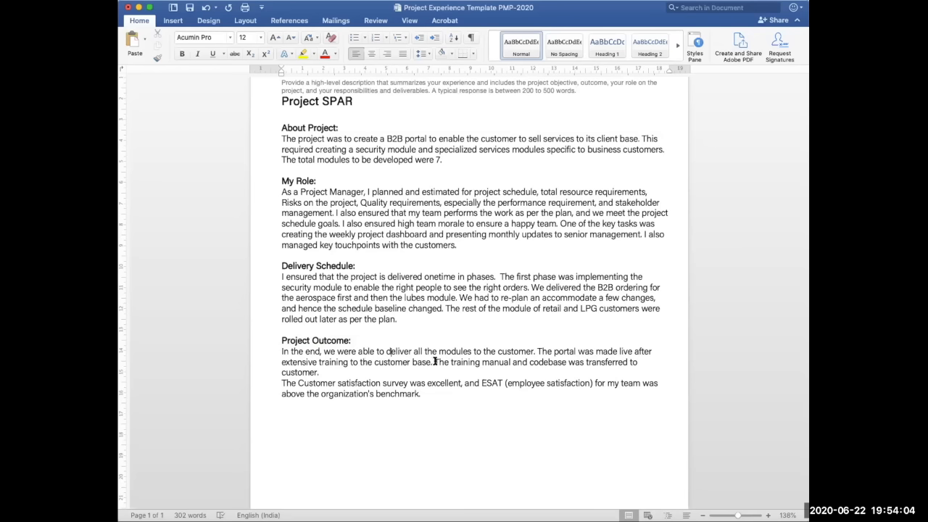
left_click_drag(434, 362, 638, 362)
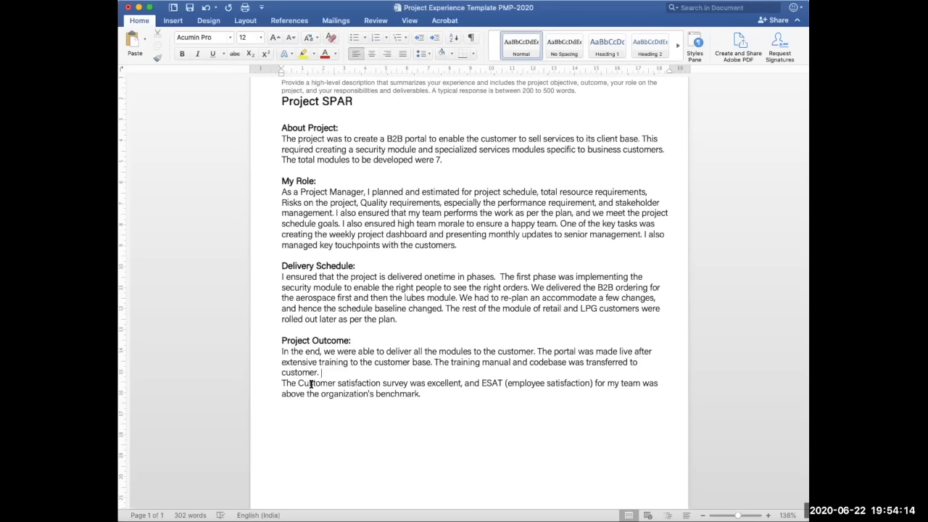
mouse_move(450, 383)
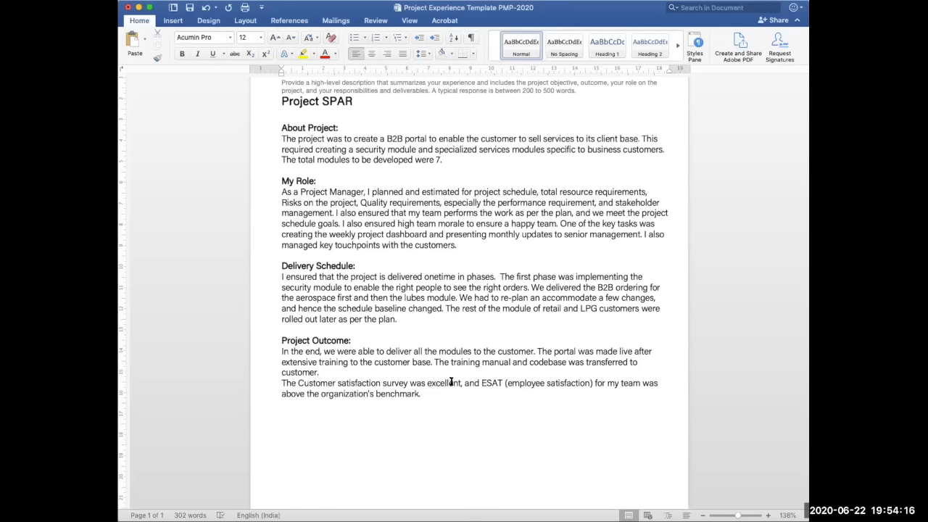
mouse_move(464, 380)
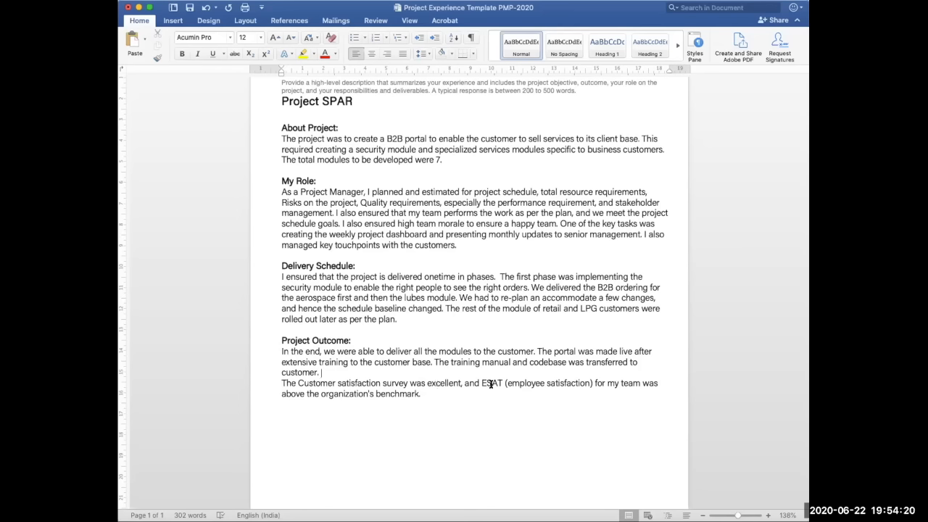
mouse_move(403, 414)
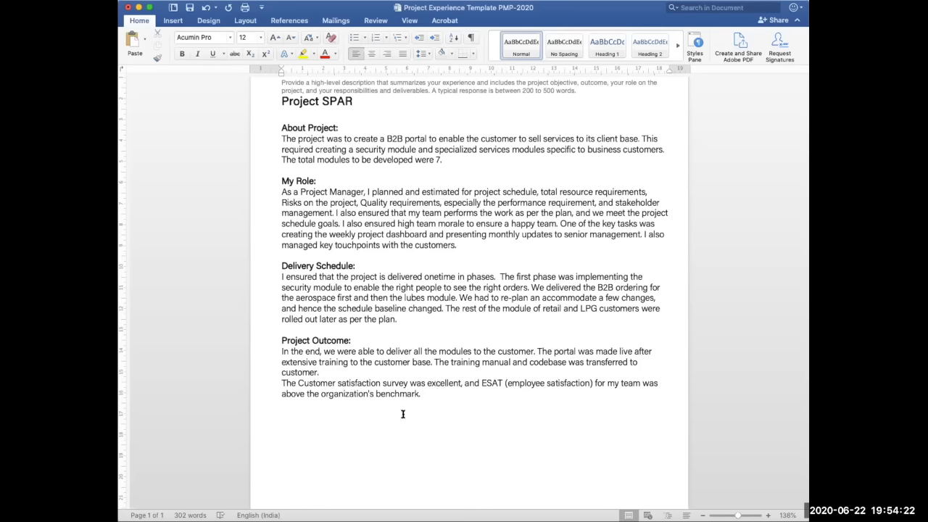
left_click_drag(321, 394, 420, 394)
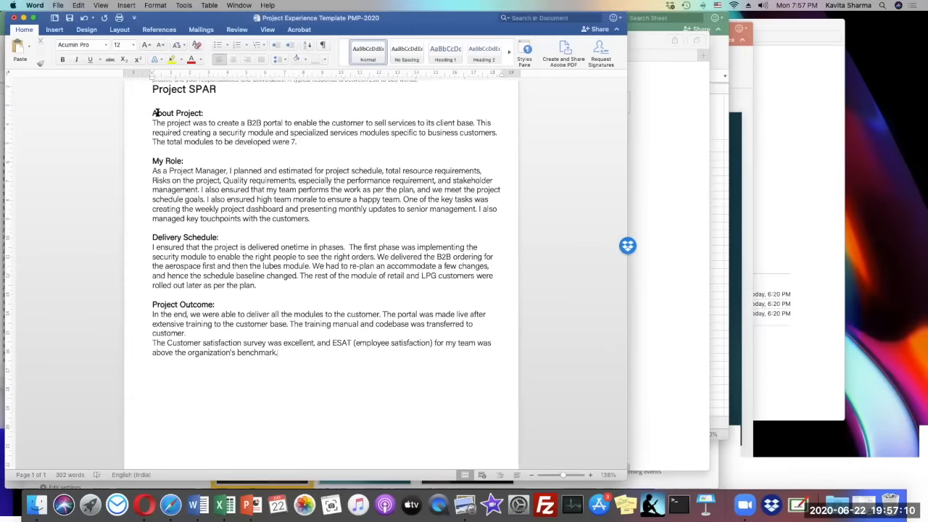
Select the entire Project SPAR description and switch over to Safari.
key("cmd+a")
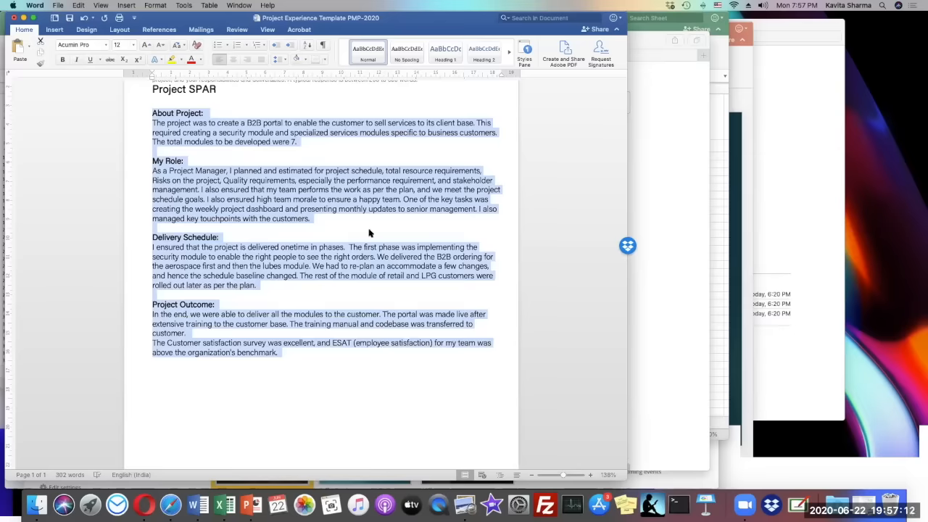
key("cmd+tab")
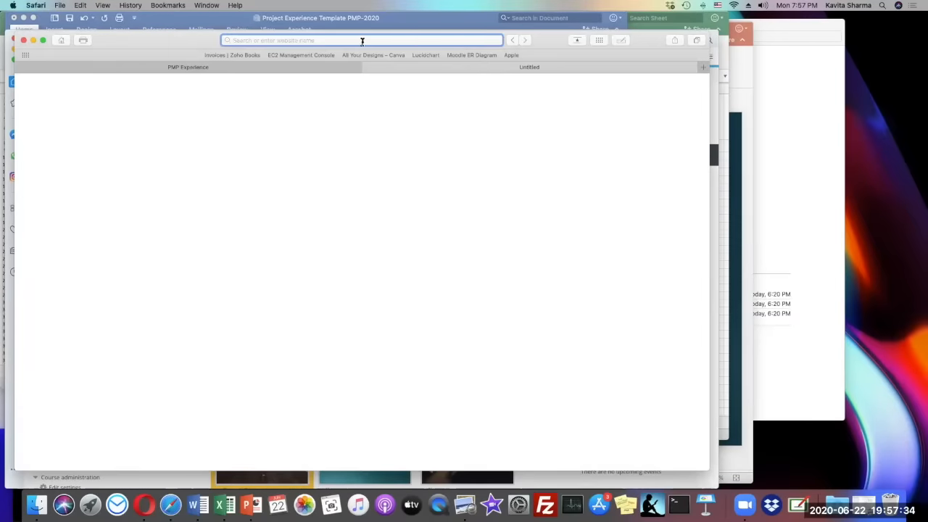
Search Google for 'grammarly' and open the Grammarly.com result.
type("gra")
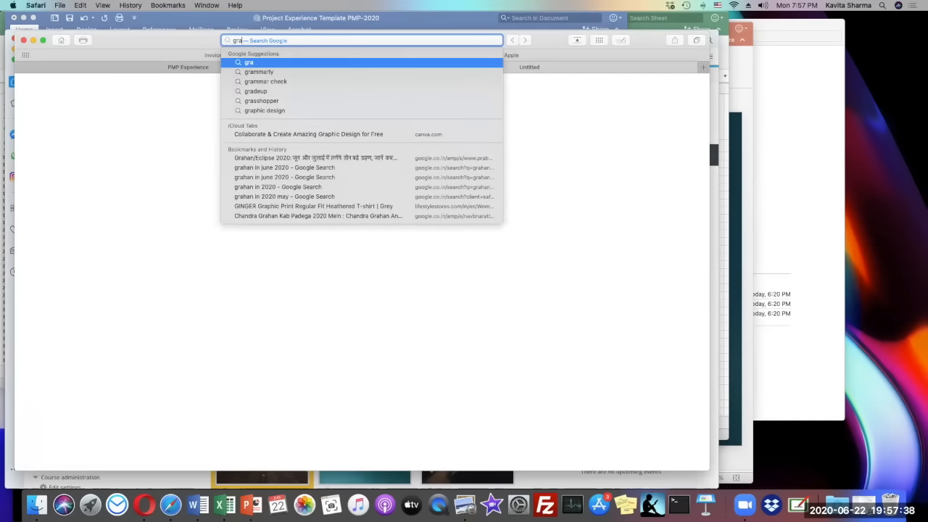
left_click(259, 71)
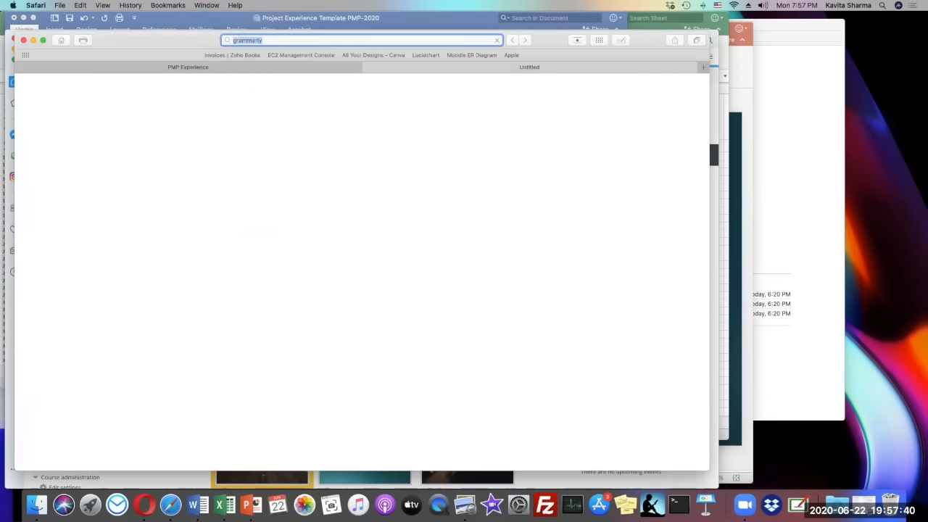
key("Return")
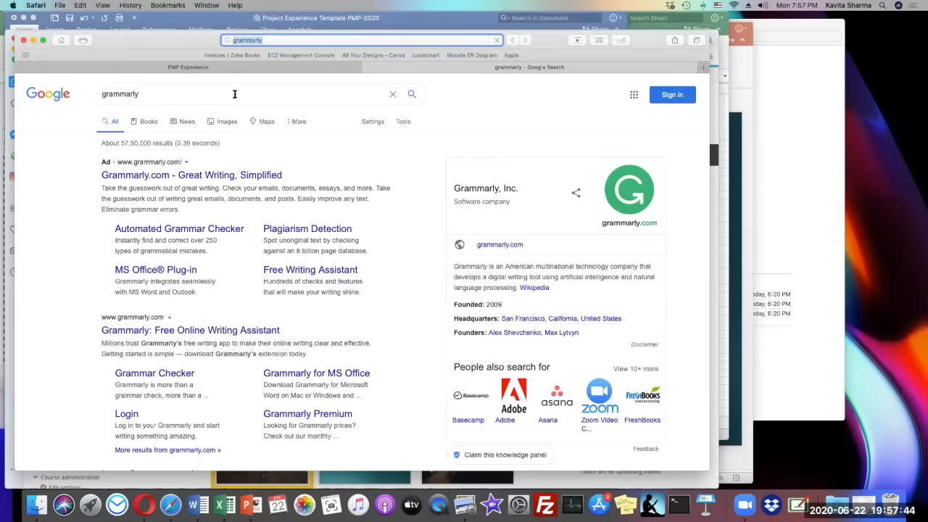
left_click(191, 175)
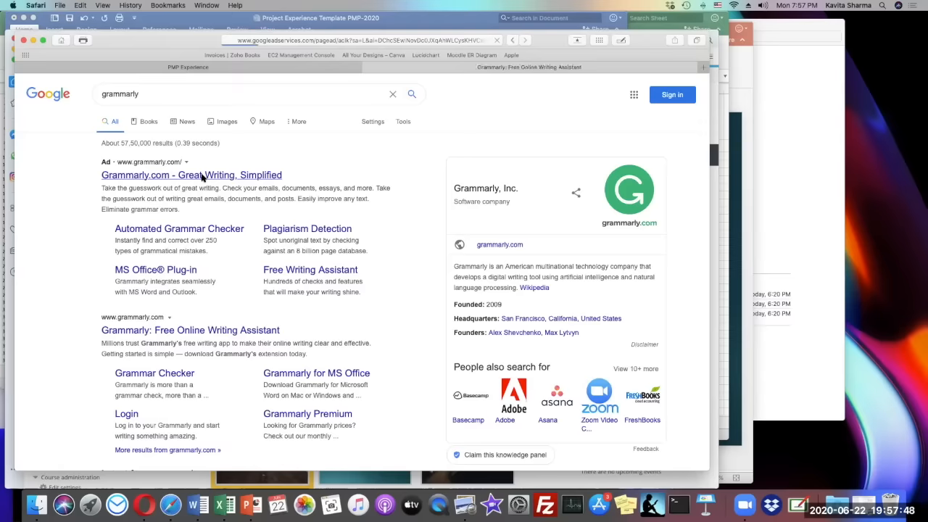
left_click(191, 175)
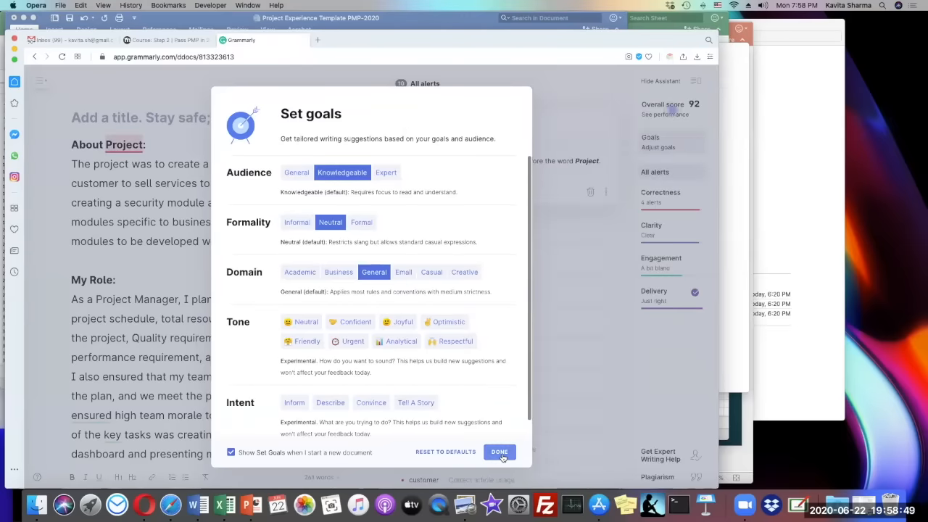
Dismiss Grammarly's Set goals dialog, scroll through the project text, and return to PMI.
left_click(500, 451)
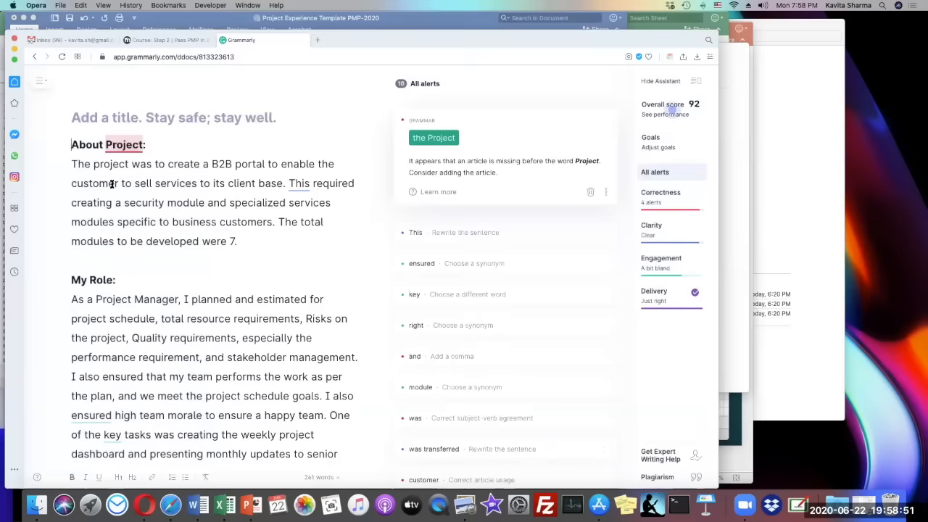
scroll("down", 3)
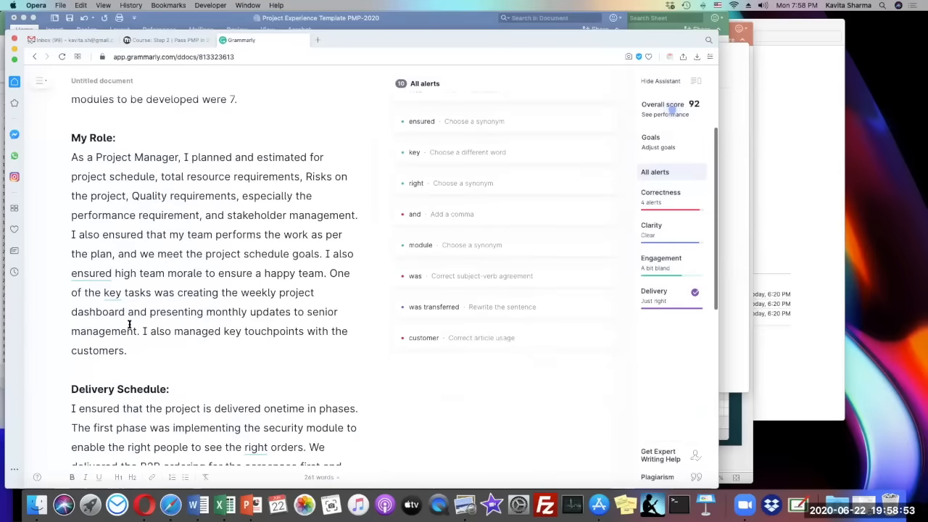
scroll("down", 3)
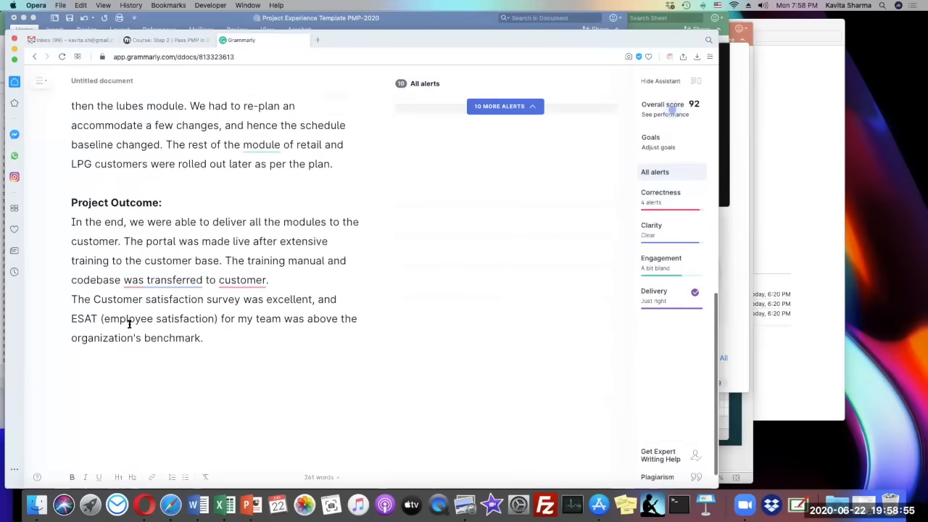
scroll("down", 3)
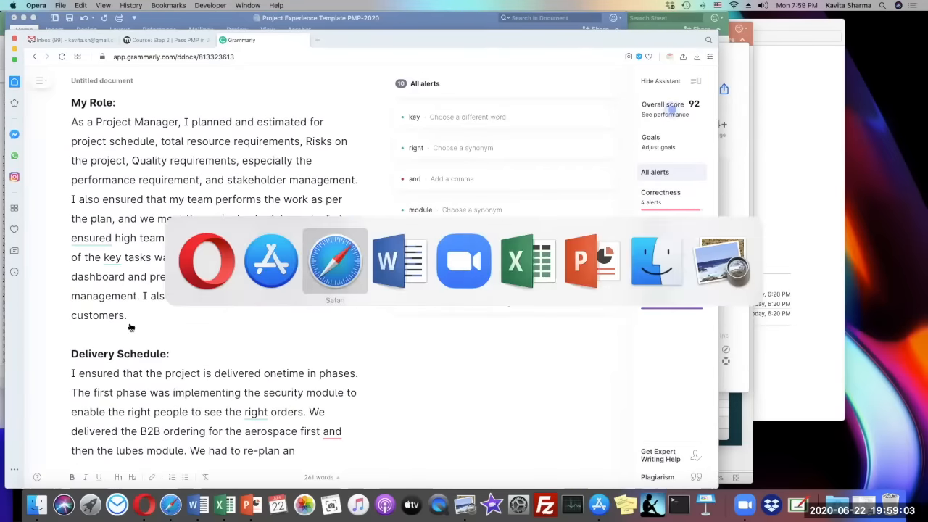
left_click(335, 261)
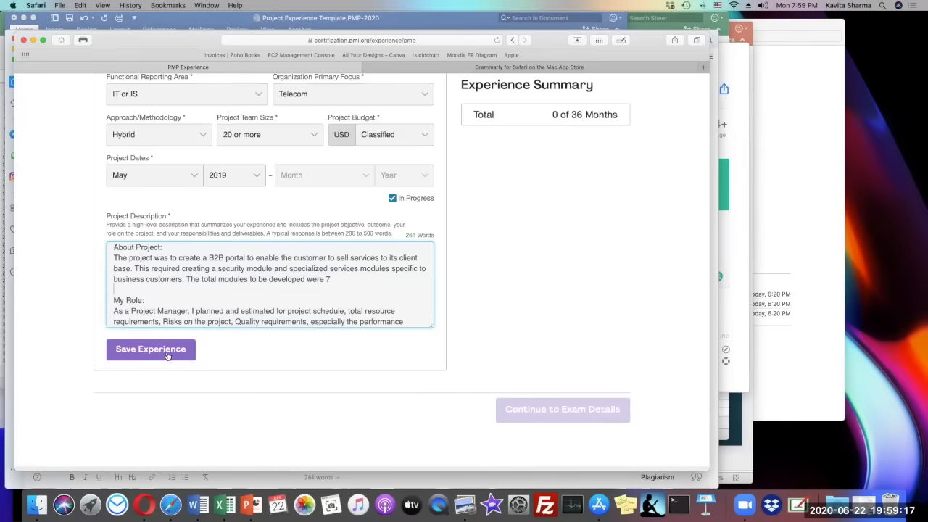
Save the Spar experience and check the total months in the Experience Summary.
left_click(150, 349)
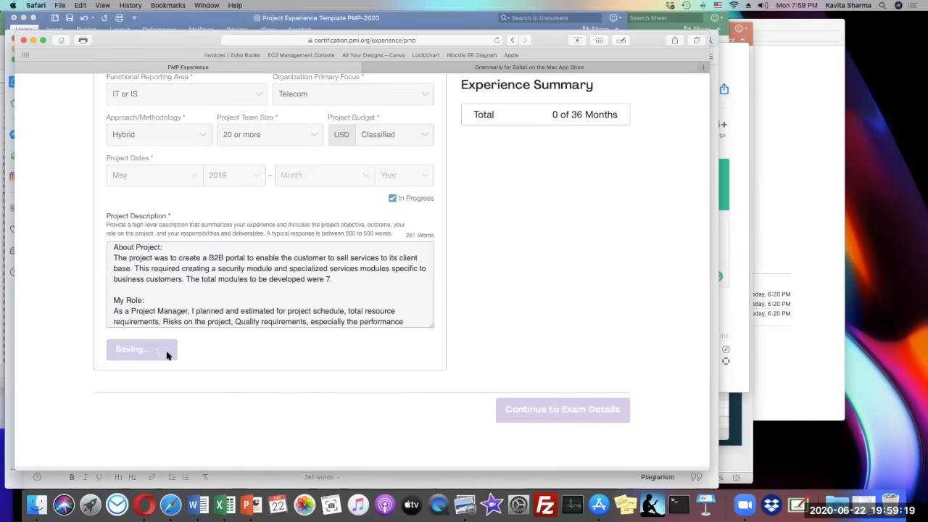
left_click(133, 349)
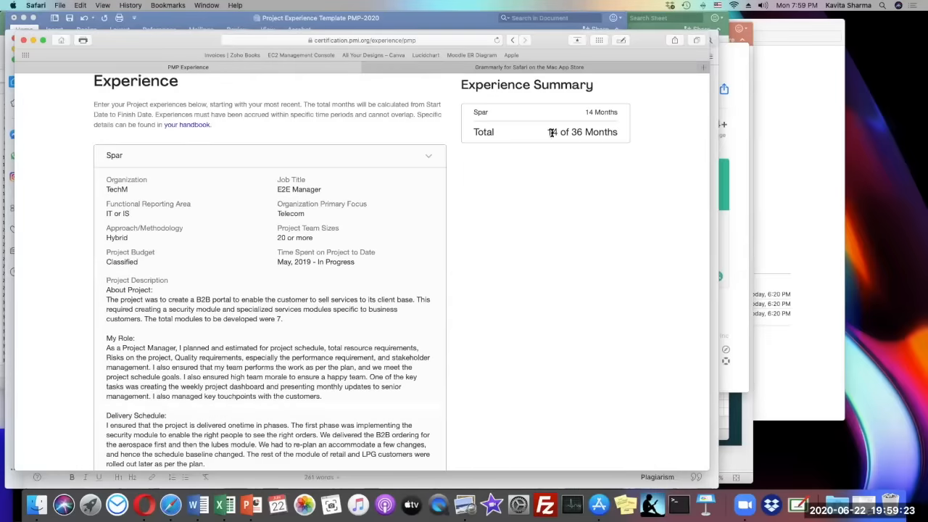
left_click_drag(549, 132, 609, 131)
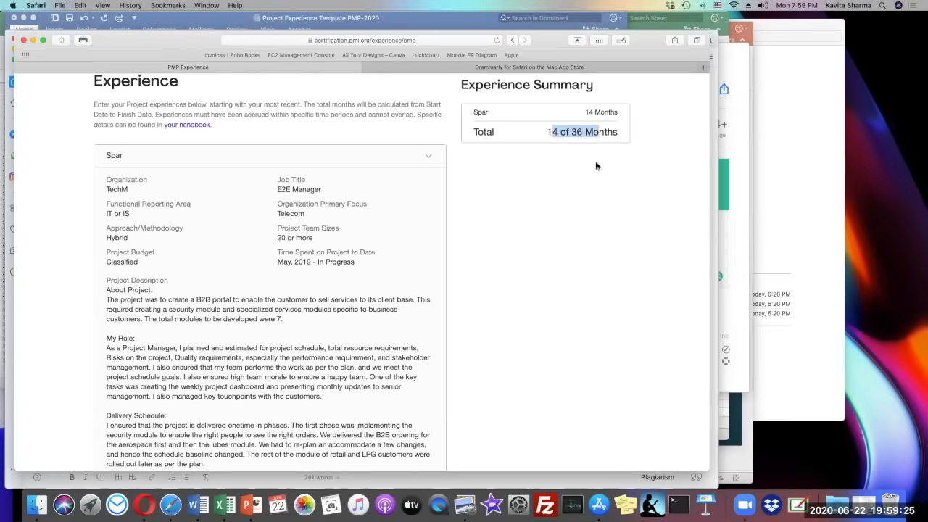
scroll("down", 3)
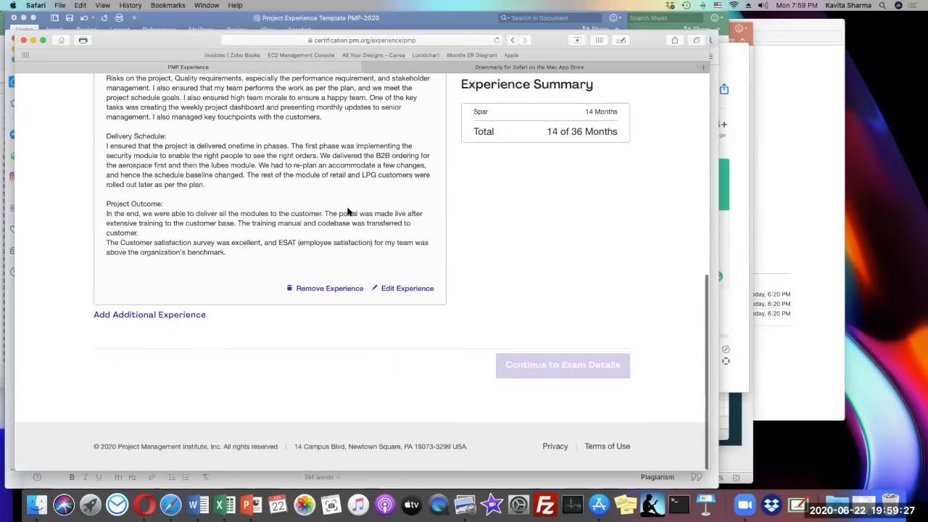
Add an additional experience and pick the next project name from the Excel calculator.
left_click(149, 314)
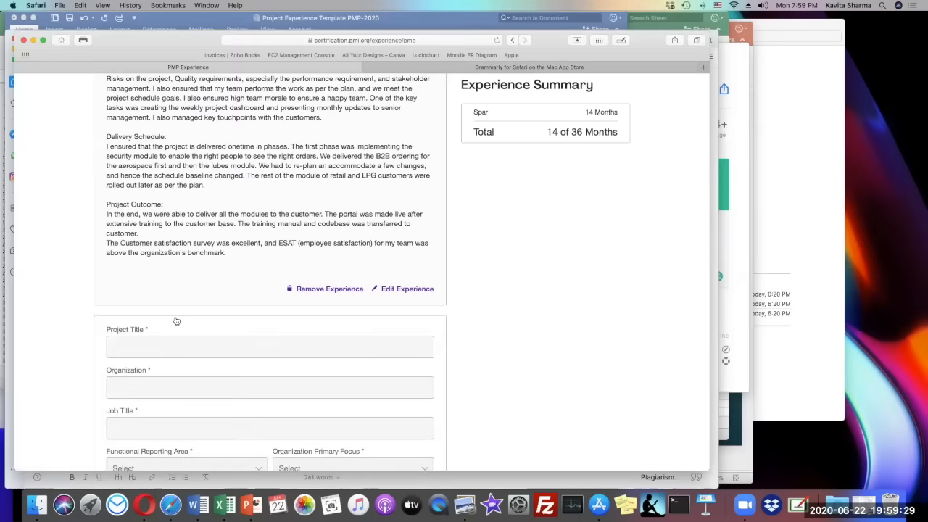
scroll("down", 3)
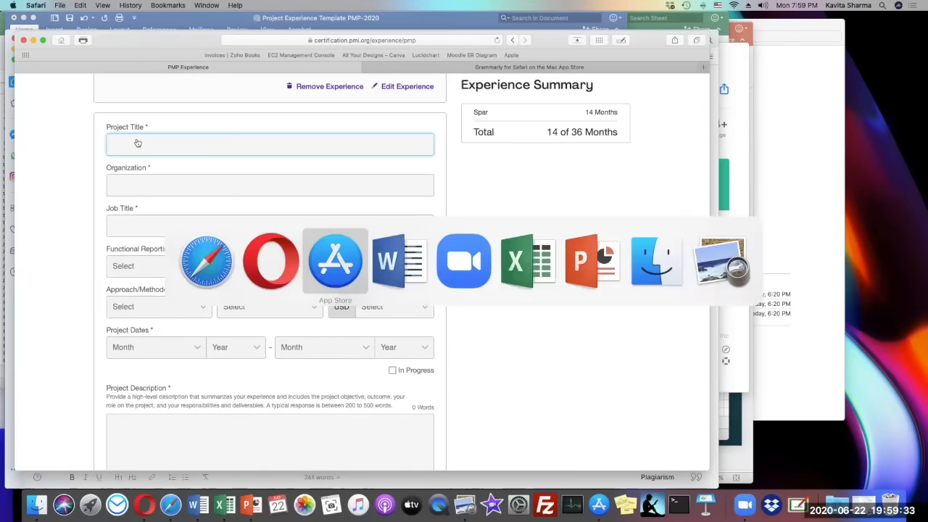
left_click(514, 261)
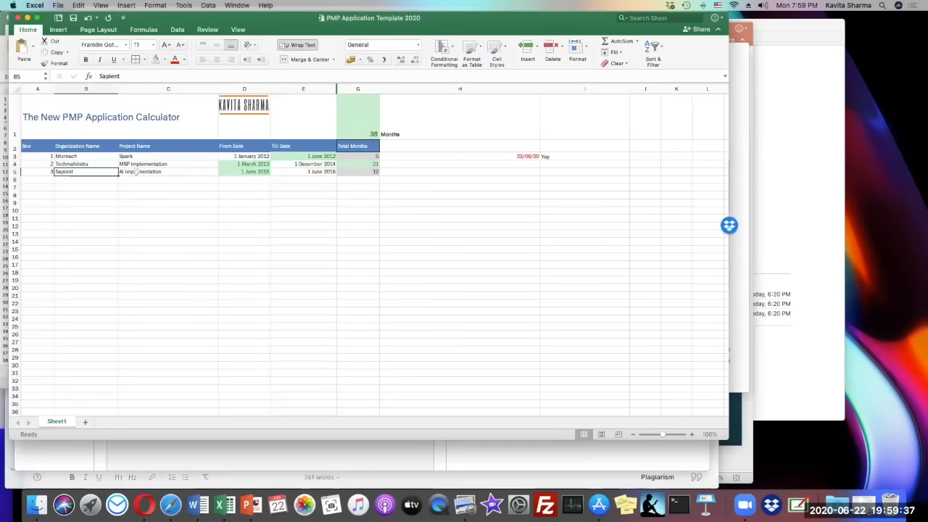
left_click(86, 164)
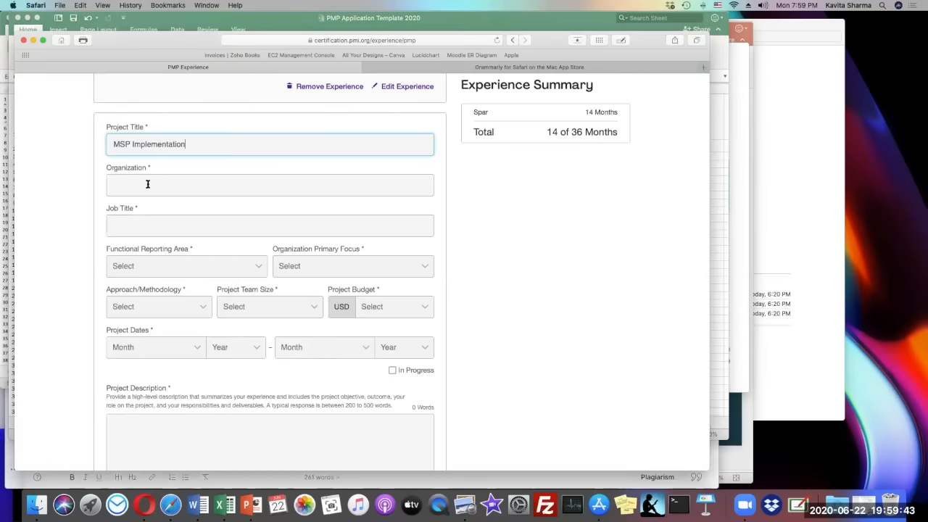
Move to the Organization field and scroll the MSP Implementation experience form.
left_click(270, 185)
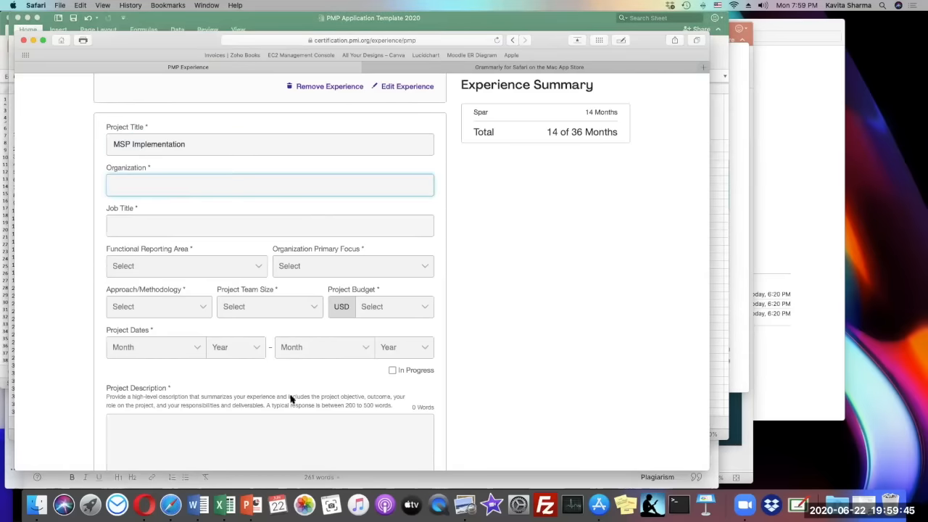
scroll("down", 3)
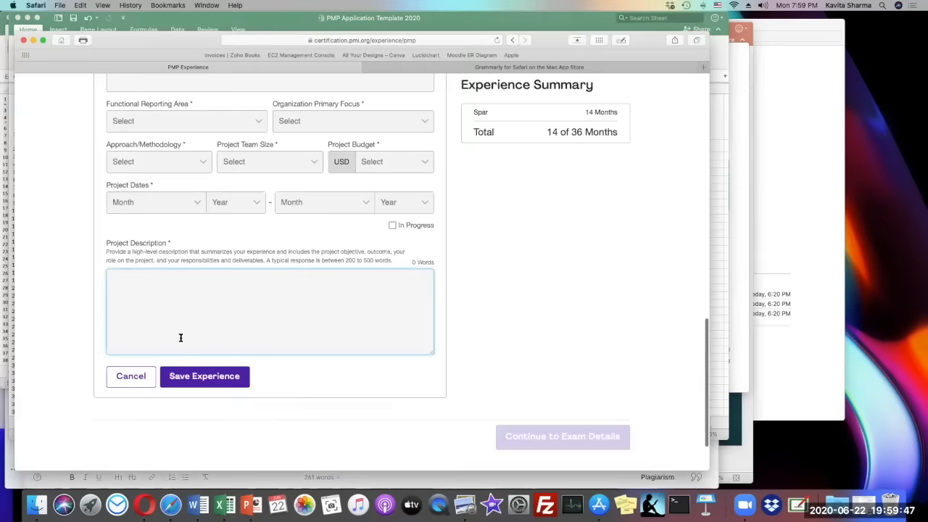
mouse_move(634, 232)
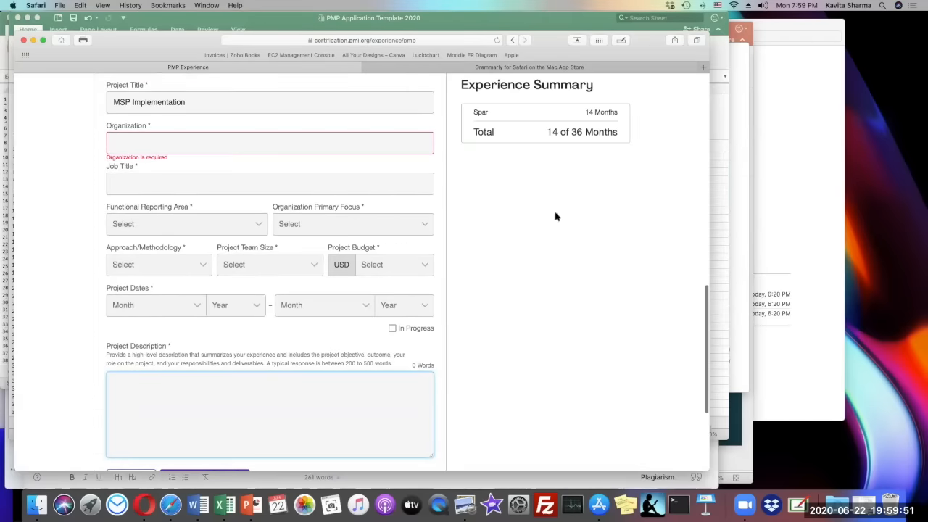
scroll("down", 3)
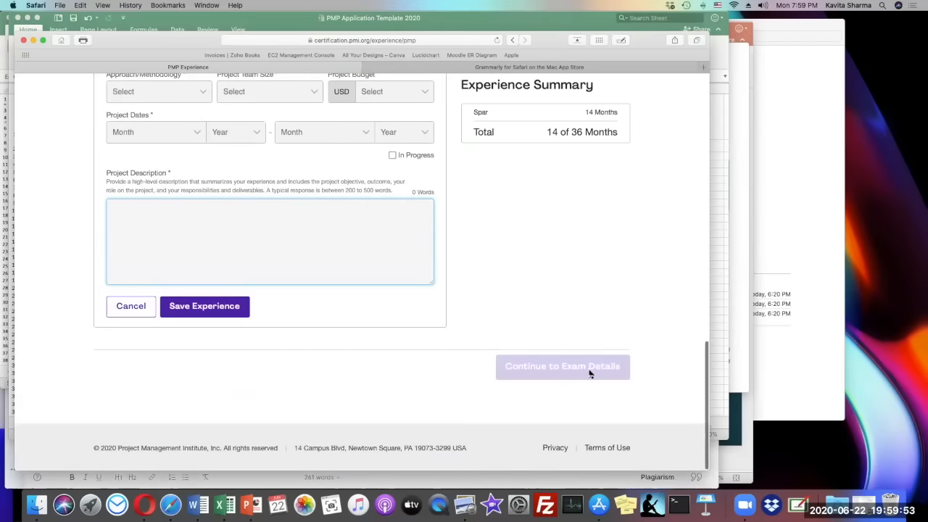
mouse_move(510, 355)
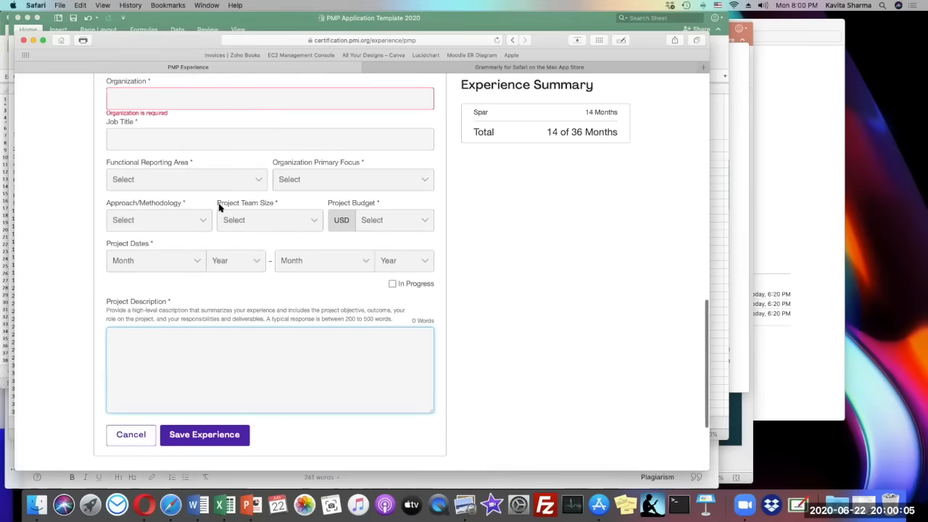
left_click(269, 99)
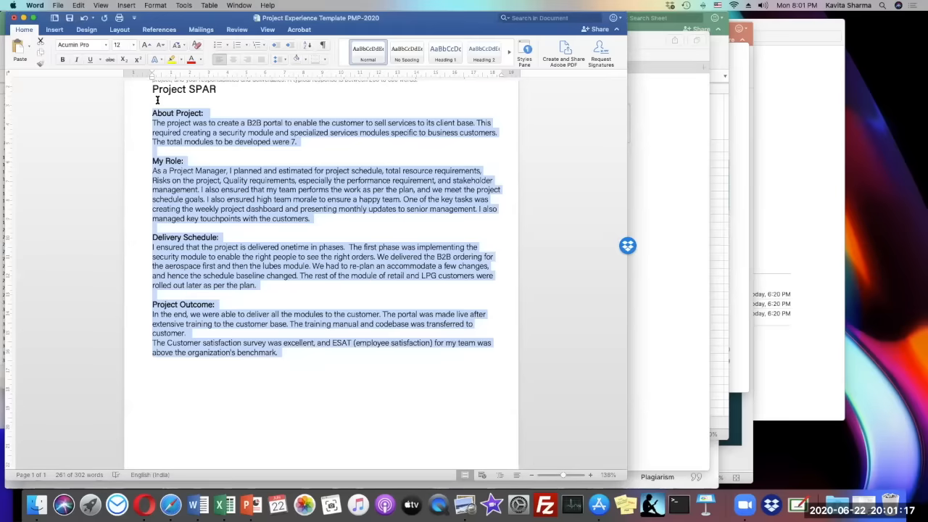
left_click(374, 236)
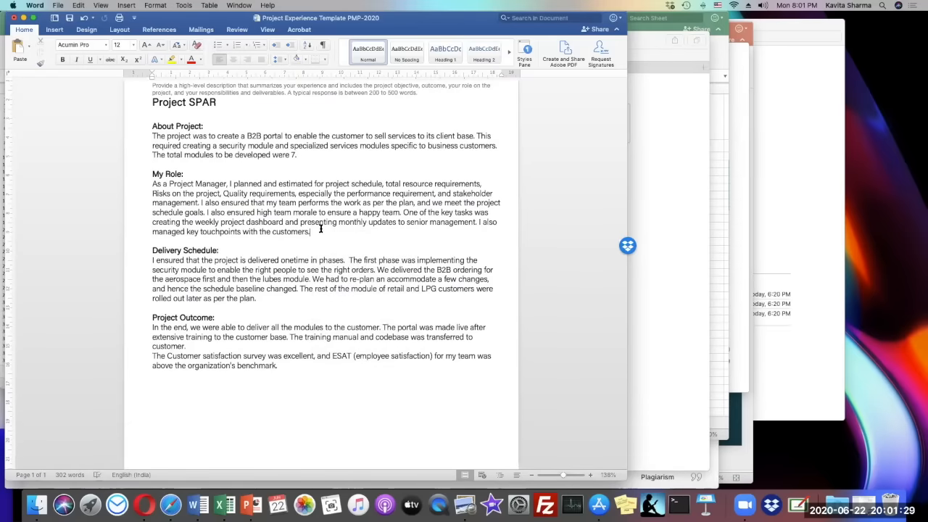
mouse_move(339, 229)
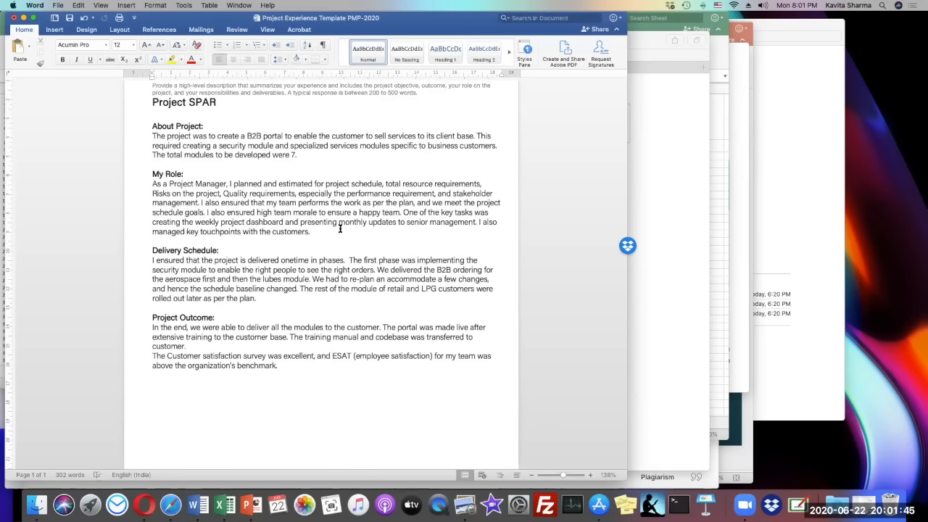
left_click(309, 231)
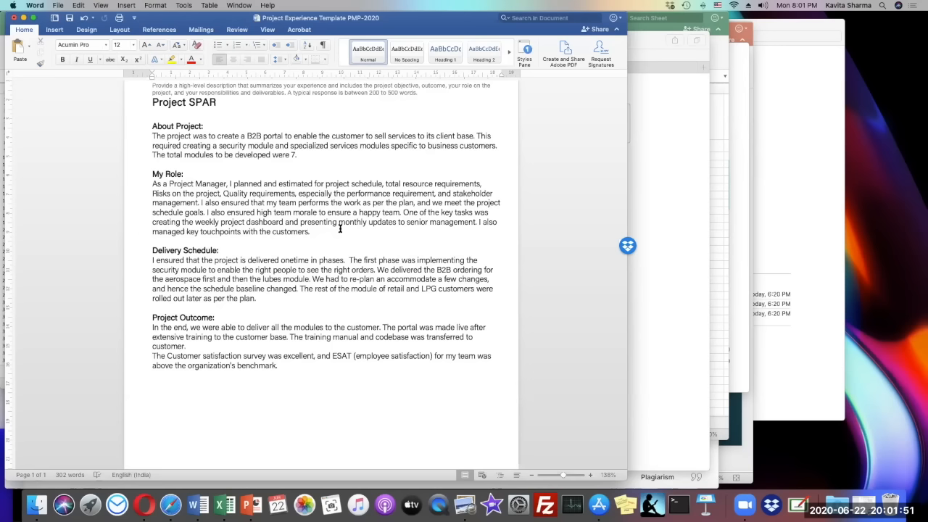
left_click(309, 231)
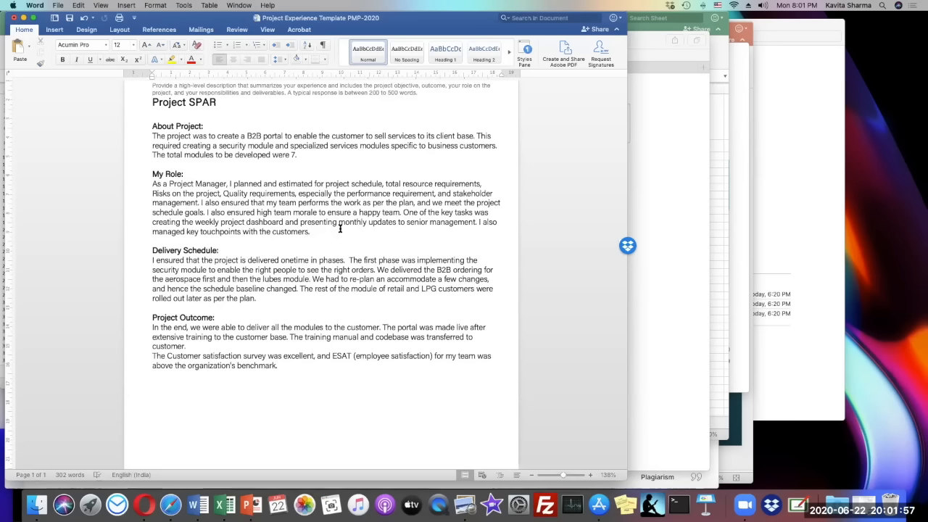
left_click(309, 231)
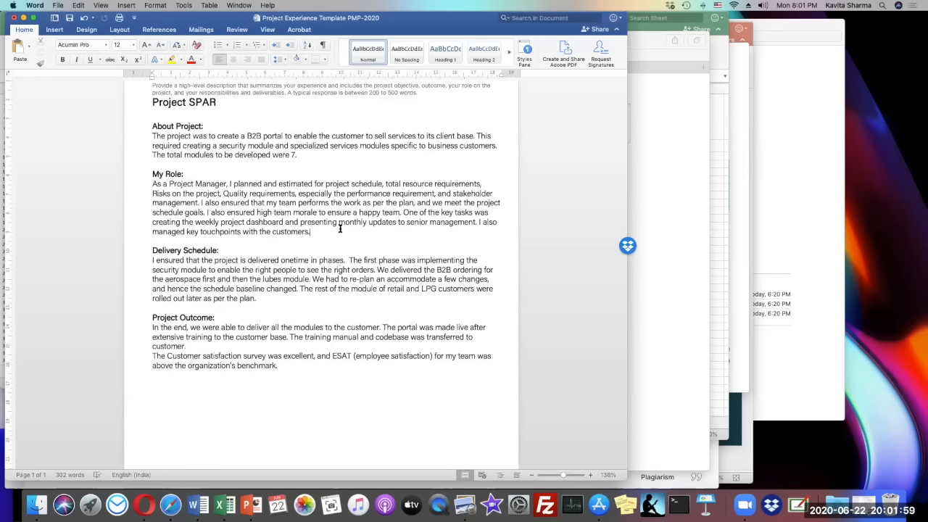